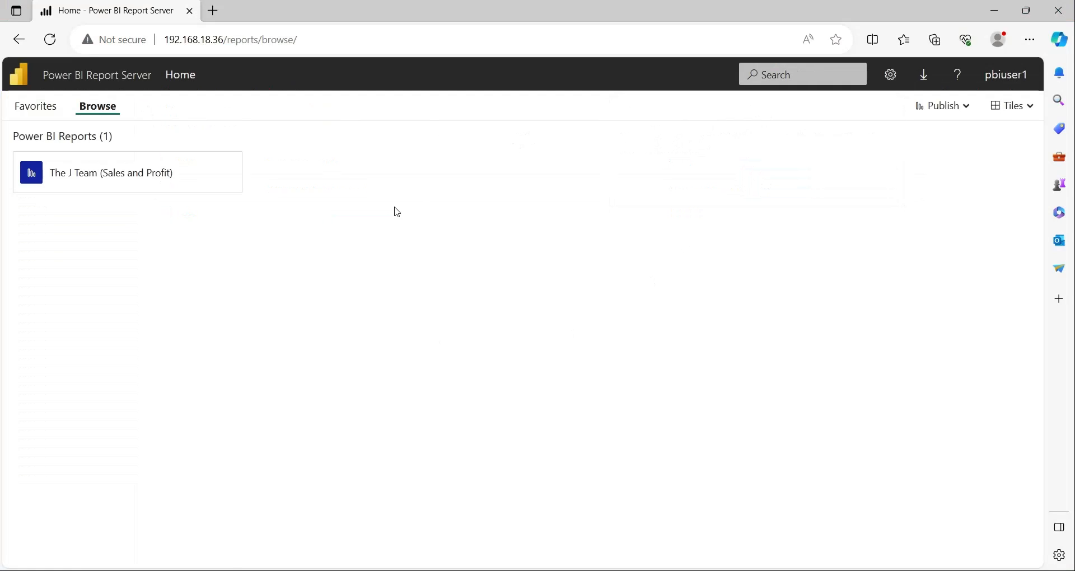
# Step: Search Google for 'pbirs' and reach the Power BI Report Server download page
pyautogui.click(111, 172)
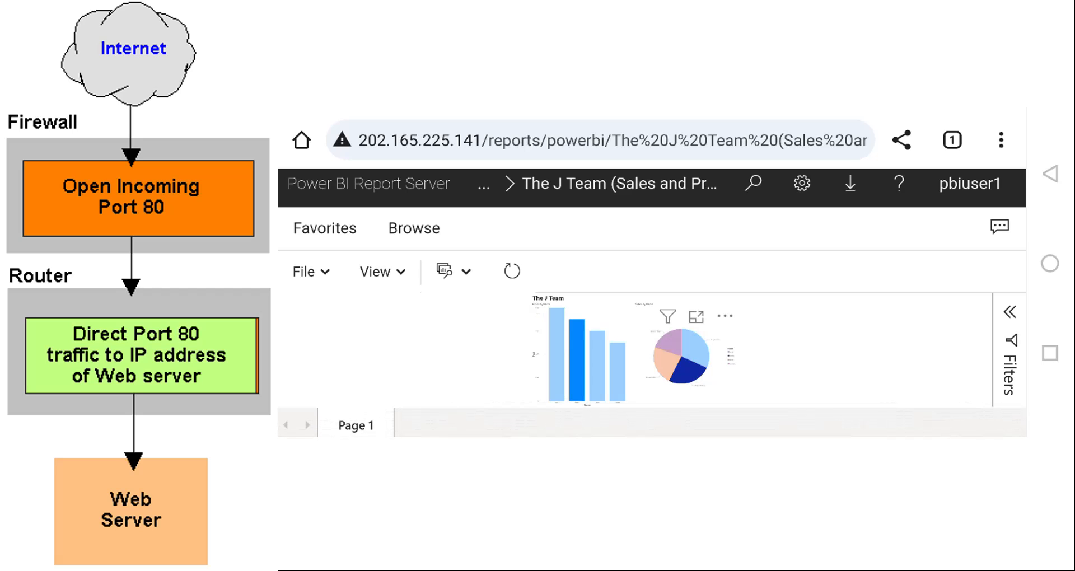
pyautogui.click(575, 350)
pyautogui.write('p')
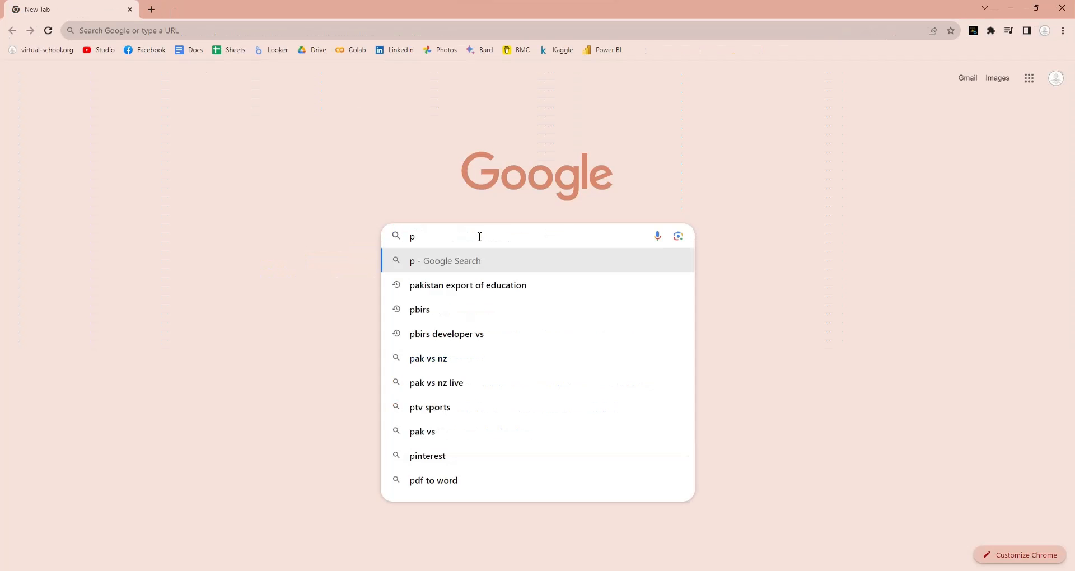
pyautogui.click(421, 309)
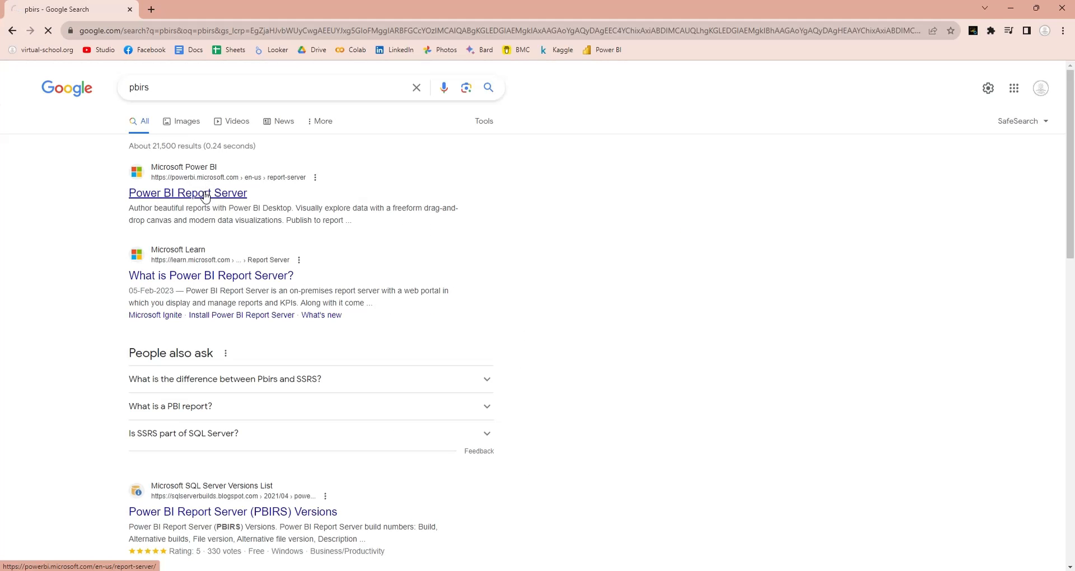
pyautogui.click(187, 193)
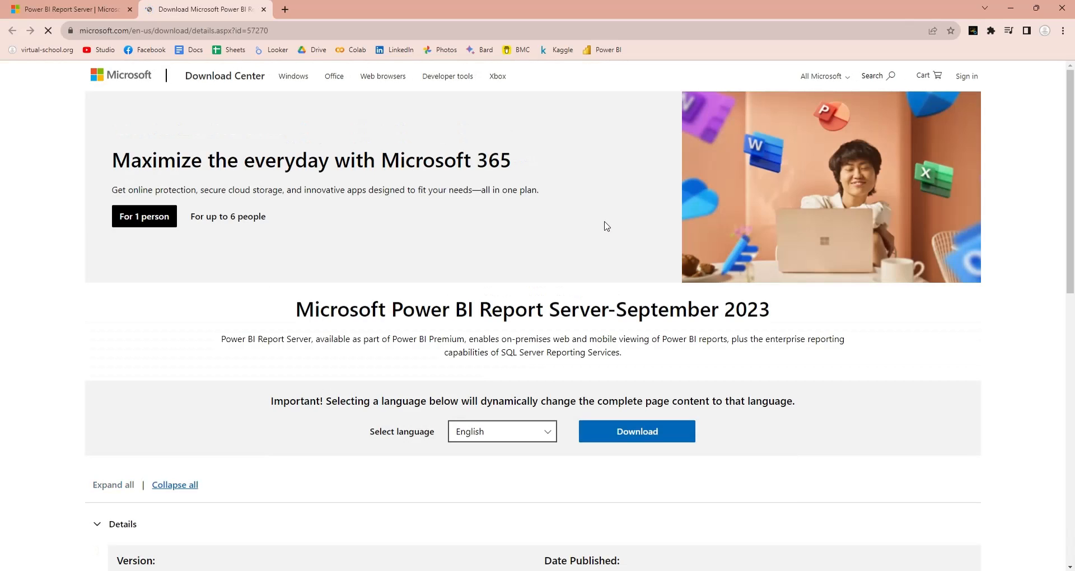
# Step: Download only the PowerBIReportServer.exe installer from the file list
pyautogui.scroll(-3)
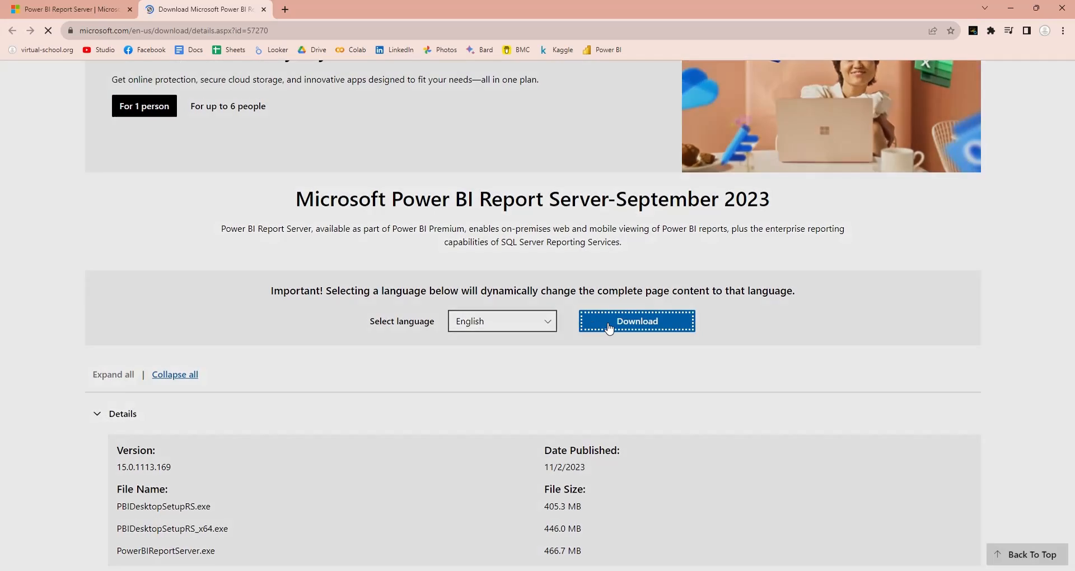
pyautogui.click(637, 321)
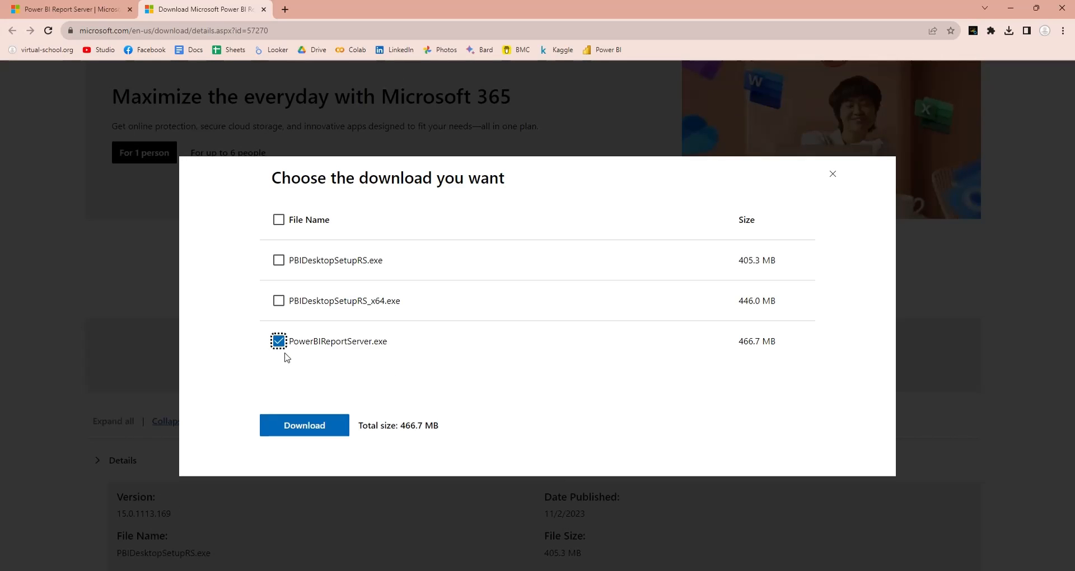
pyautogui.click(303, 425)
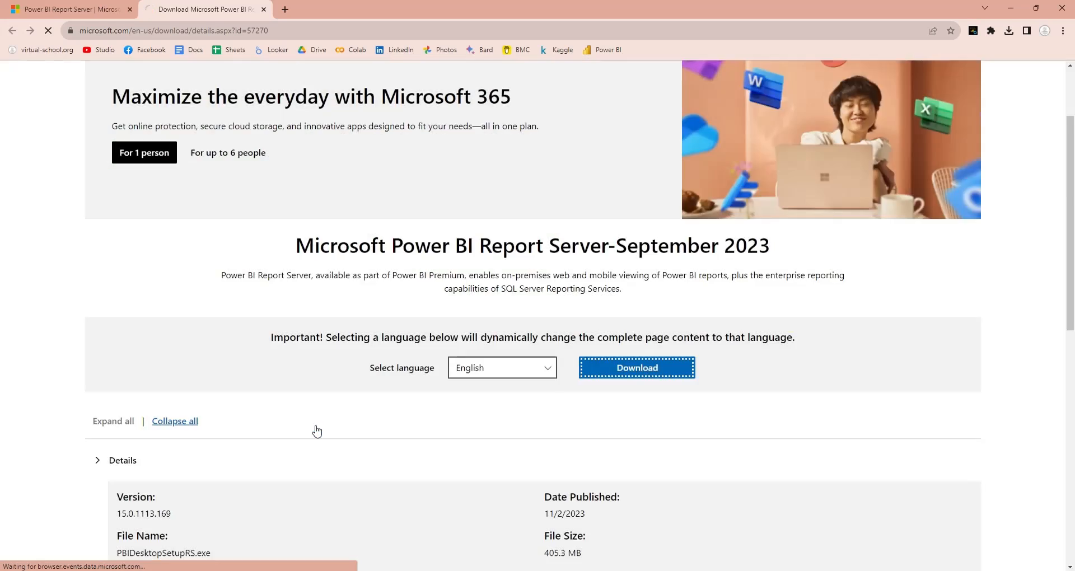
pyautogui.click(636, 367)
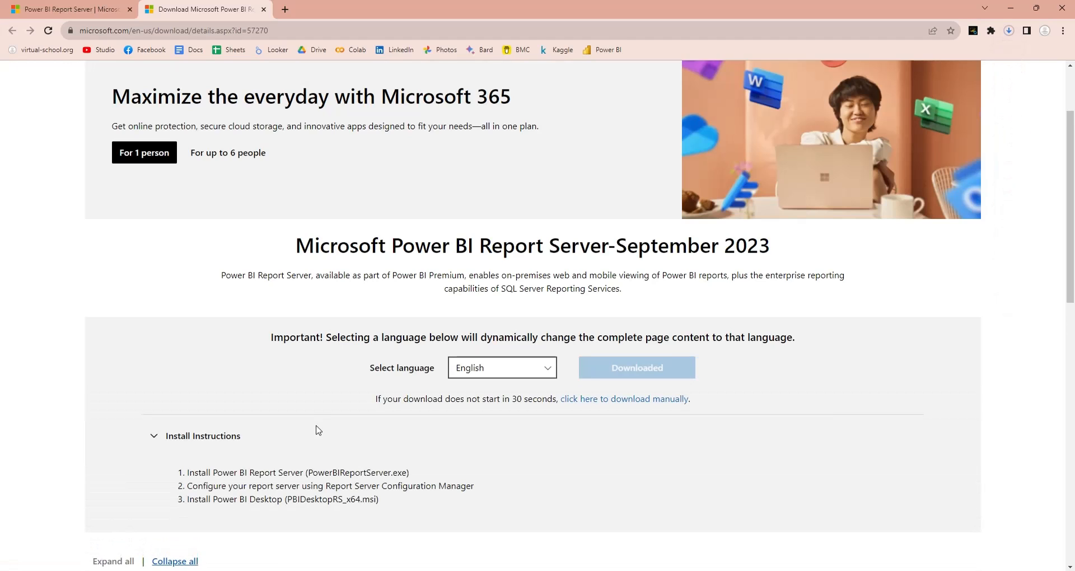
pyautogui.moveTo(317, 430)
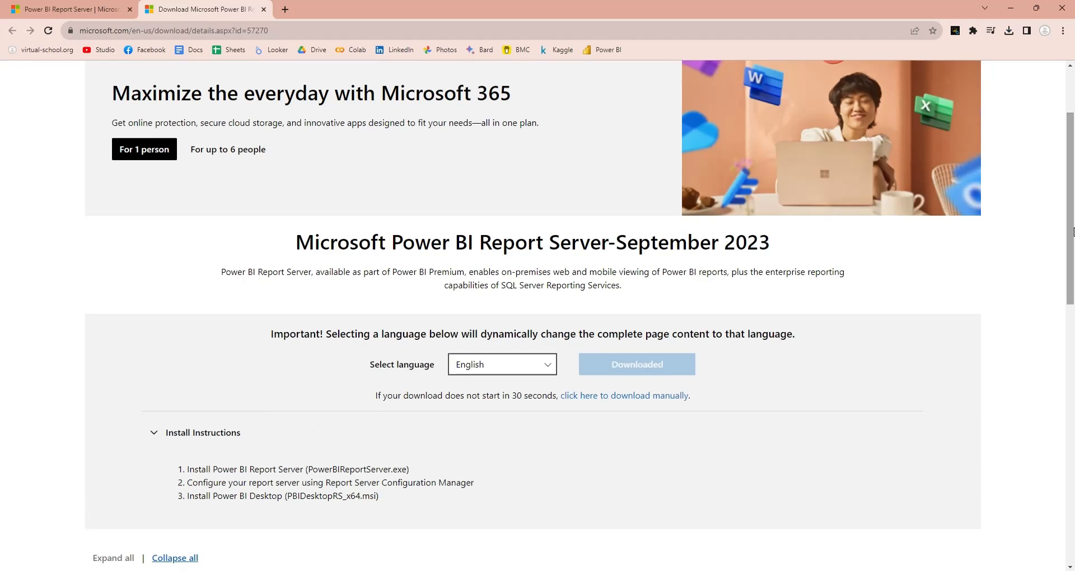
# Step: Run PowerBIReportServer.exe, choose the free Developer edition and accept the license terms
pyautogui.click(1008, 31)
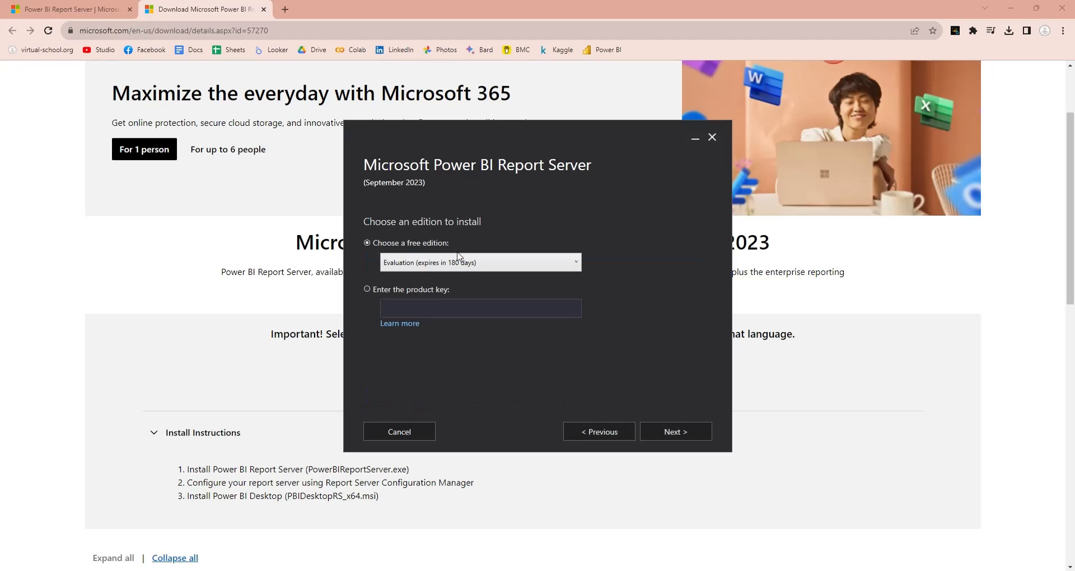
pyautogui.click(480, 262)
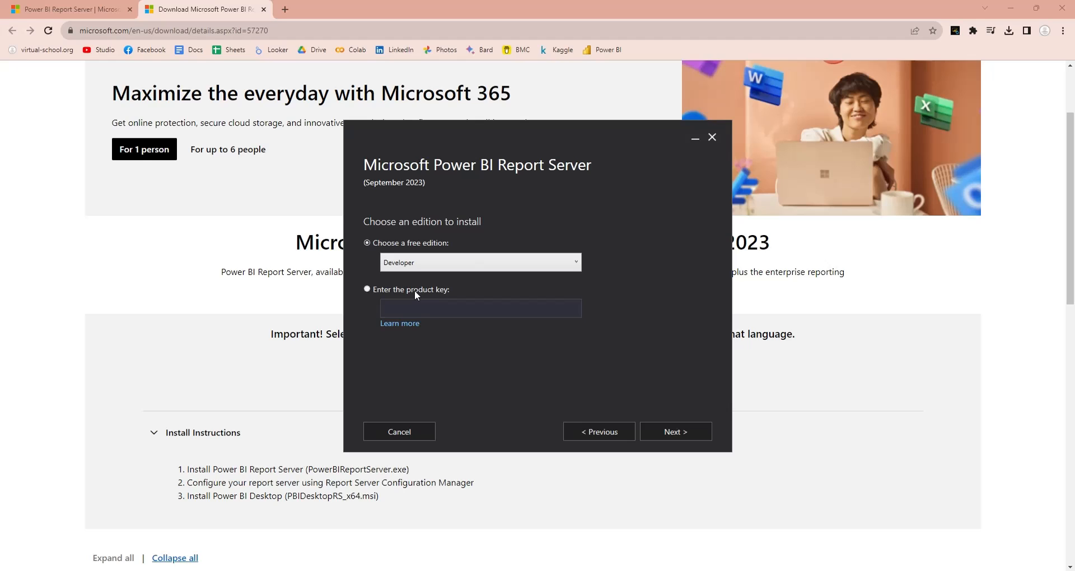
pyautogui.moveTo(726, 467)
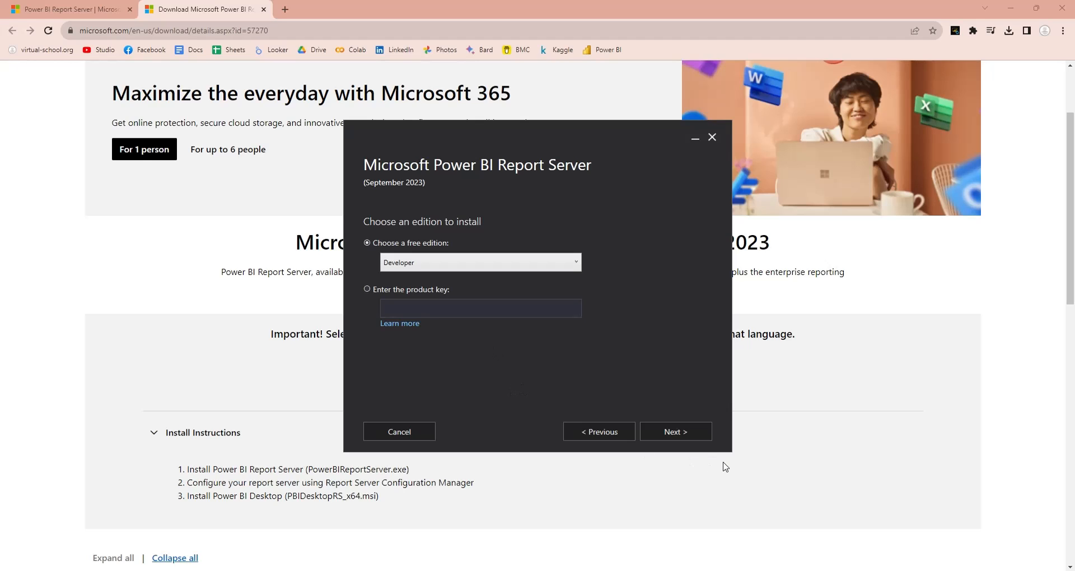
pyautogui.click(674, 431)
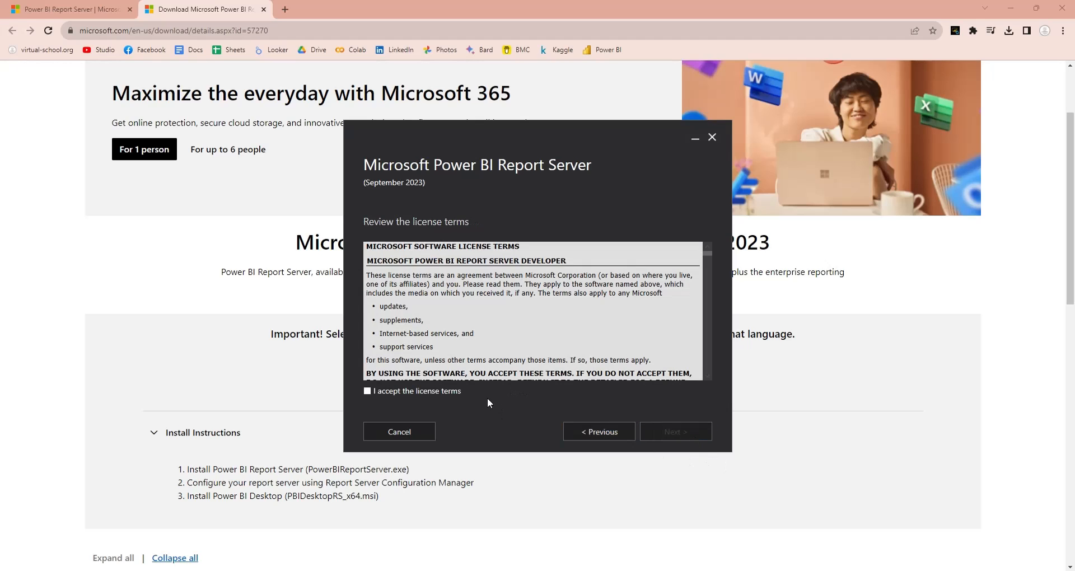
pyautogui.click(367, 391)
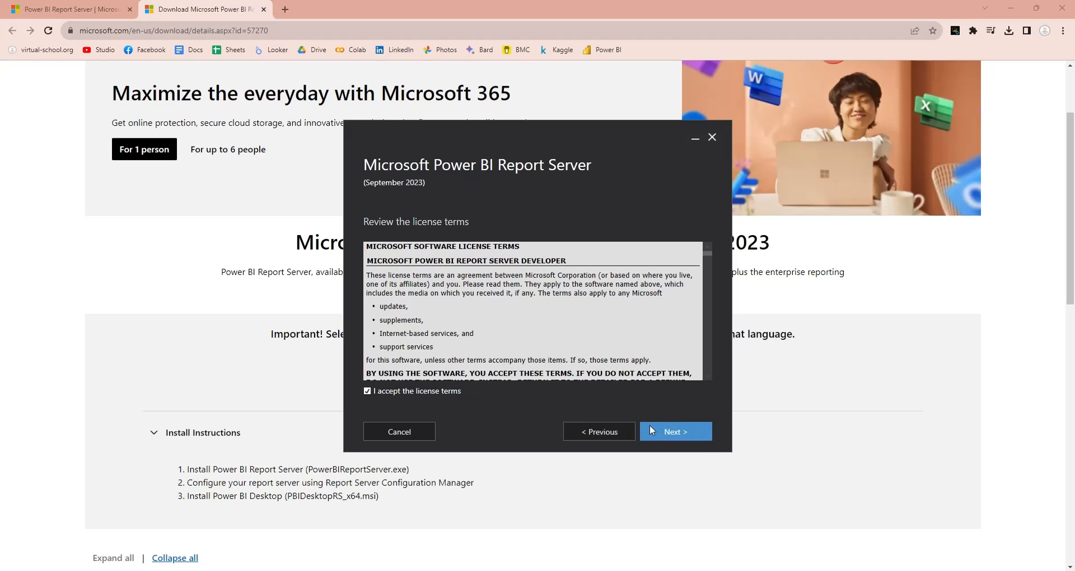
pyautogui.click(675, 431)
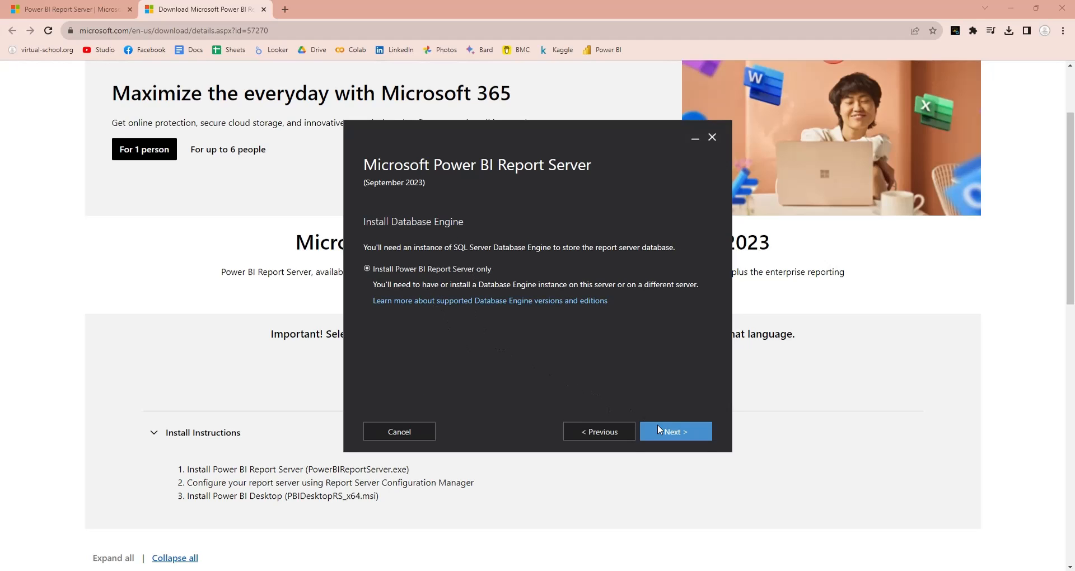
# Step: Install the report server only into the default location and launch the configuration tool
pyautogui.click(674, 432)
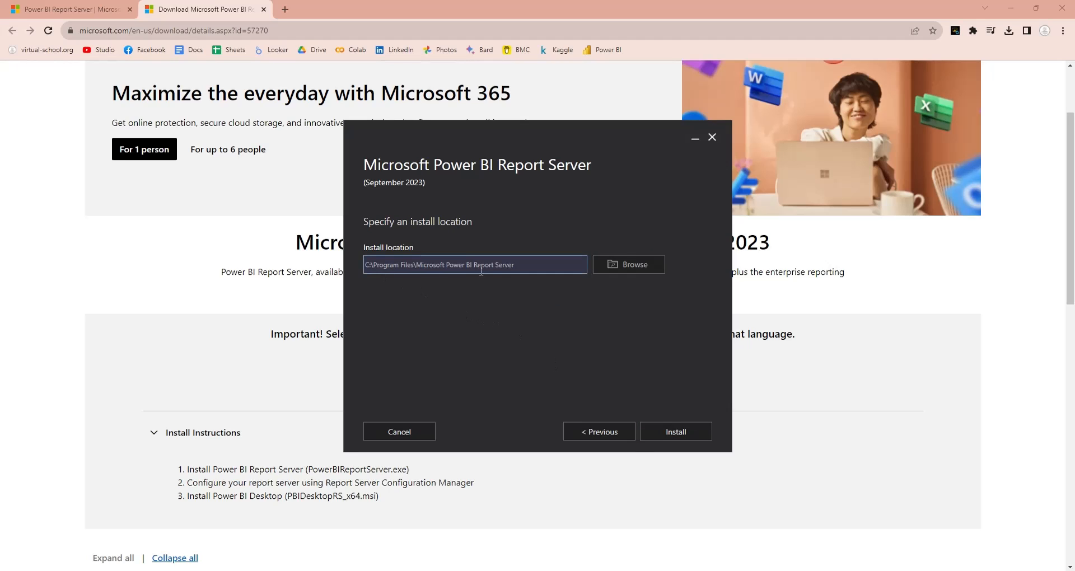
pyautogui.click(674, 431)
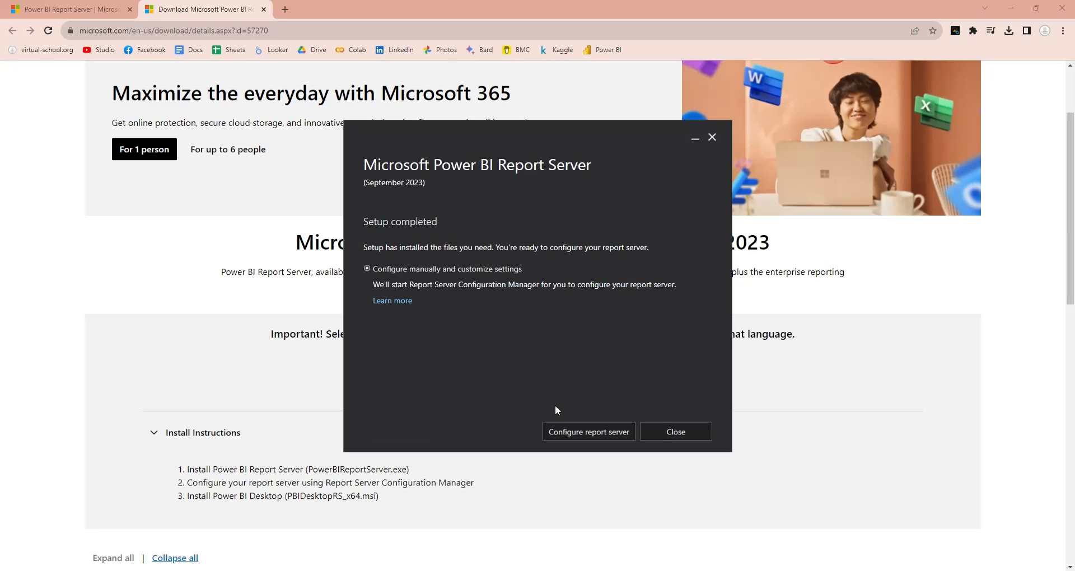
pyautogui.click(588, 432)
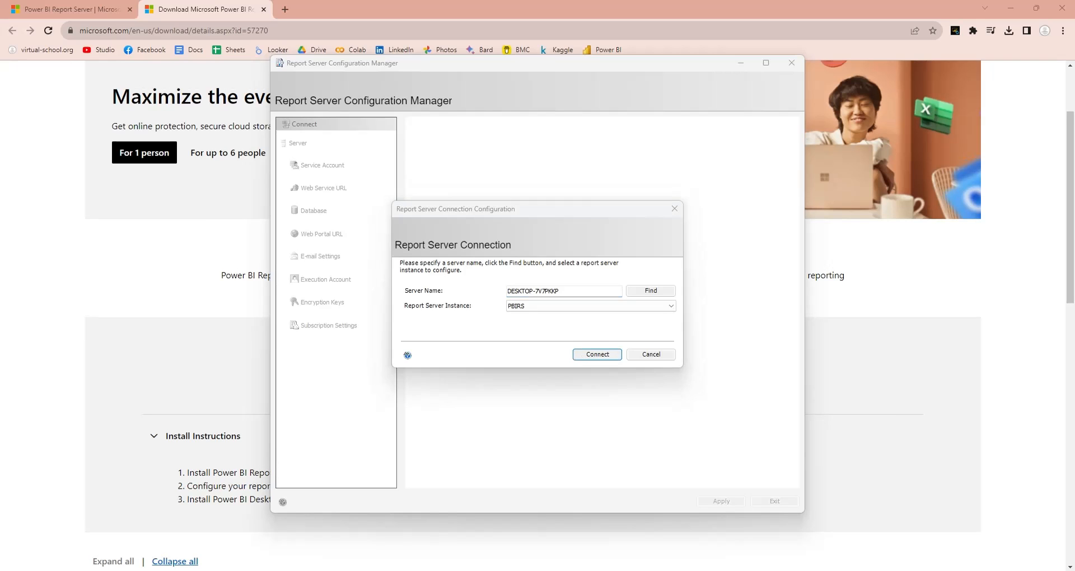
# Step: Connect to the PBIRS instance and apply the default ReportServer web service URL on port 80
pyautogui.click(596, 355)
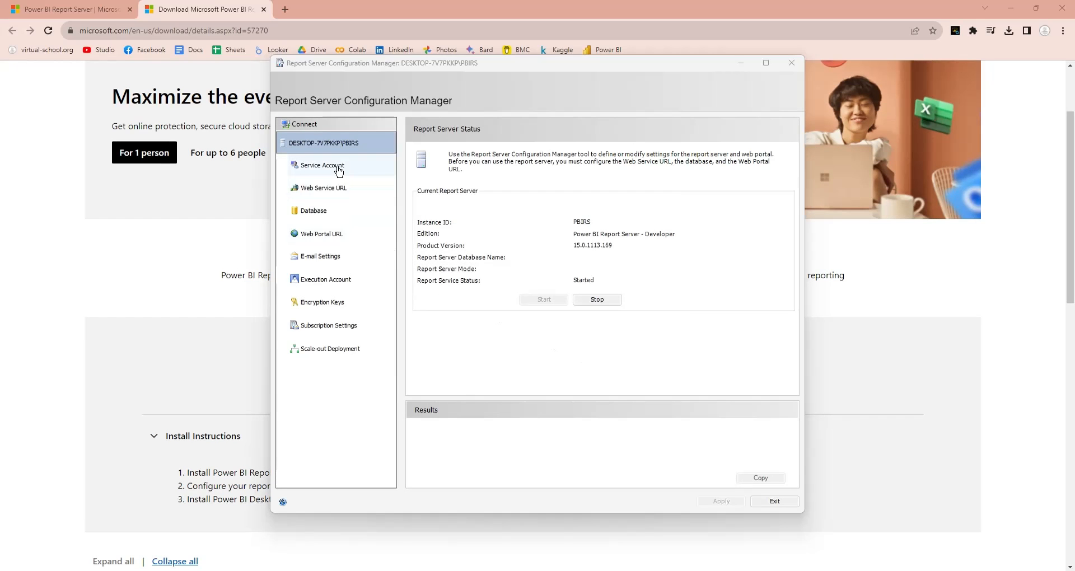
pyautogui.click(321, 166)
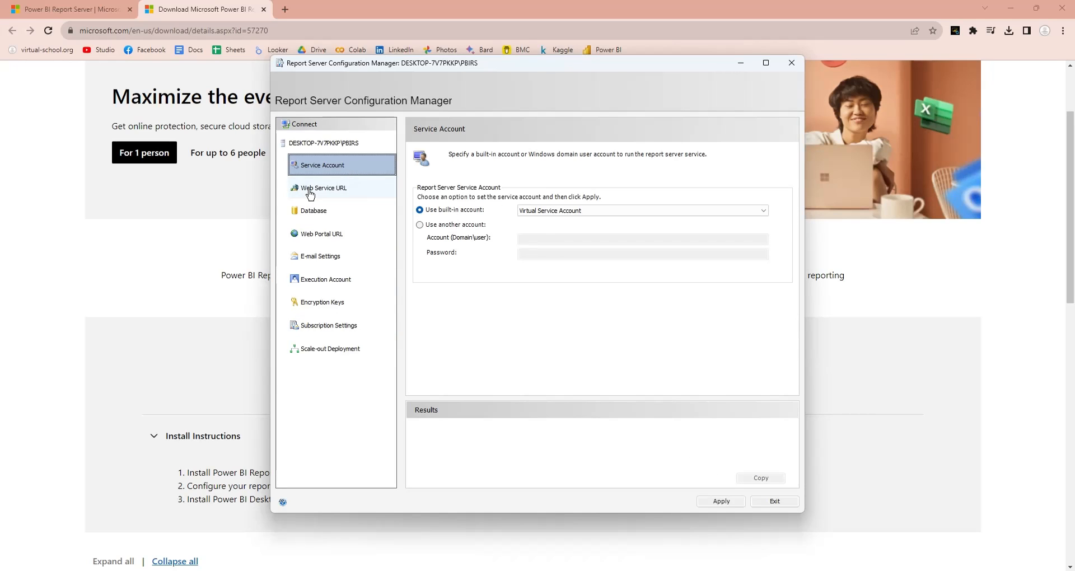
pyautogui.click(323, 189)
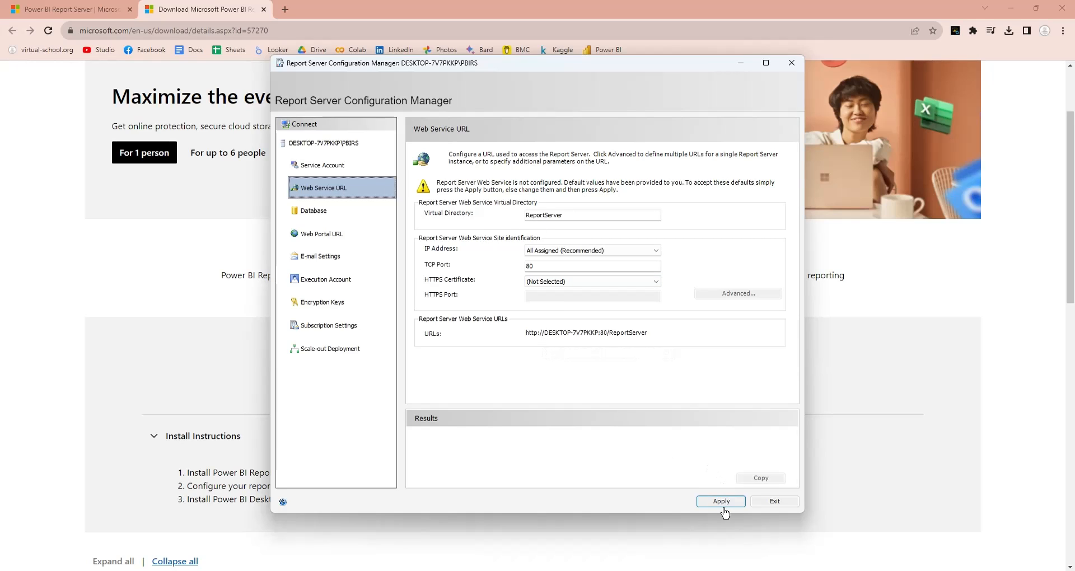
pyautogui.click(720, 502)
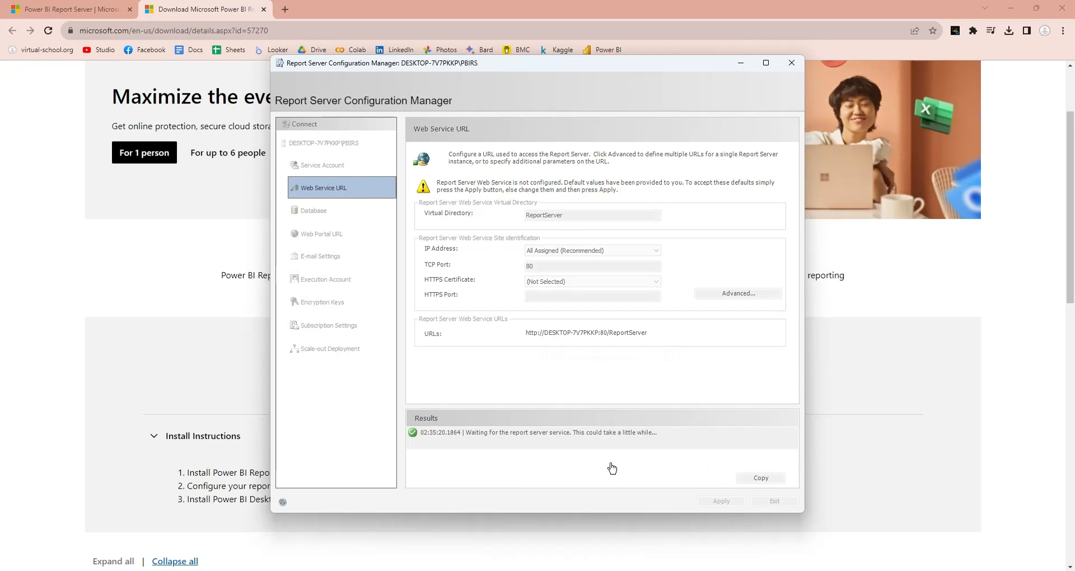
pyautogui.moveTo(576, 466)
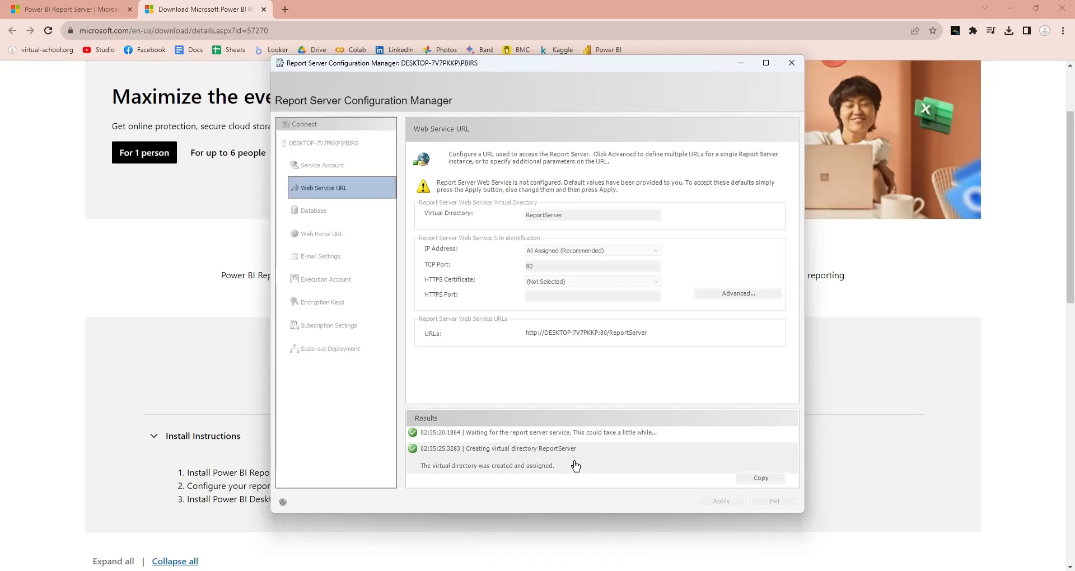
pyautogui.click(721, 502)
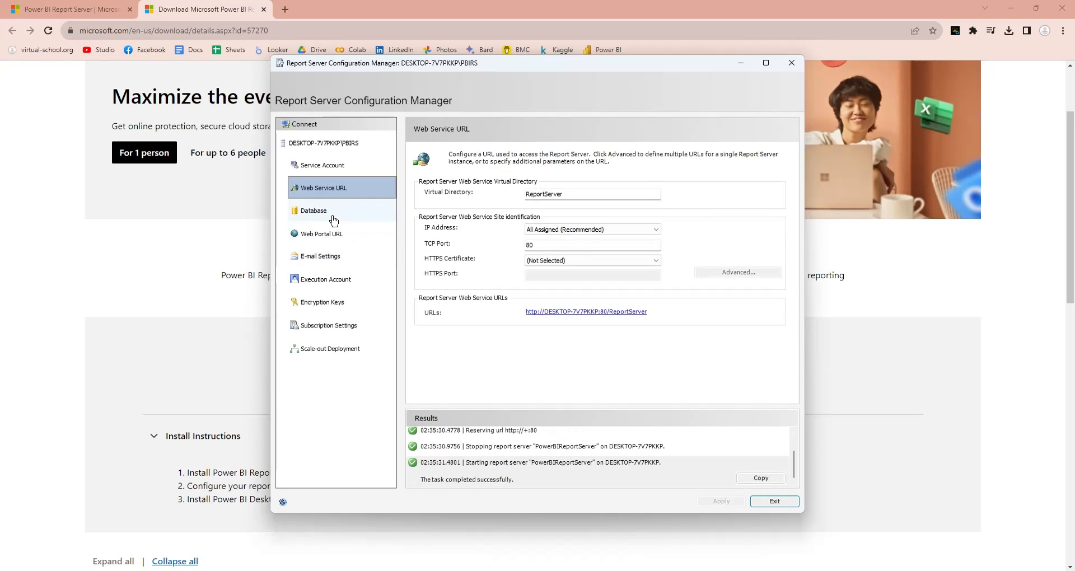
# Step: Start creating a new report server database and test the connection to the local SQLEXPRESS server
pyautogui.click(314, 211)
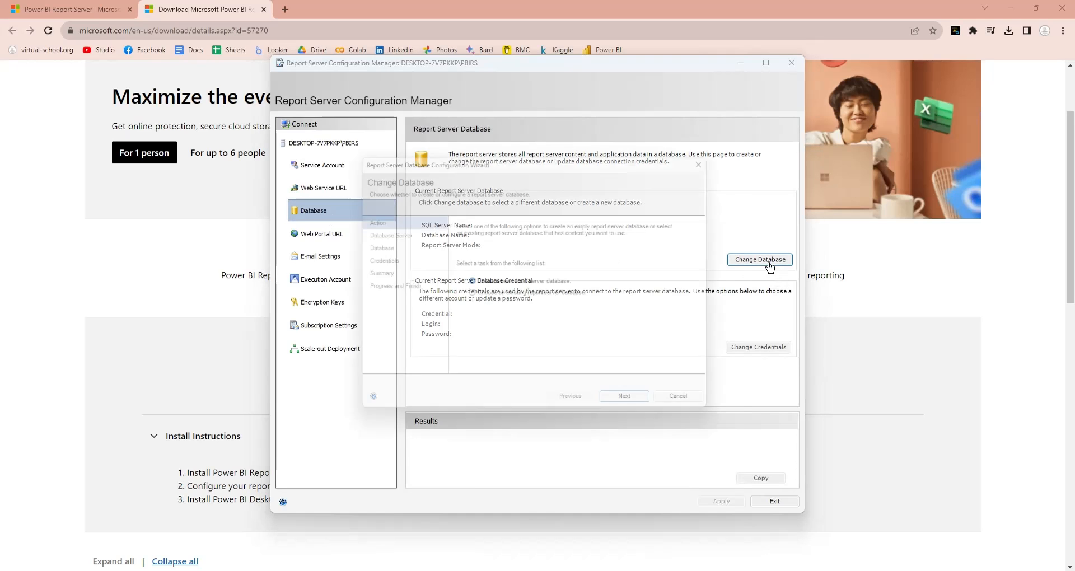
pyautogui.click(758, 259)
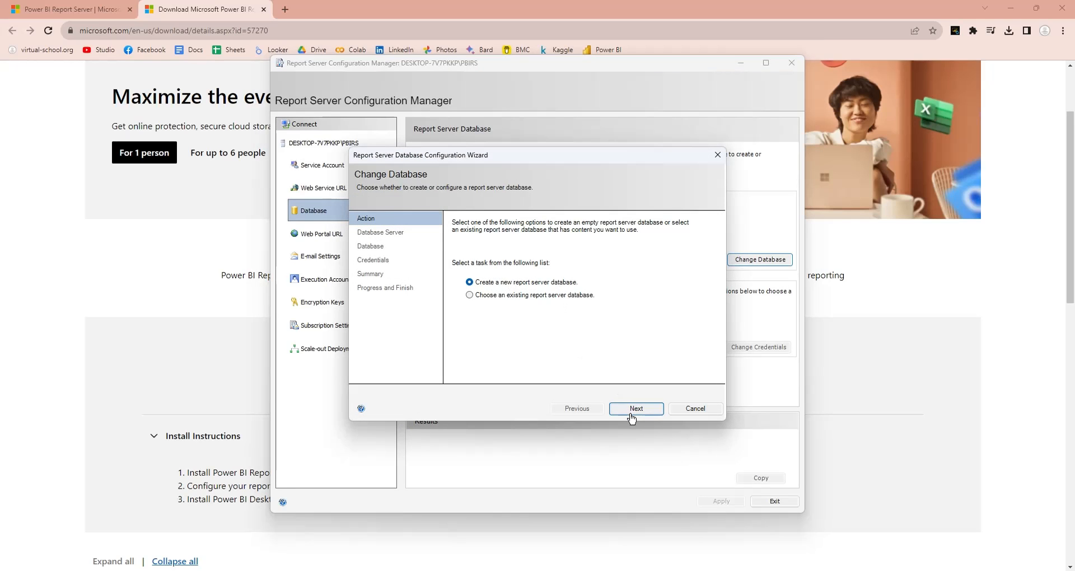
pyautogui.click(636, 409)
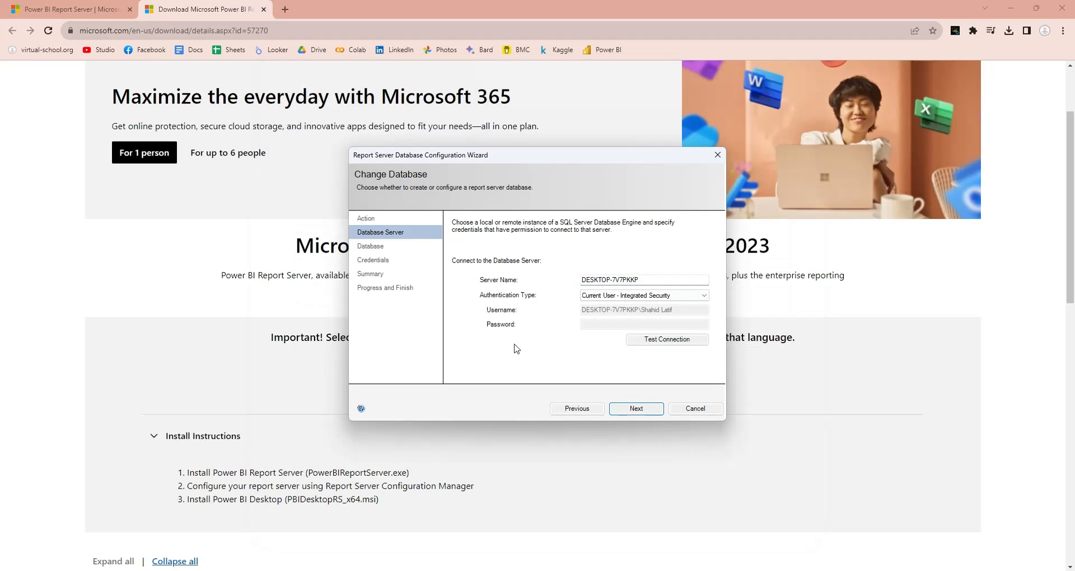
pyautogui.moveTo(506, 350)
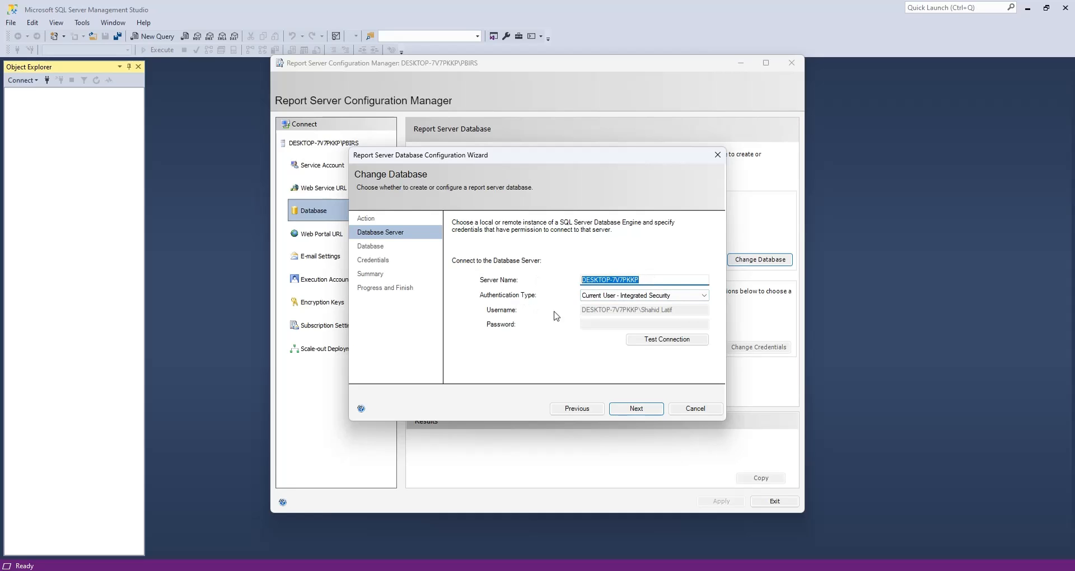
pyautogui.click(666, 340)
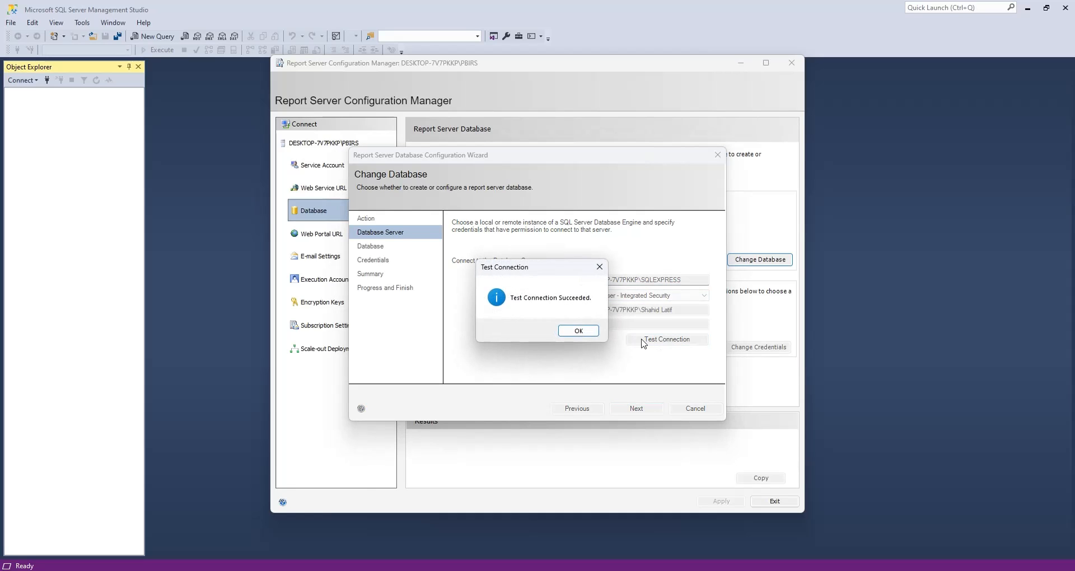
pyautogui.click(578, 331)
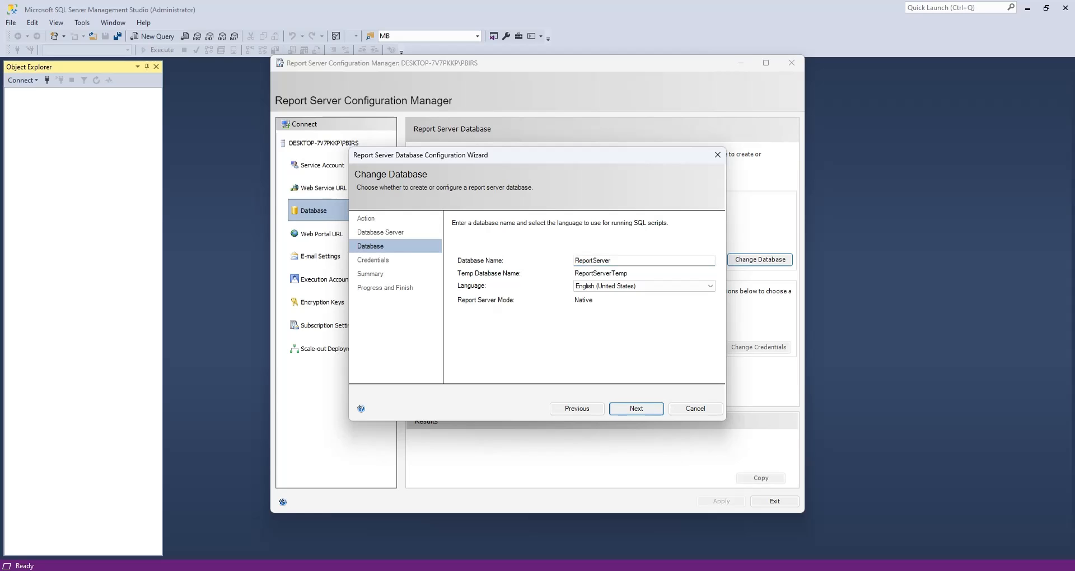
# Step: Keep service account credentials, create the ReportServer database and finish the wizard
pyautogui.click(635, 409)
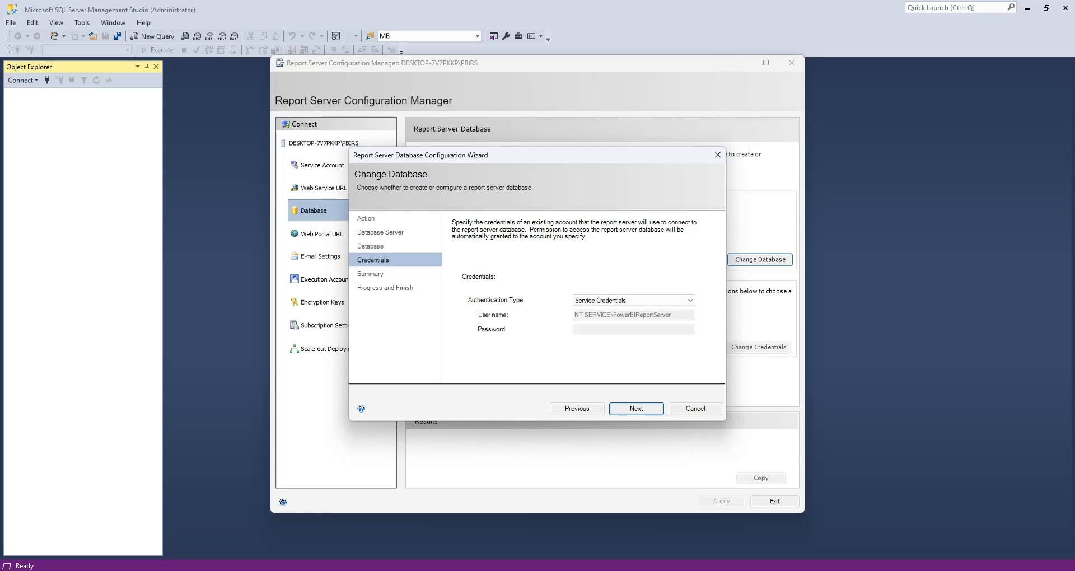
pyautogui.click(635, 409)
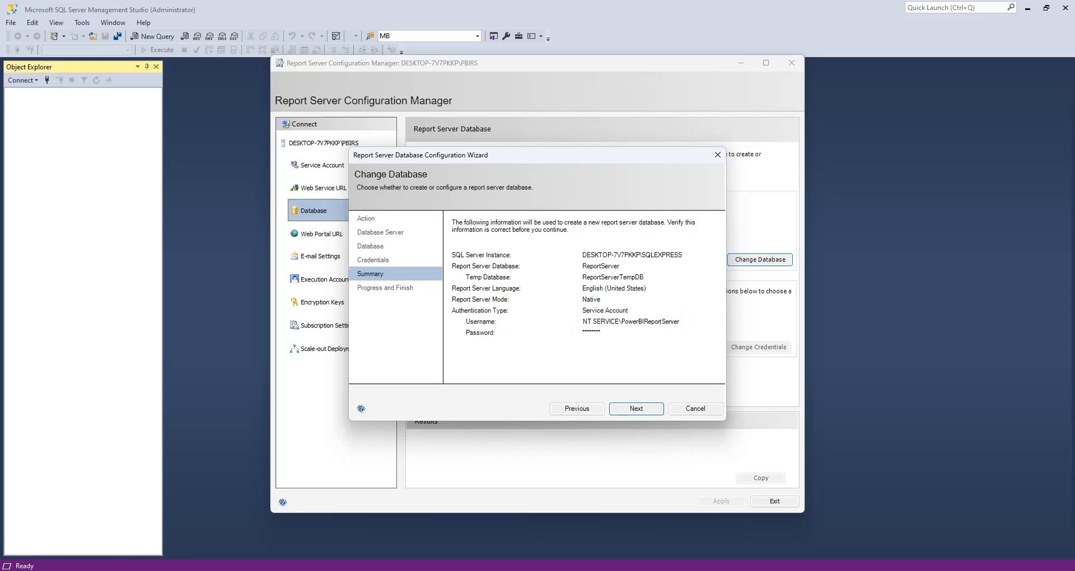
pyautogui.click(635, 407)
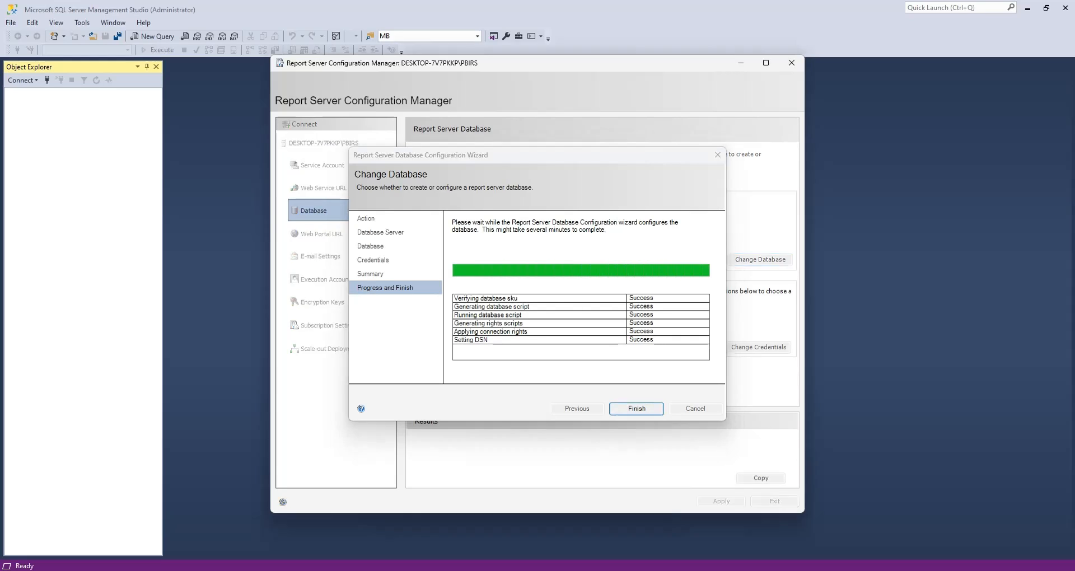
pyautogui.click(635, 408)
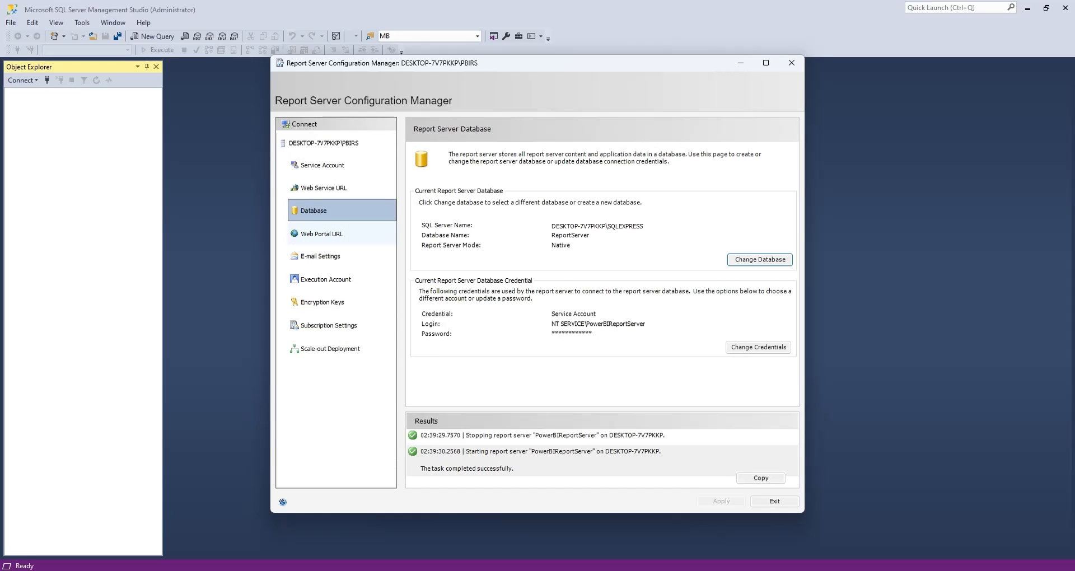
# Step: Apply the Reports web portal URL on port 80 and open the portal in the browser
pyautogui.click(321, 233)
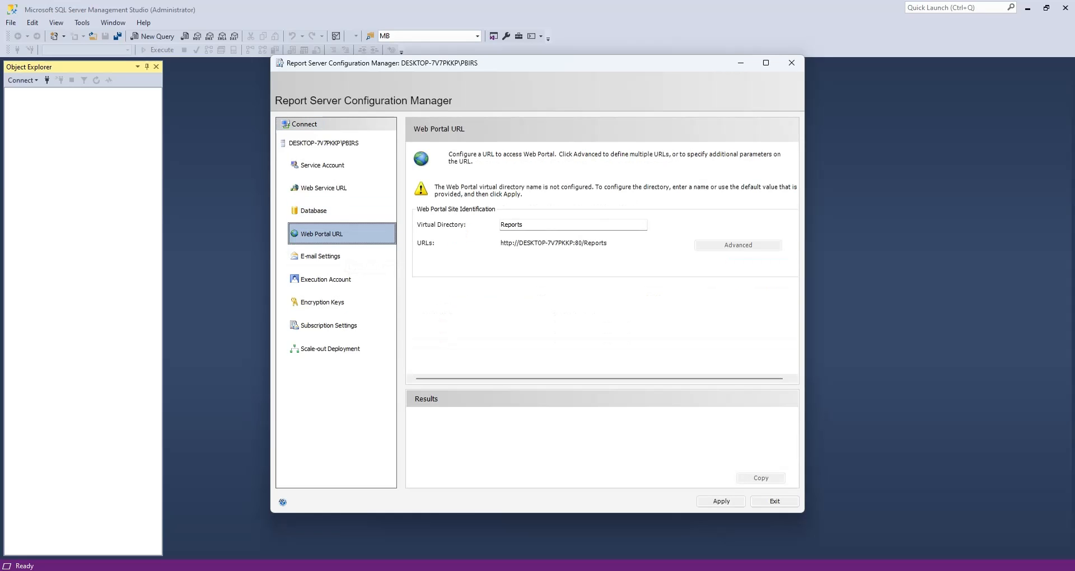
pyautogui.click(720, 500)
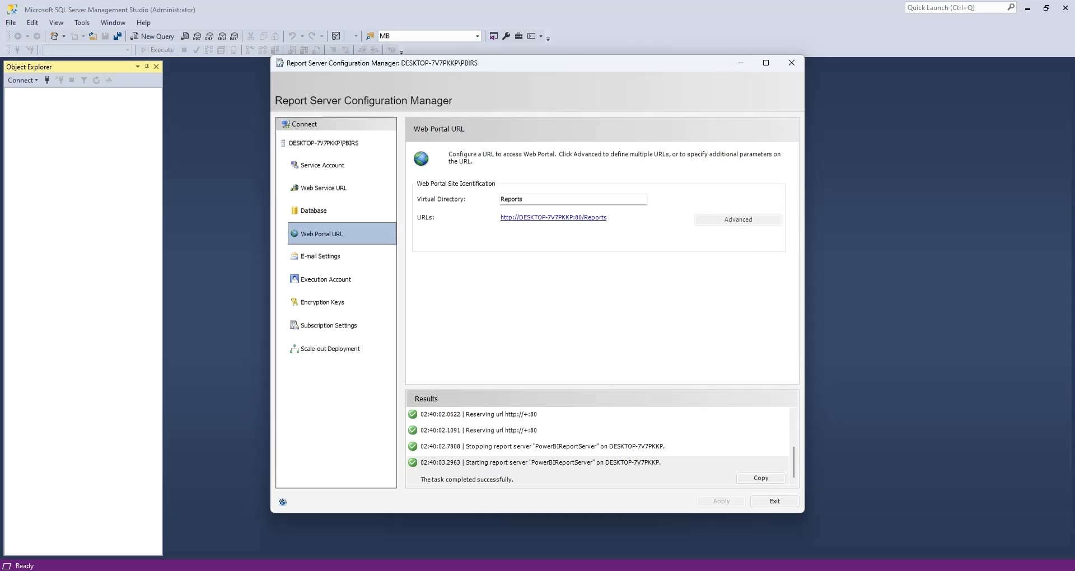
pyautogui.click(552, 217)
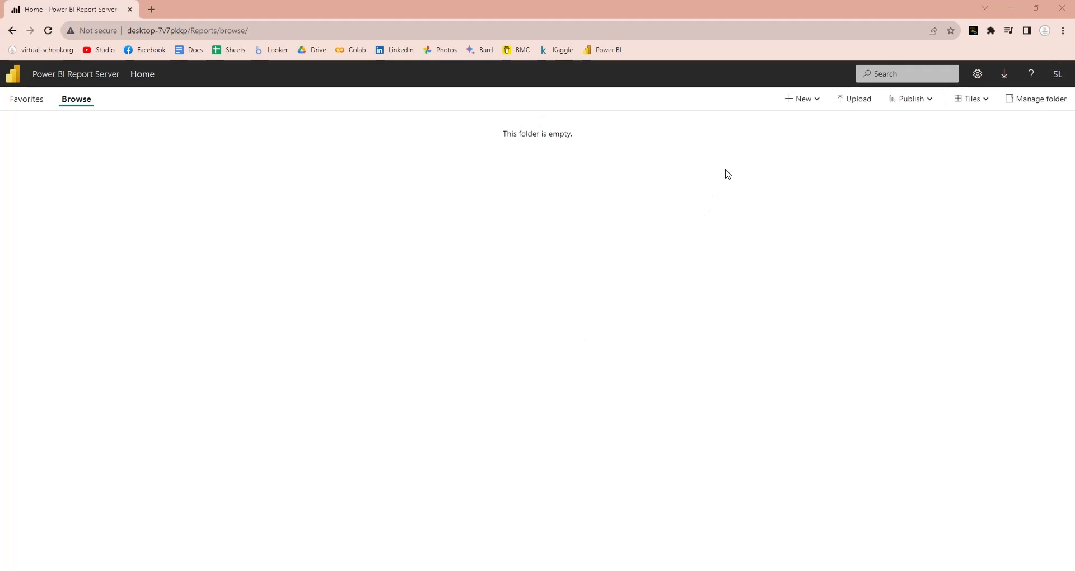
# Step: Choose New > Power BI Report in the portal and follow Get Power BI Desktop
pyautogui.click(802, 99)
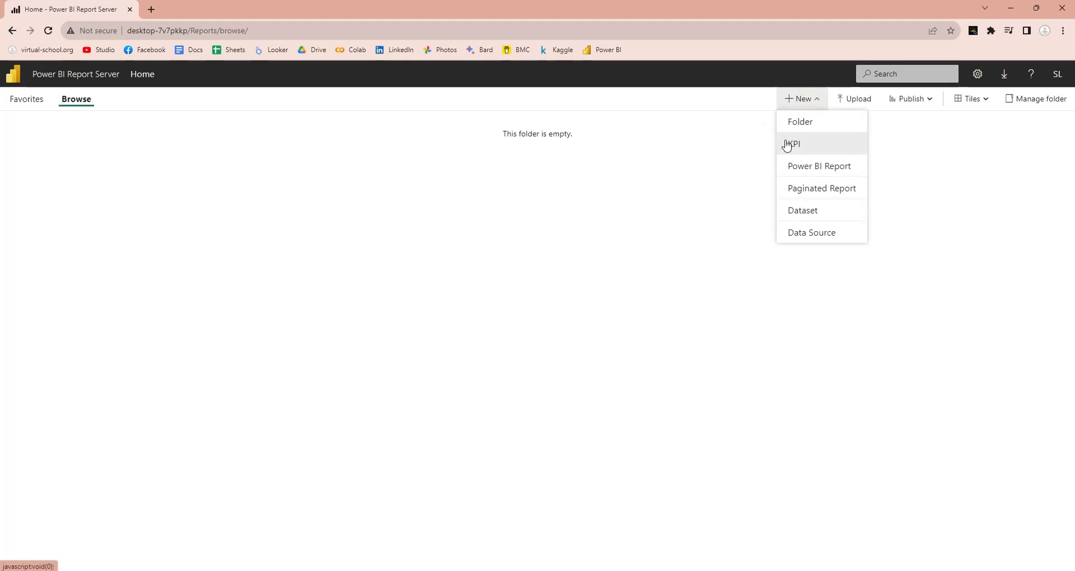
pyautogui.click(819, 166)
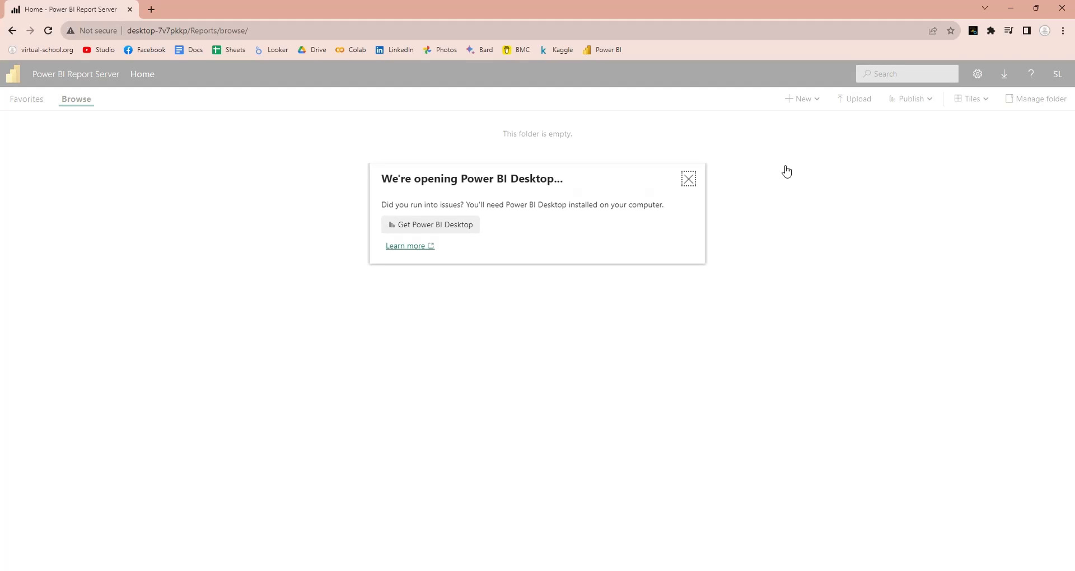
pyautogui.moveTo(560, 221)
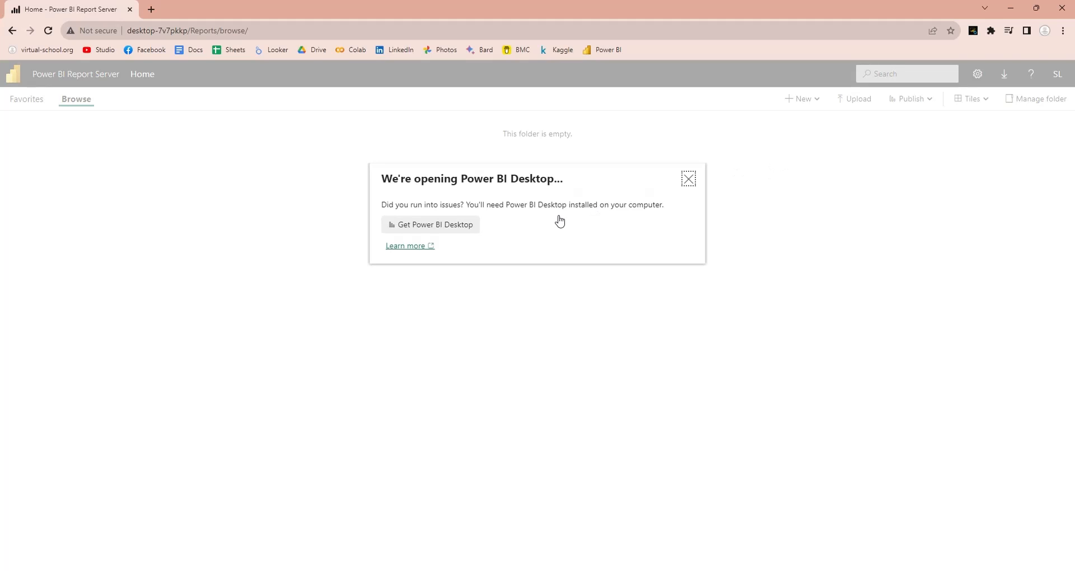
pyautogui.click(430, 224)
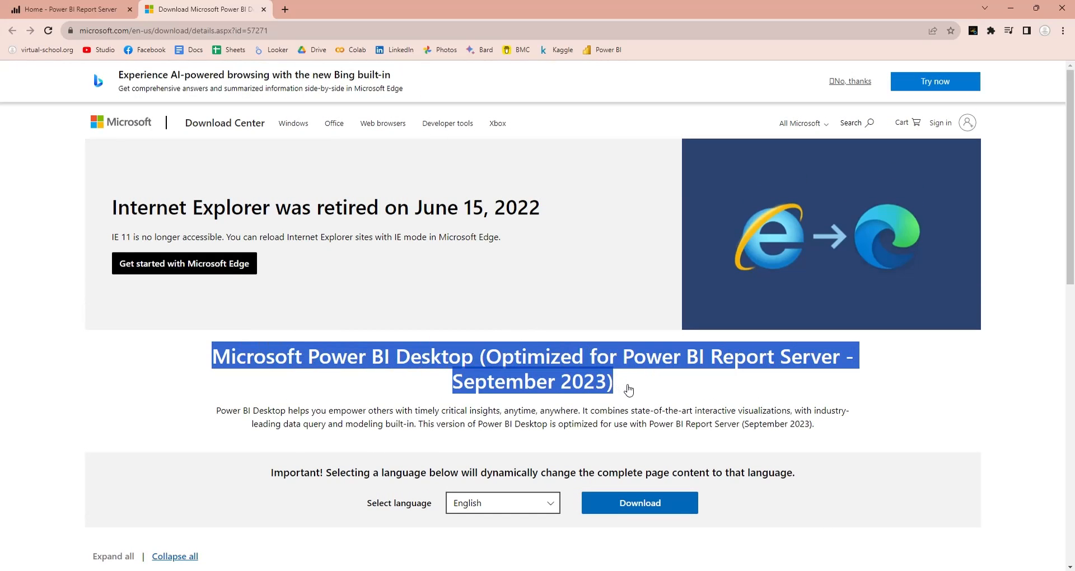
pyautogui.moveTo(610, 503)
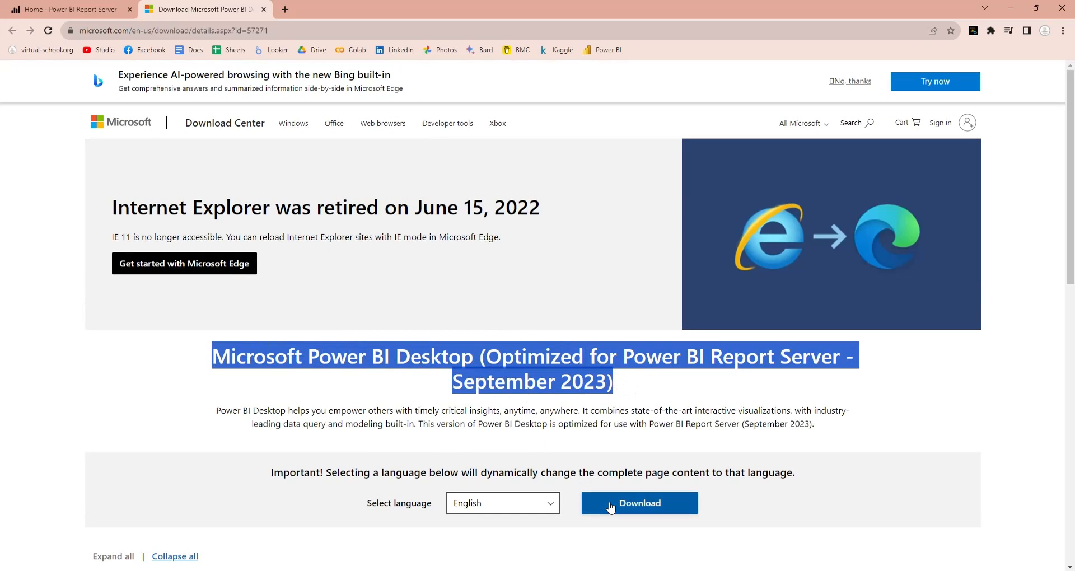
# Step: Download the PBIDesktopSetupRS.exe installer and run it from Chrome's downloads
pyautogui.click(638, 502)
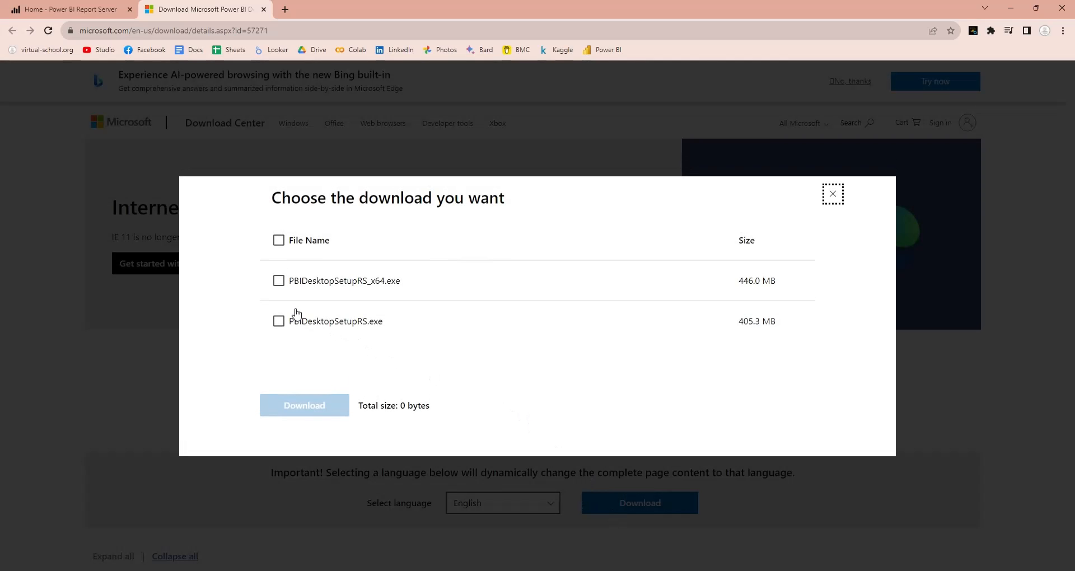
pyautogui.click(279, 322)
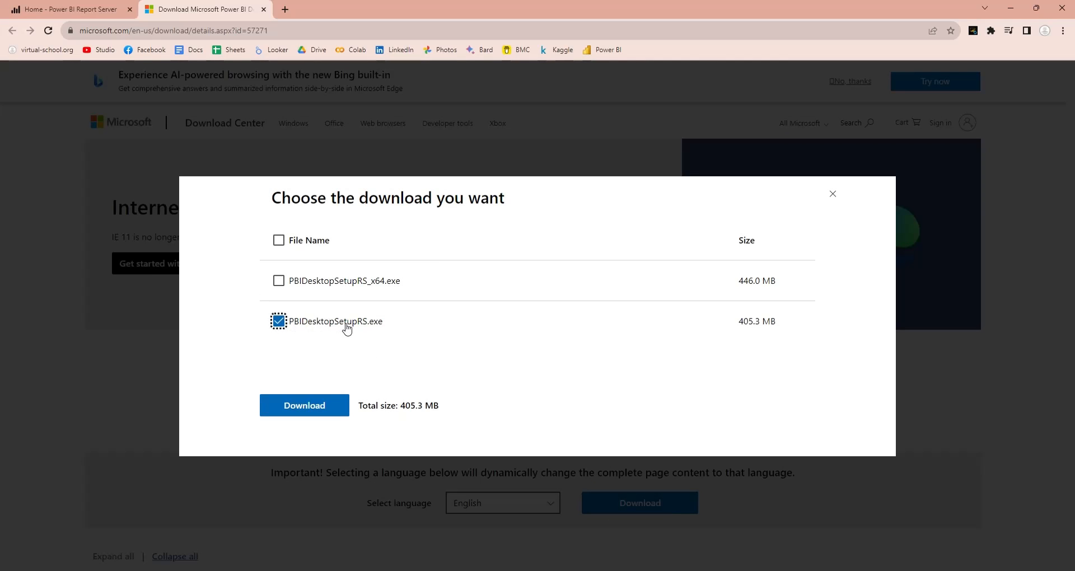
pyautogui.moveTo(439, 423)
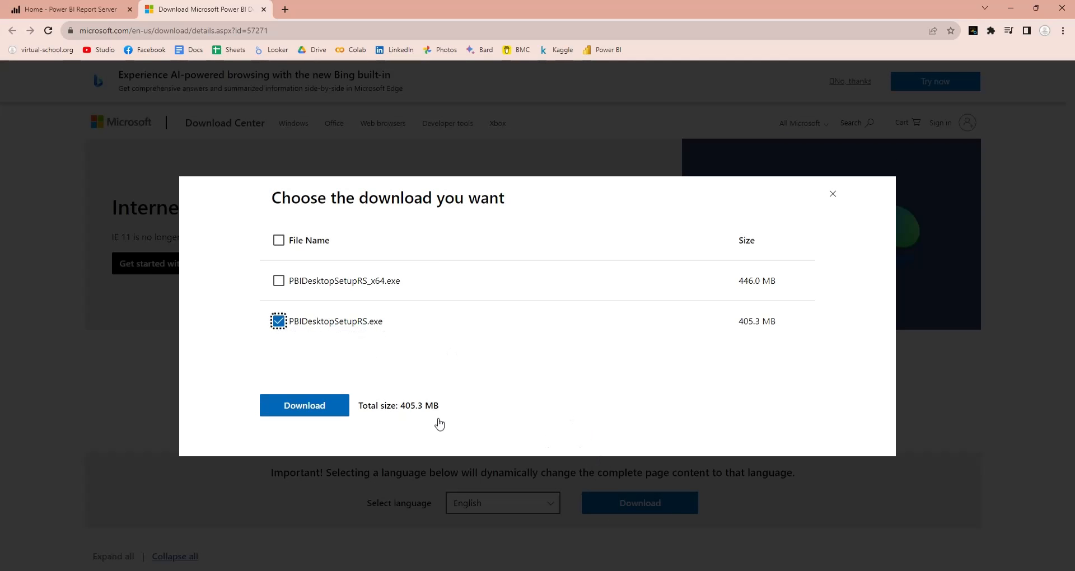
pyautogui.click(303, 406)
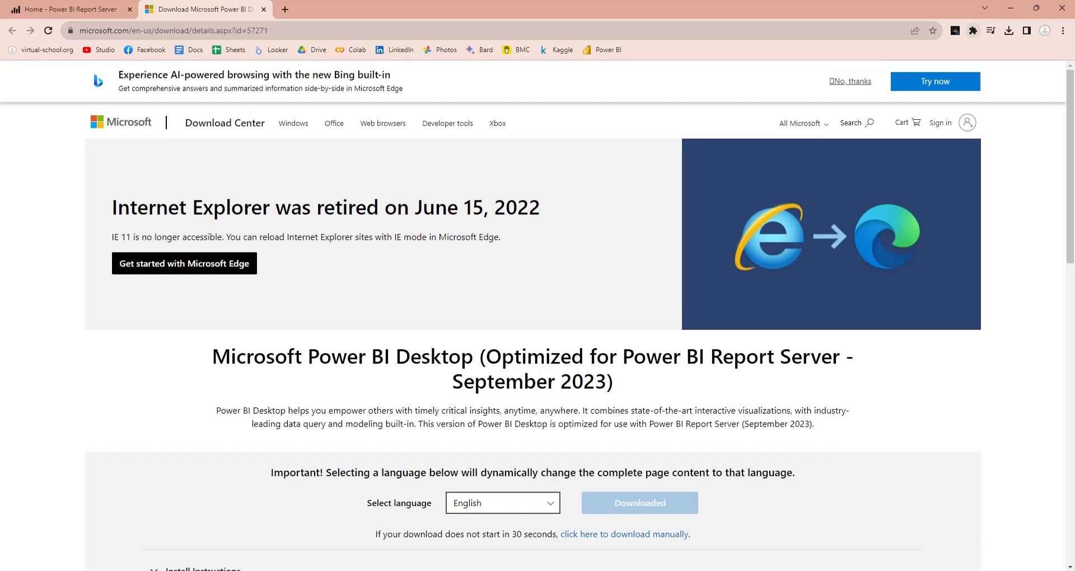
pyautogui.click(1008, 31)
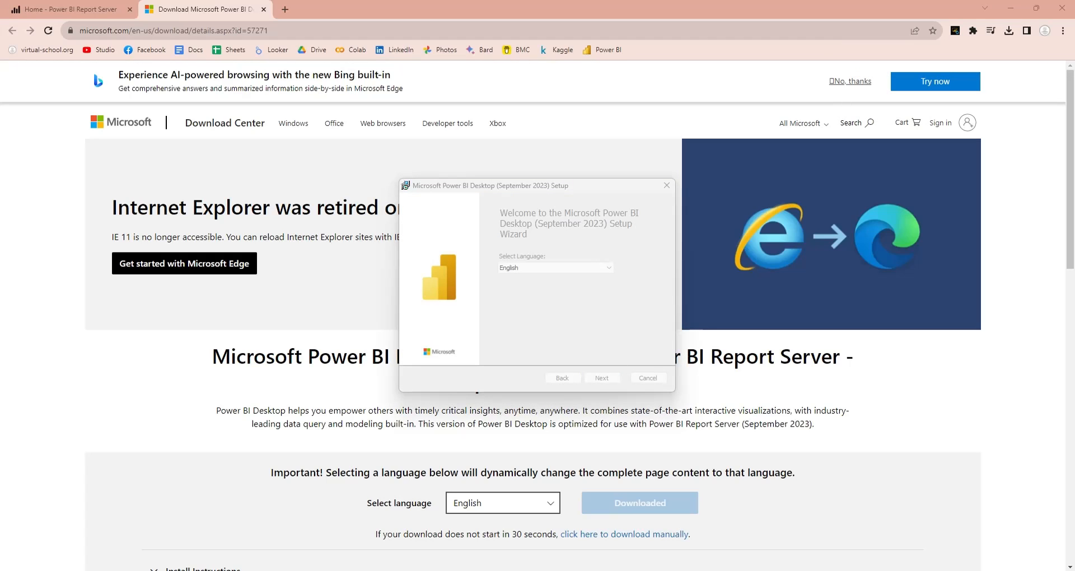
# Step: Accept the license, untick the desktop shortcut, install Power BI Desktop and launch it
pyautogui.click(601, 378)
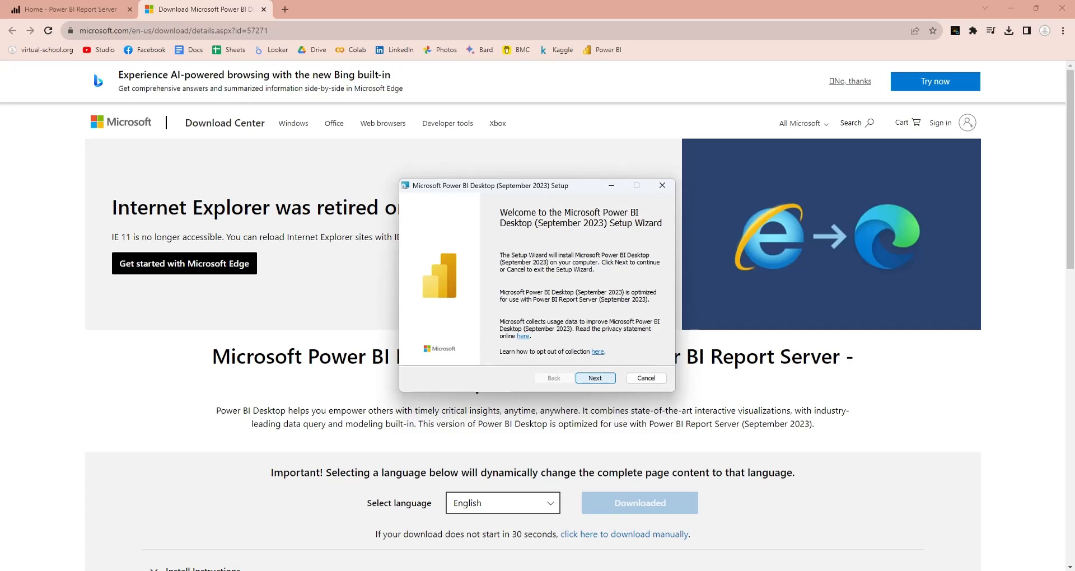
pyautogui.click(593, 377)
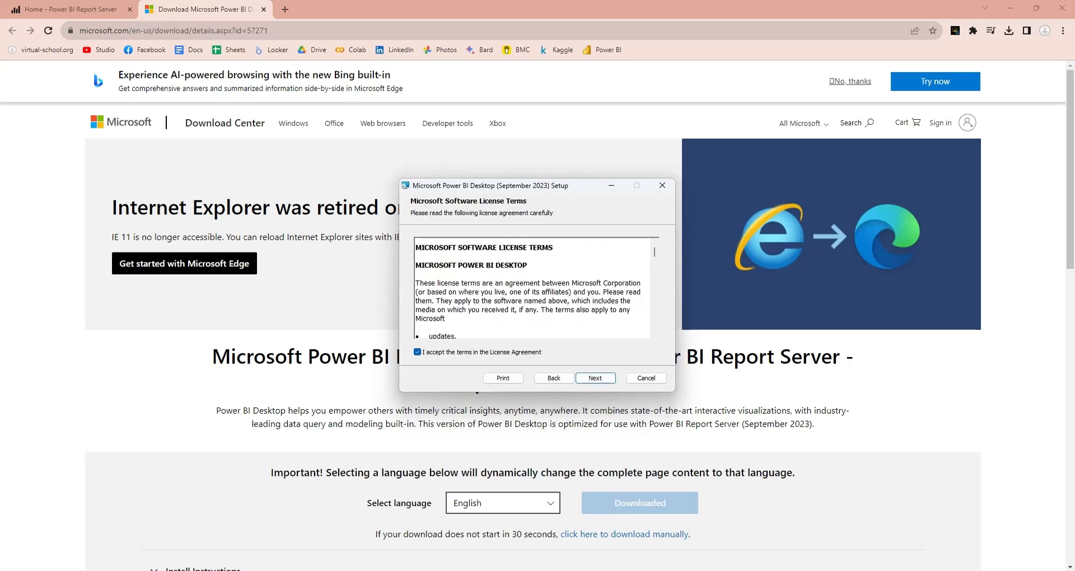
pyautogui.click(595, 378)
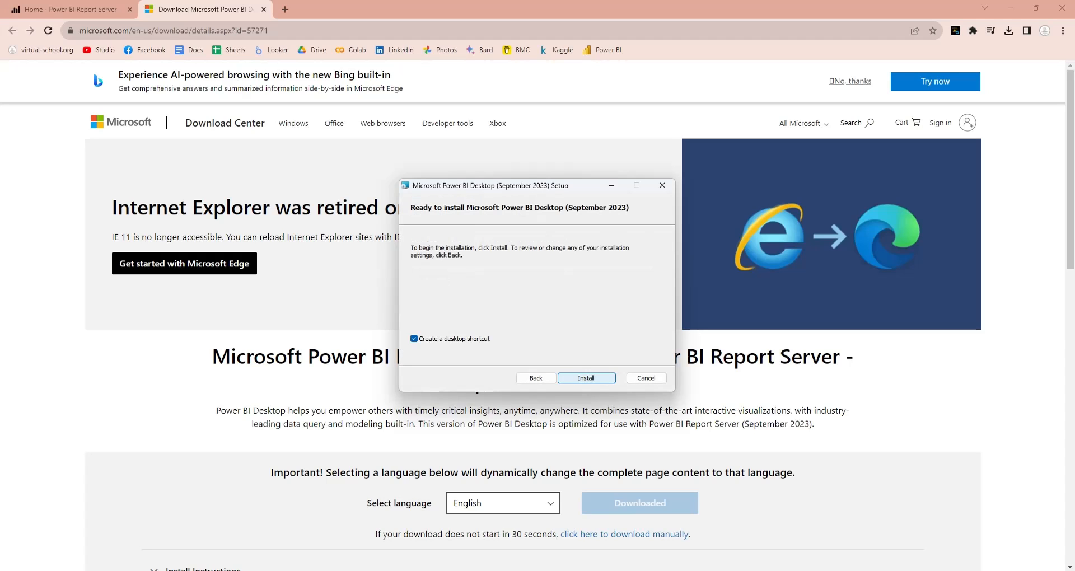
pyautogui.click(413, 338)
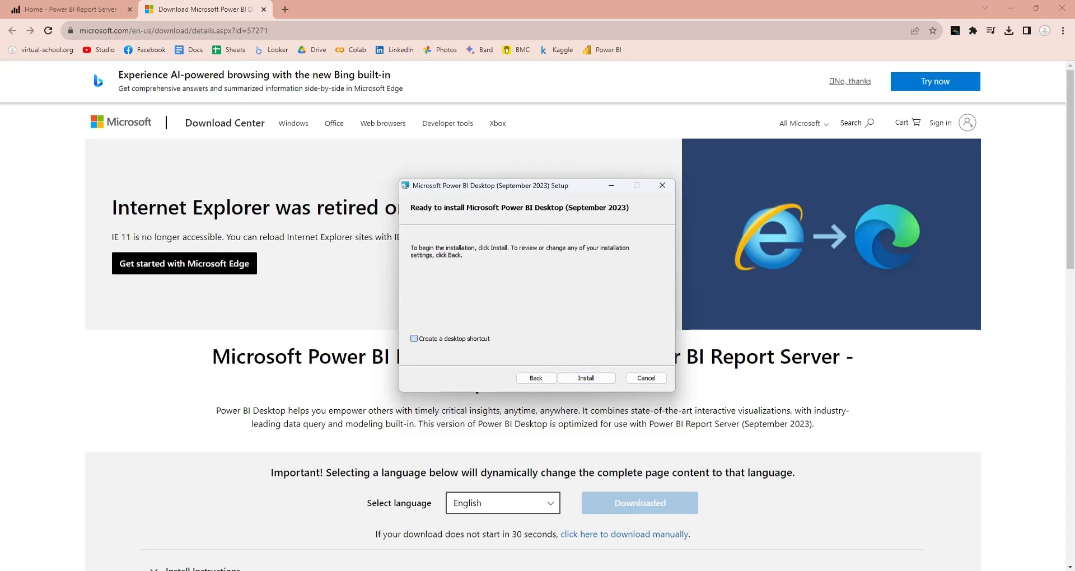
pyautogui.click(586, 377)
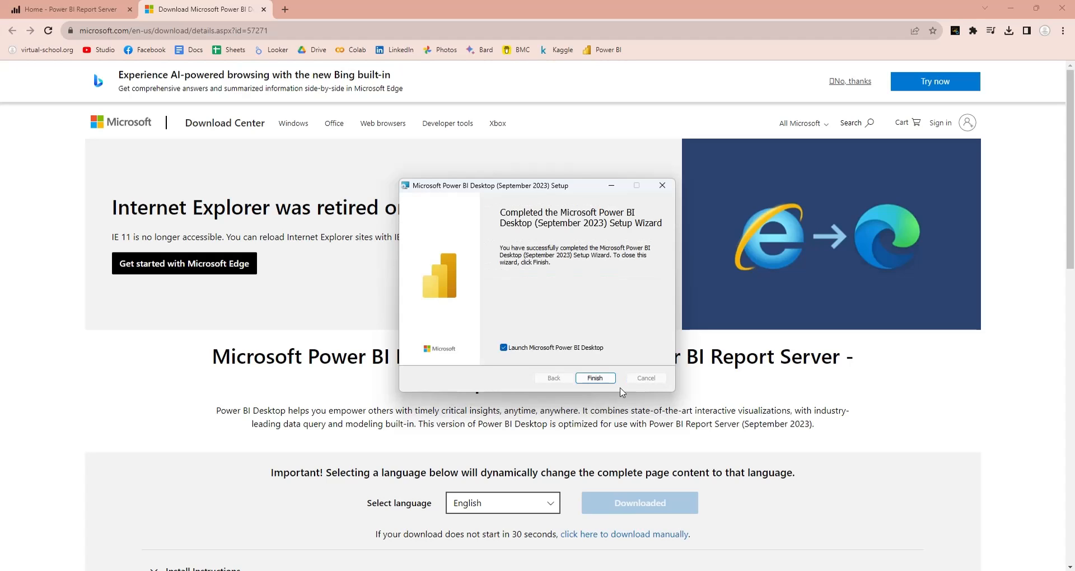
pyautogui.click(595, 377)
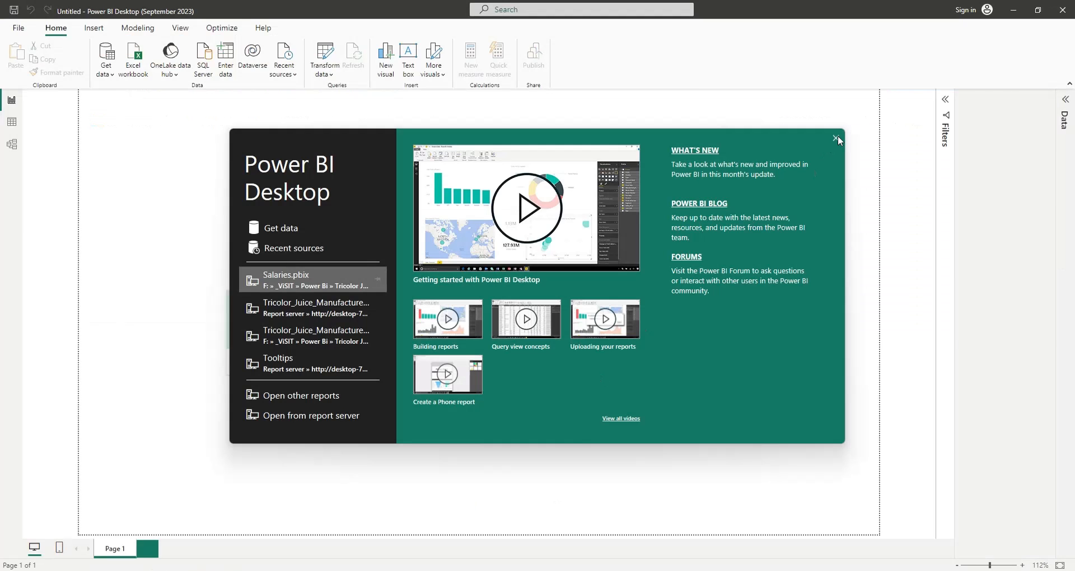
# Step: Enter a table with Name, Sales and Profit for Jack, John, Jean and James, then load it
pyautogui.click(837, 139)
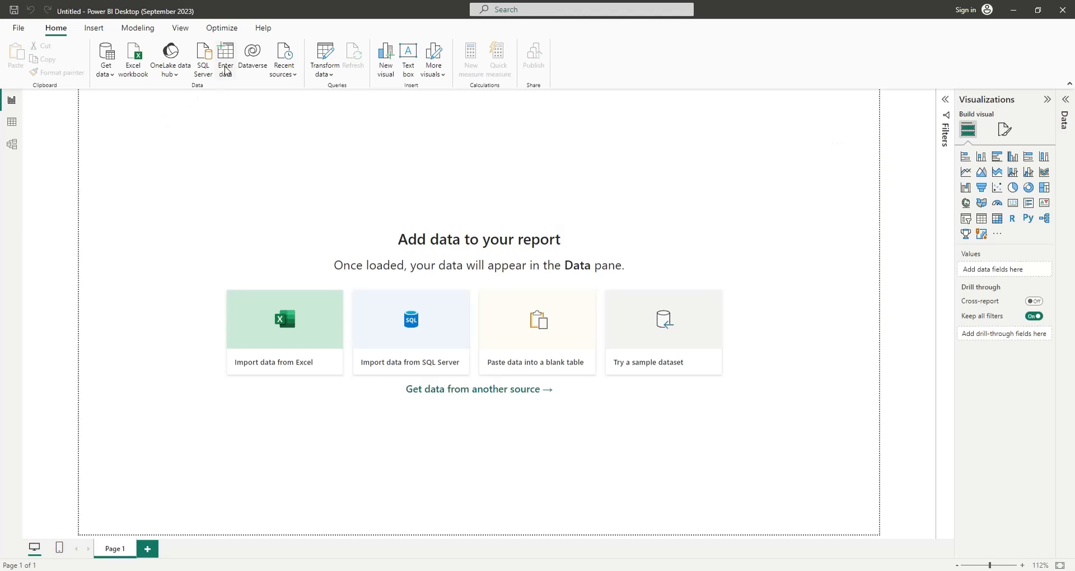
pyautogui.click(225, 59)
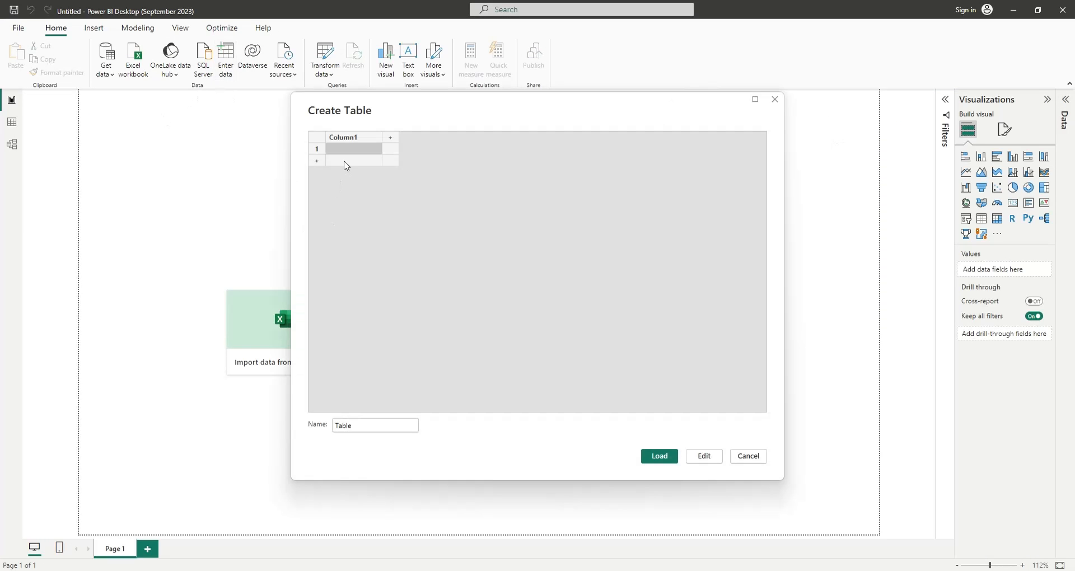
pyautogui.moveTo(348, 153)
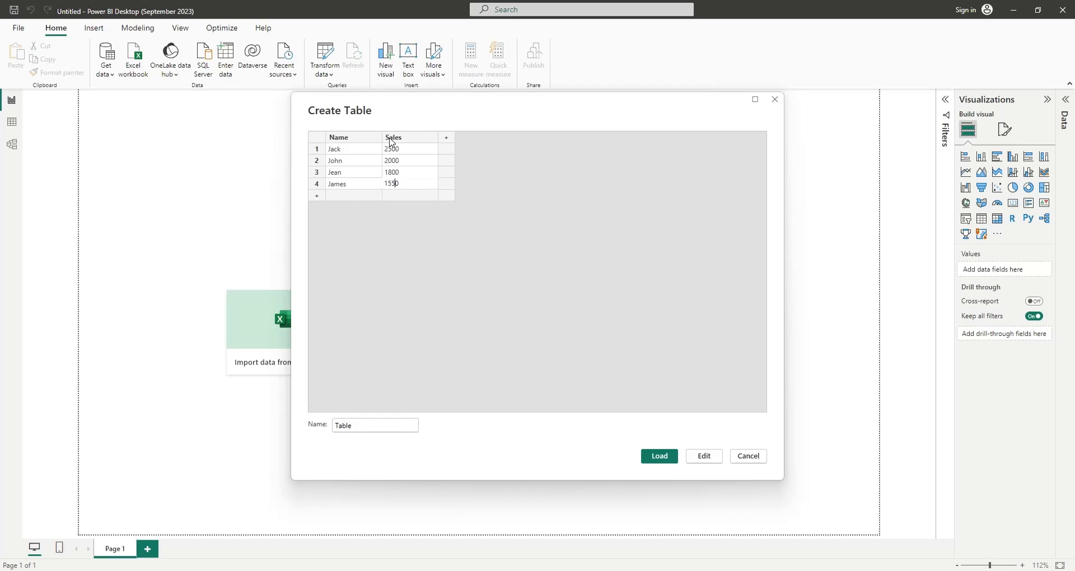
pyautogui.click(447, 137)
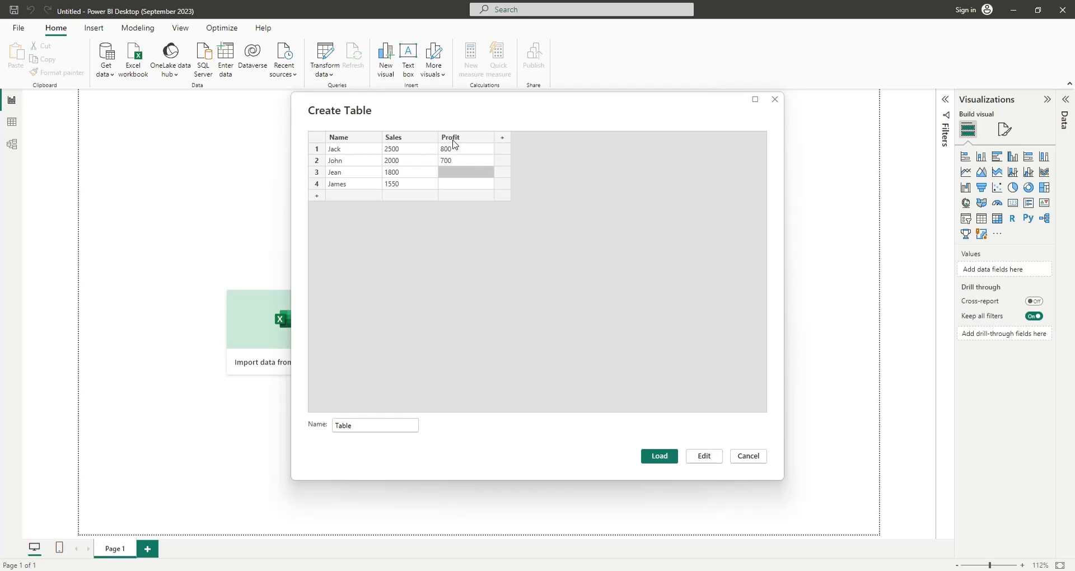
pyautogui.write('600')
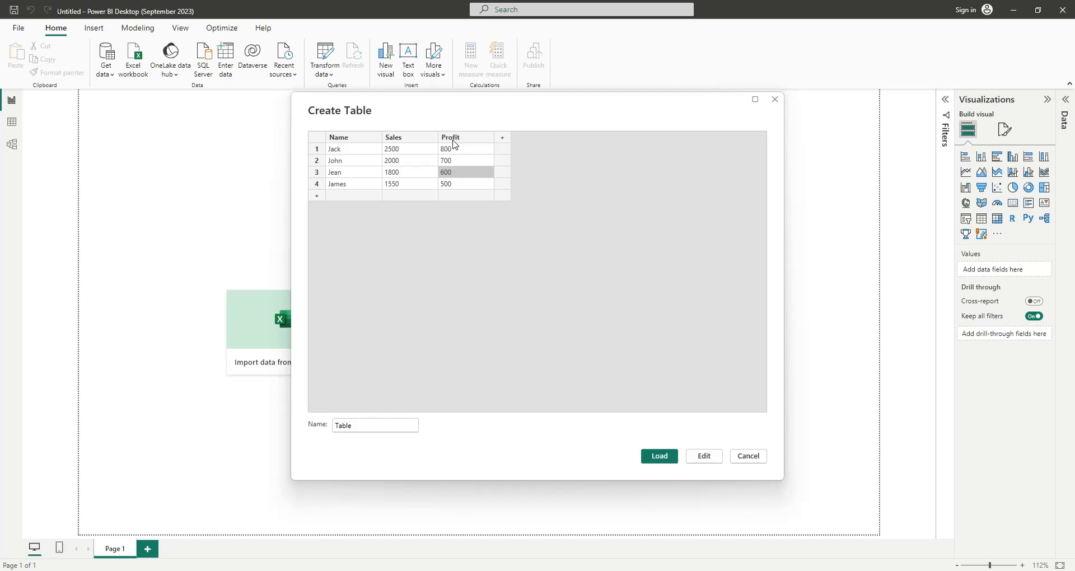
pyautogui.click(747, 455)
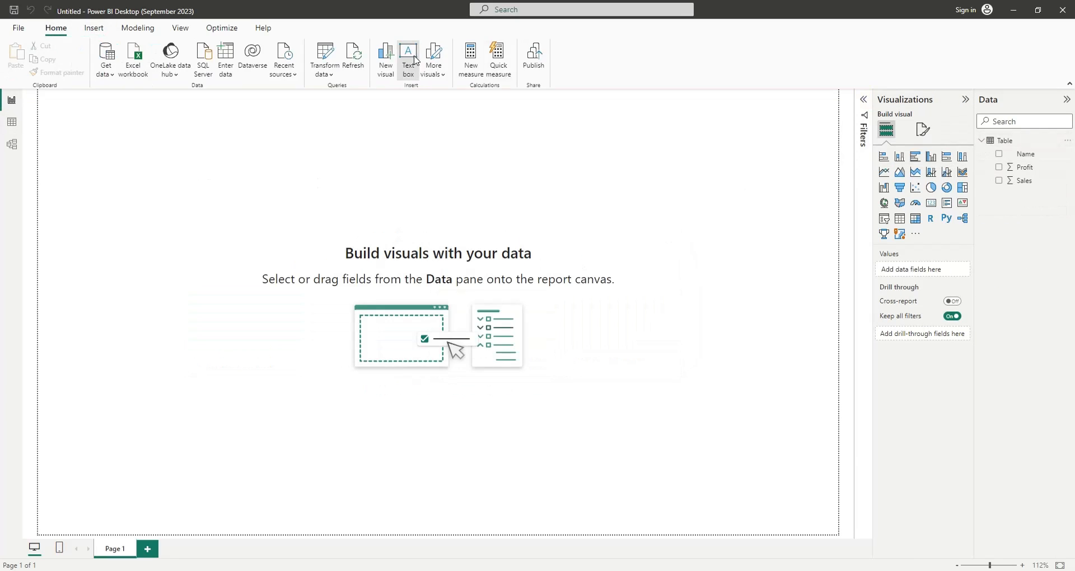
# Step: Add 'The J Team' title text box and a column chart of Profit by Name
pyautogui.click(408, 58)
pyautogui.write('The J Team')
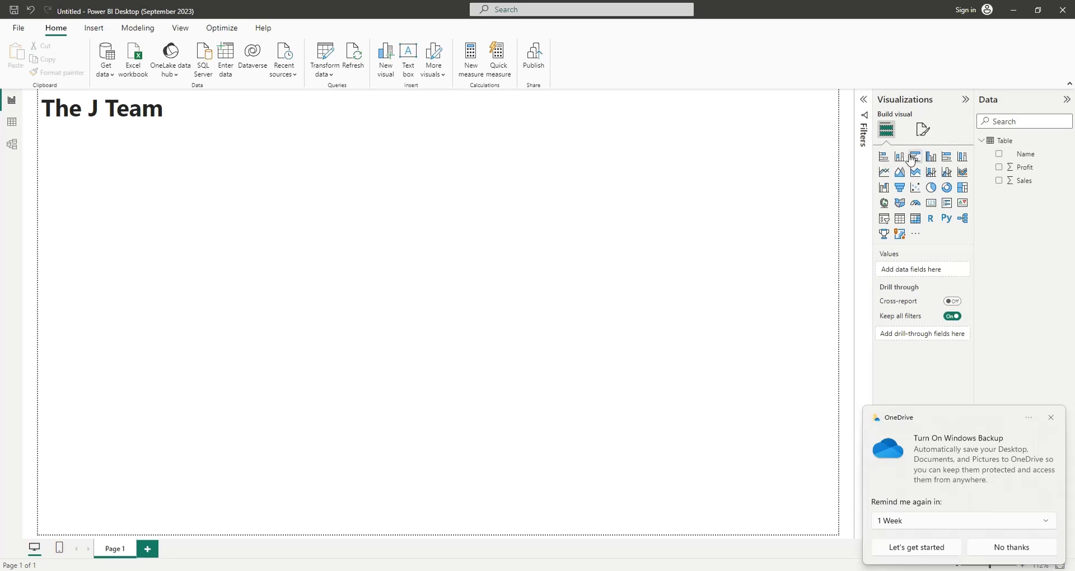
pyautogui.click(915, 157)
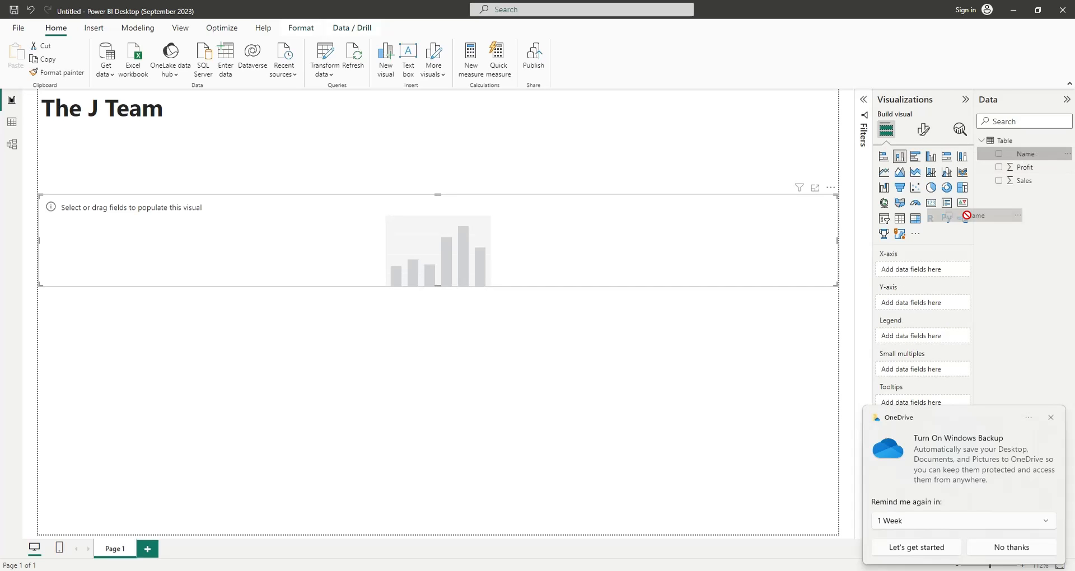
pyautogui.click(999, 154)
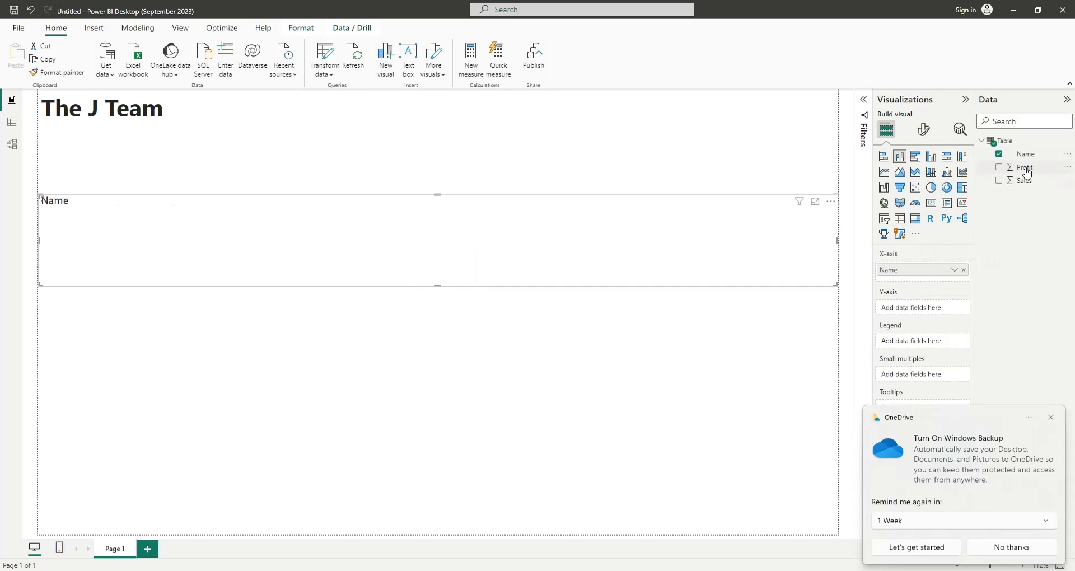
pyautogui.click(999, 167)
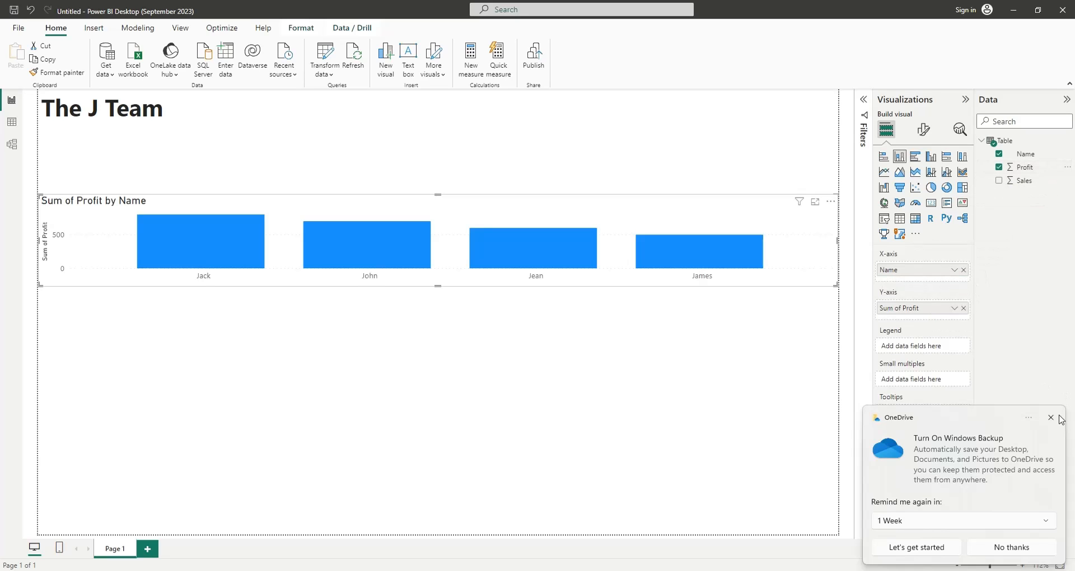
# Step: Dismiss the backup reminder and move the chart up directly beneath the title
pyautogui.click(1051, 417)
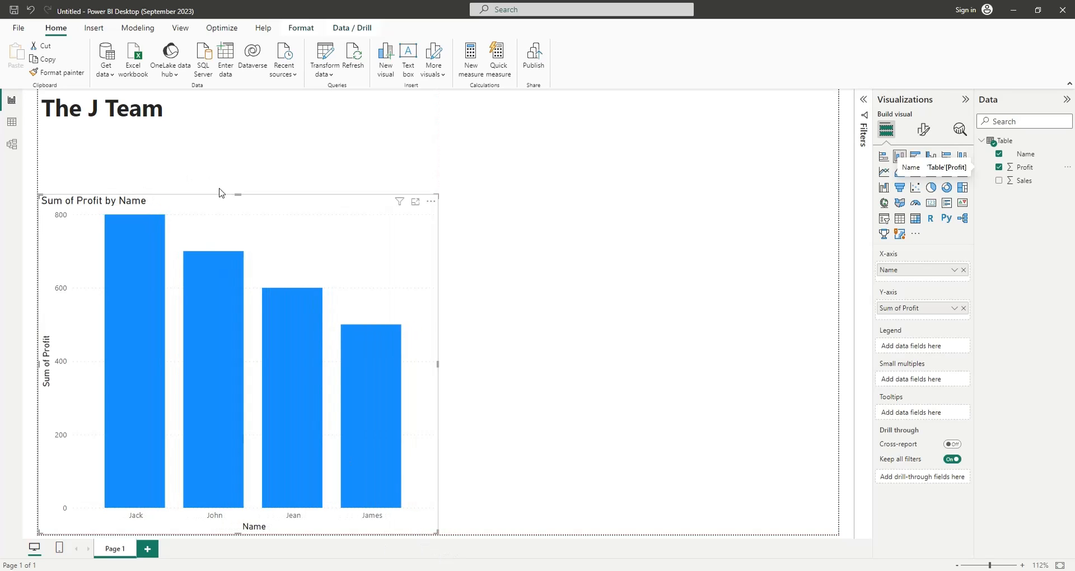
pyautogui.moveTo(220, 193); pyautogui.dragTo(249, 140)
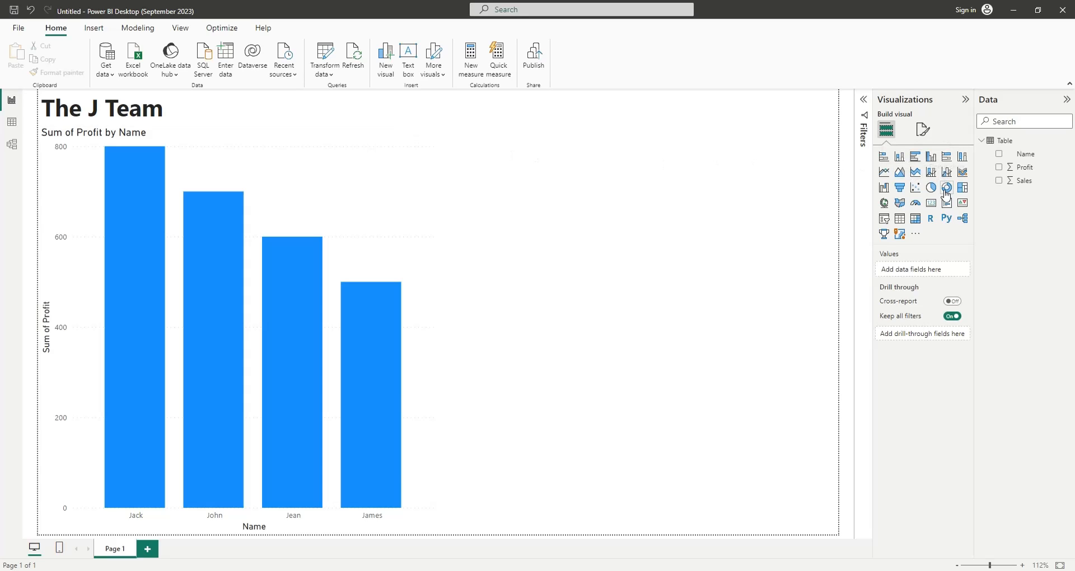
# Step: Add a pie chart with Name as legend and Sales as values beside the bar chart
pyautogui.click(946, 187)
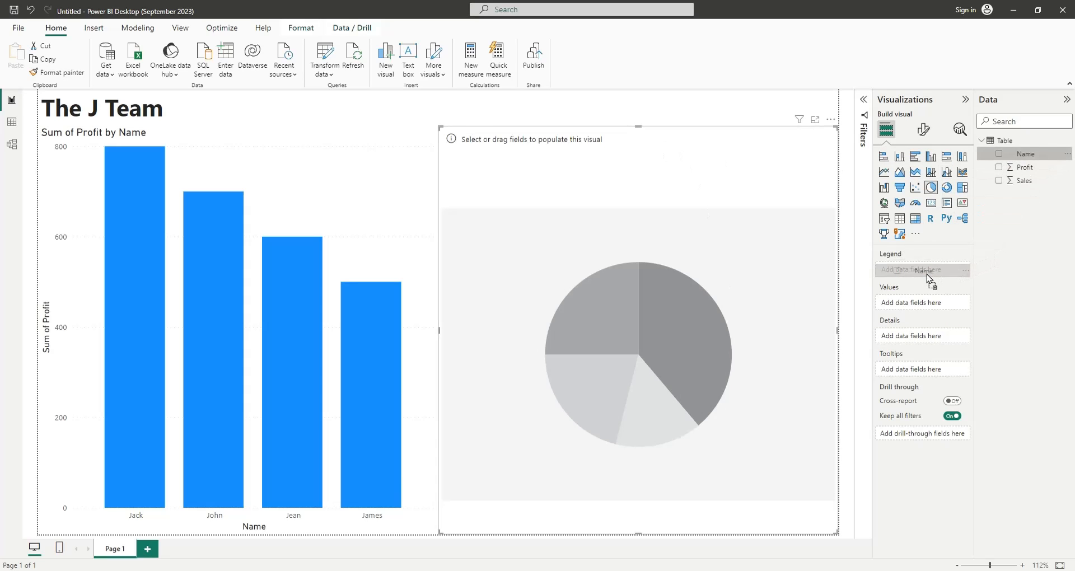
pyautogui.click(999, 154)
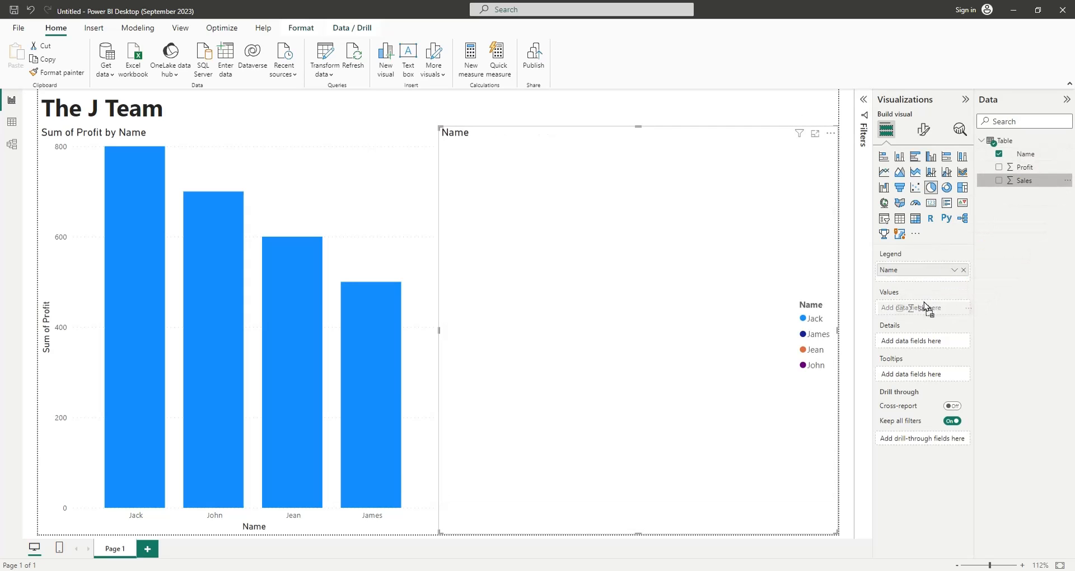
pyautogui.click(1001, 180)
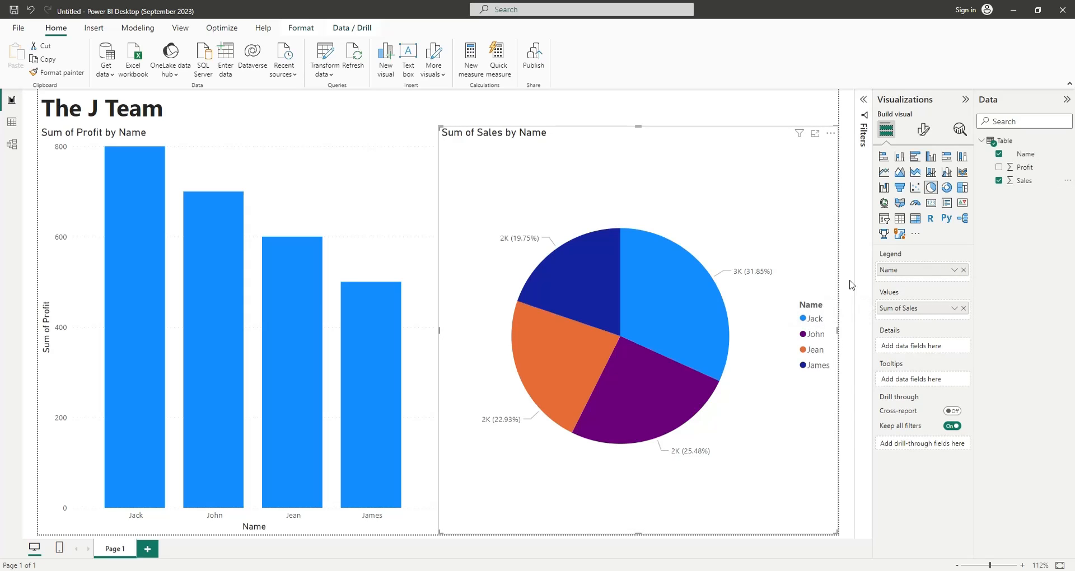
pyautogui.moveTo(906, 301)
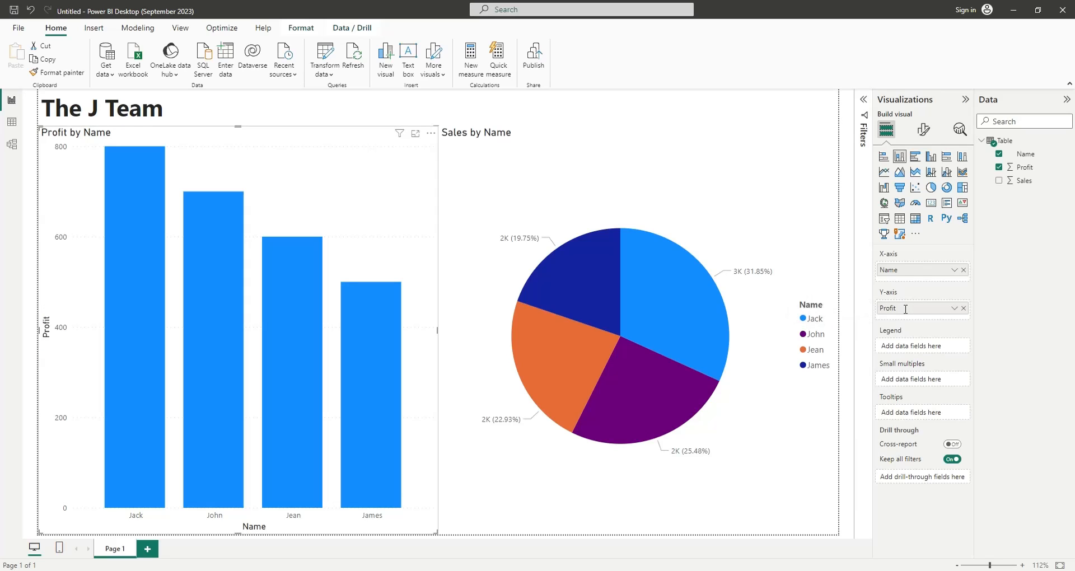
# Step: Choose Save as to Power BI Report Server at desktop-7v7pkkp/Reports
pyautogui.click(18, 28)
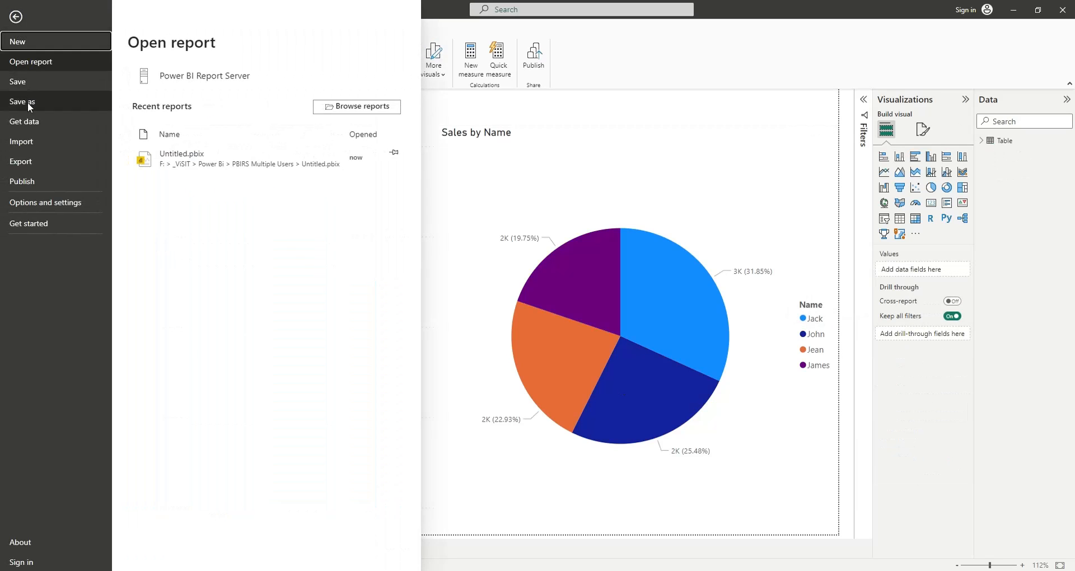
pyautogui.click(22, 102)
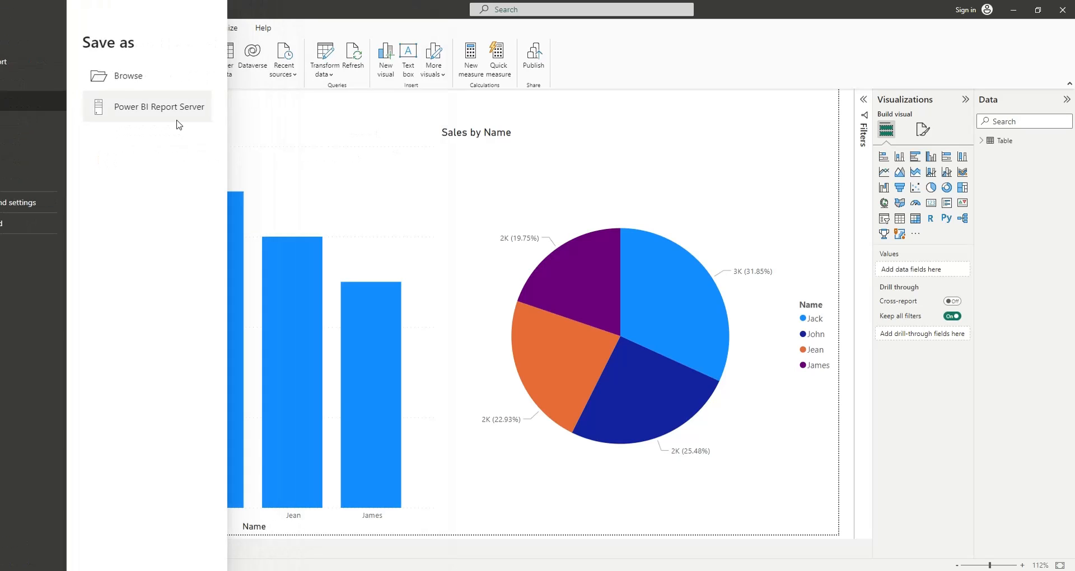
pyautogui.click(160, 106)
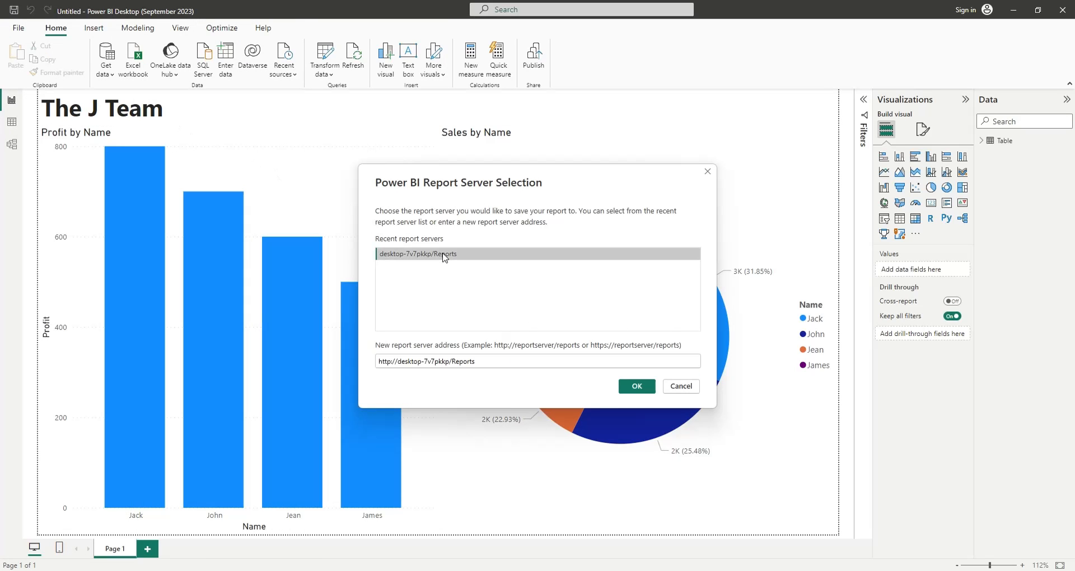
pyautogui.moveTo(547, 387)
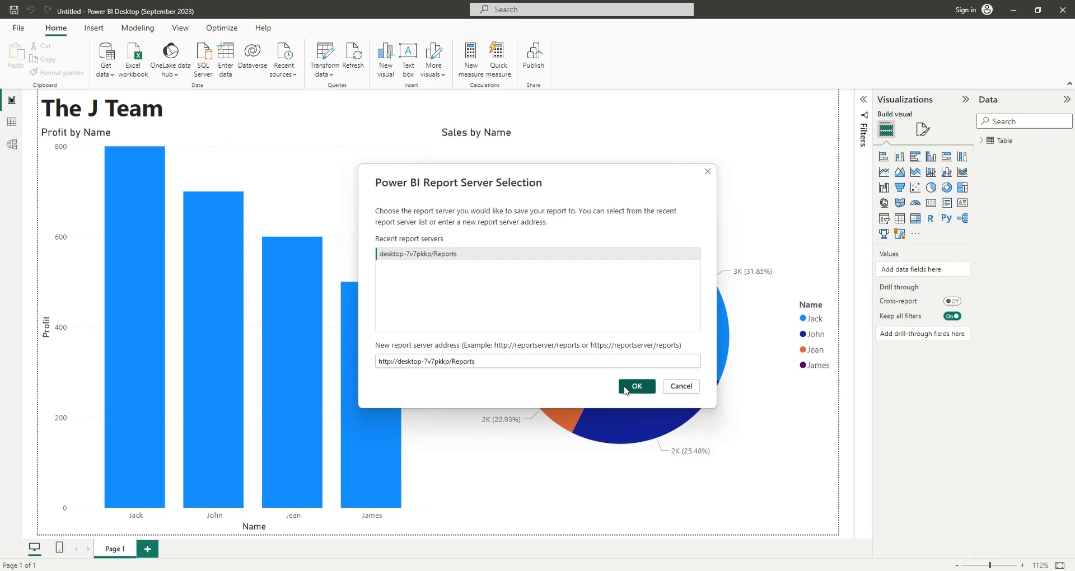
pyautogui.click(636, 386)
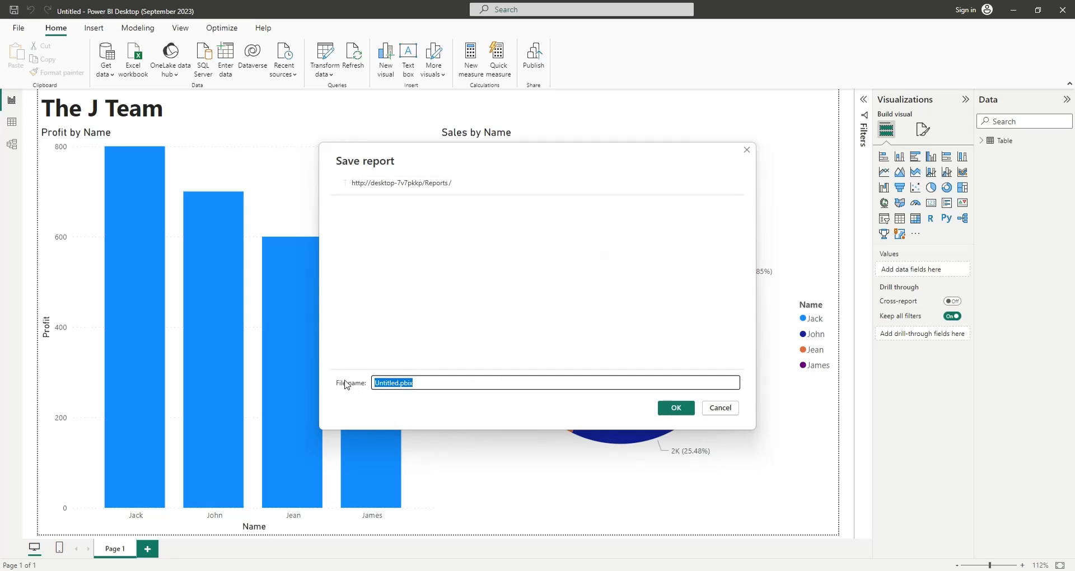
# Step: Name the report 'The J Team (Sales and Profit)' and confirm the successful save
pyautogui.write('The J')
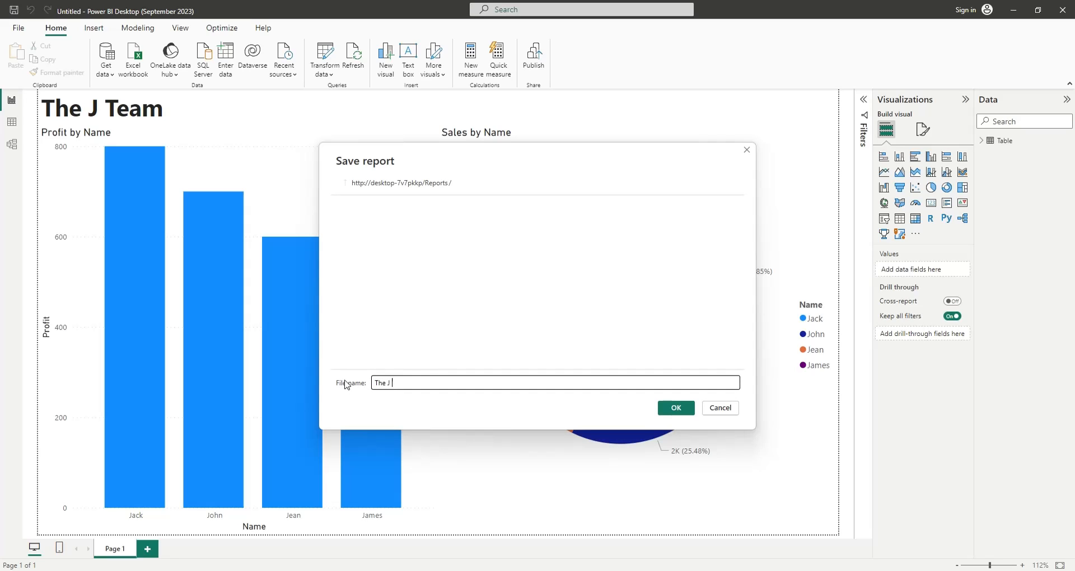
pyautogui.write('Team (S')
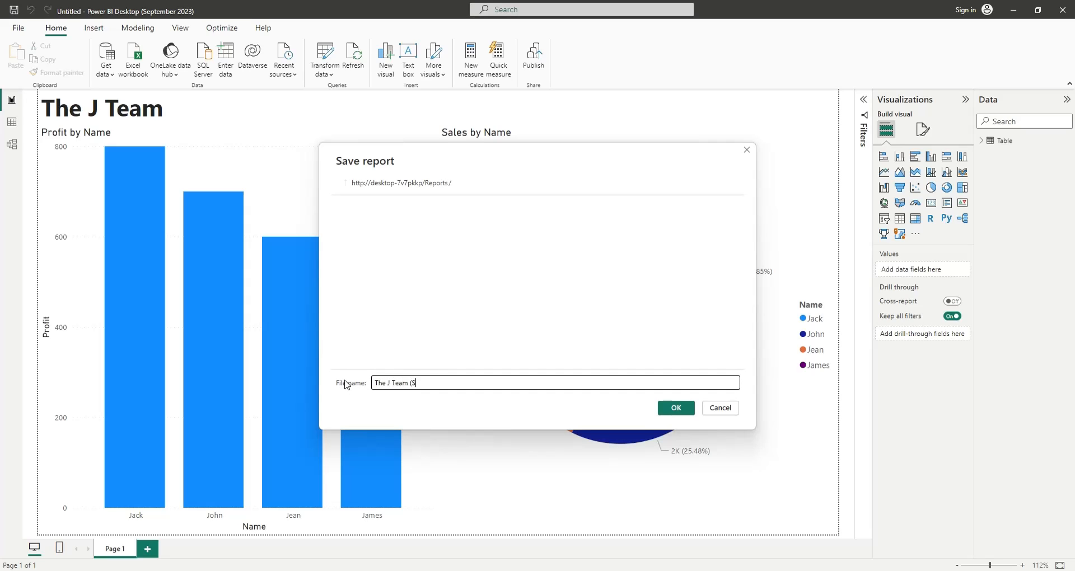
pyautogui.write('ales adn')
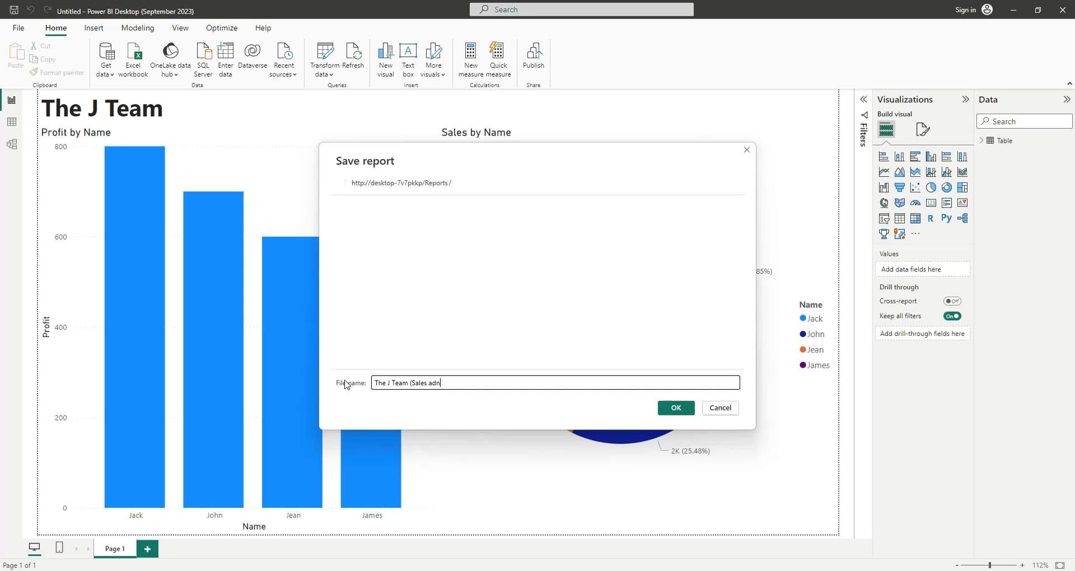
pyautogui.write('and')
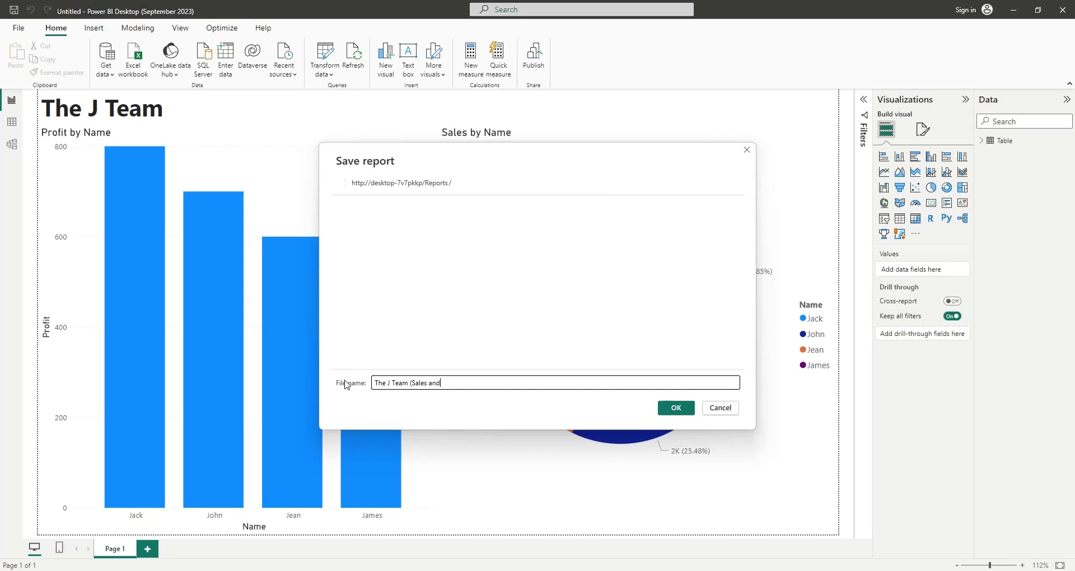
pyautogui.write('Profit')
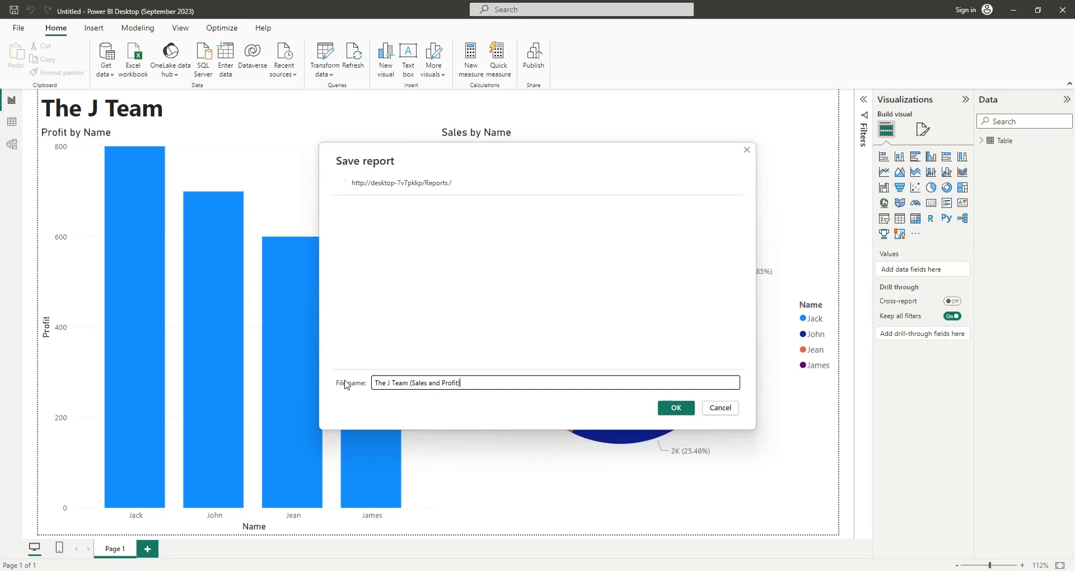
pyautogui.click(675, 408)
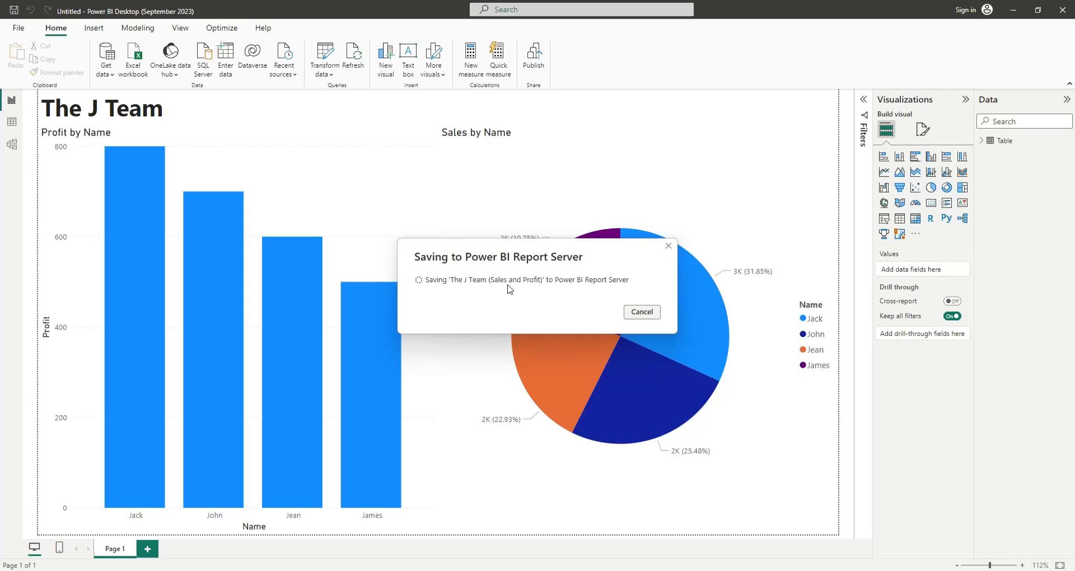
pyautogui.moveTo(506, 291)
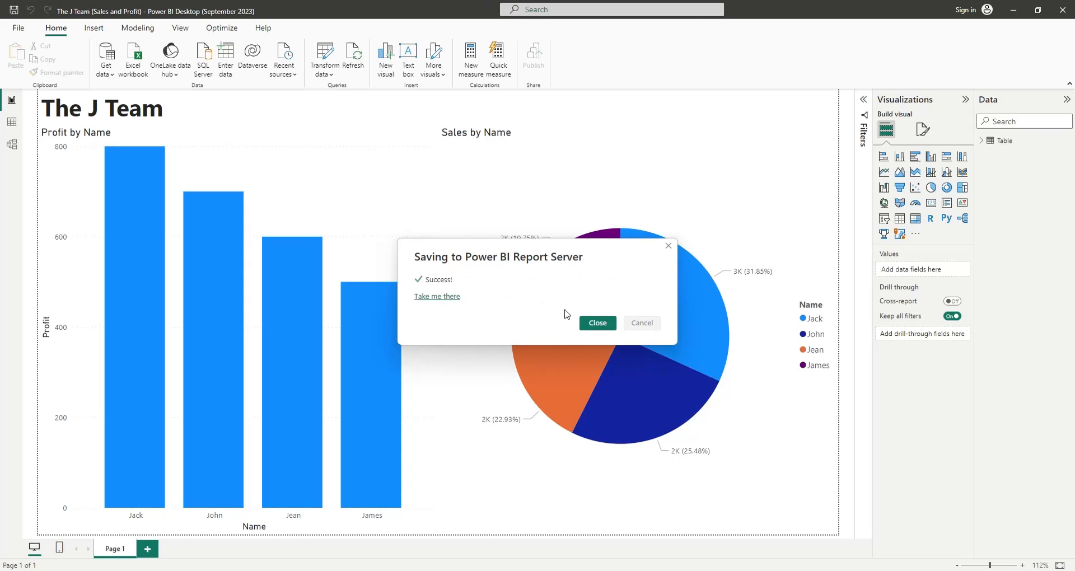
pyautogui.click(596, 322)
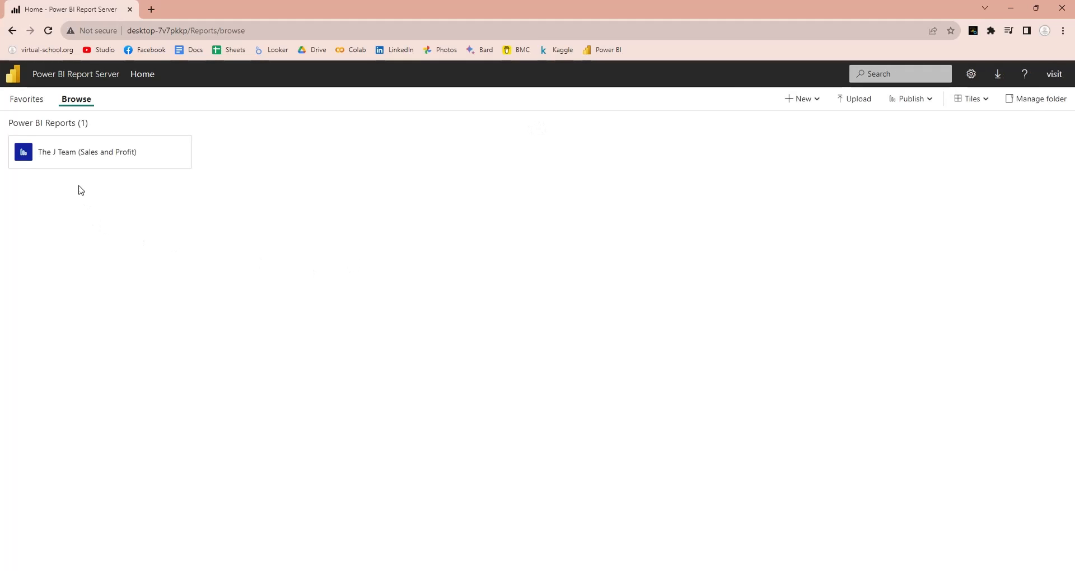
# Step: View The J Team (Sales and Profit) report in the portal and highlight Jack's profit bar
pyautogui.click(87, 151)
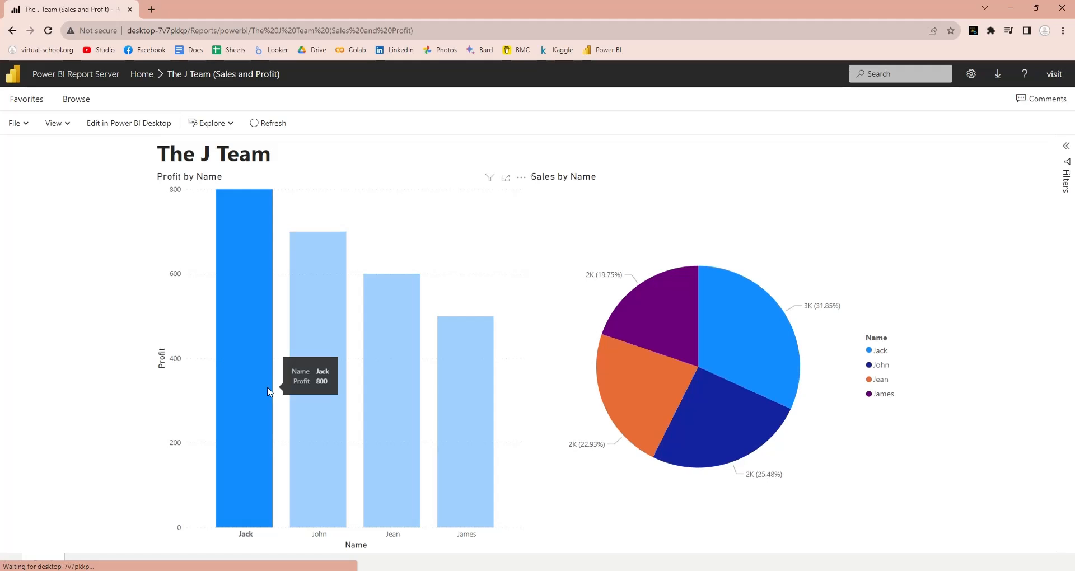
pyautogui.click(392, 411)
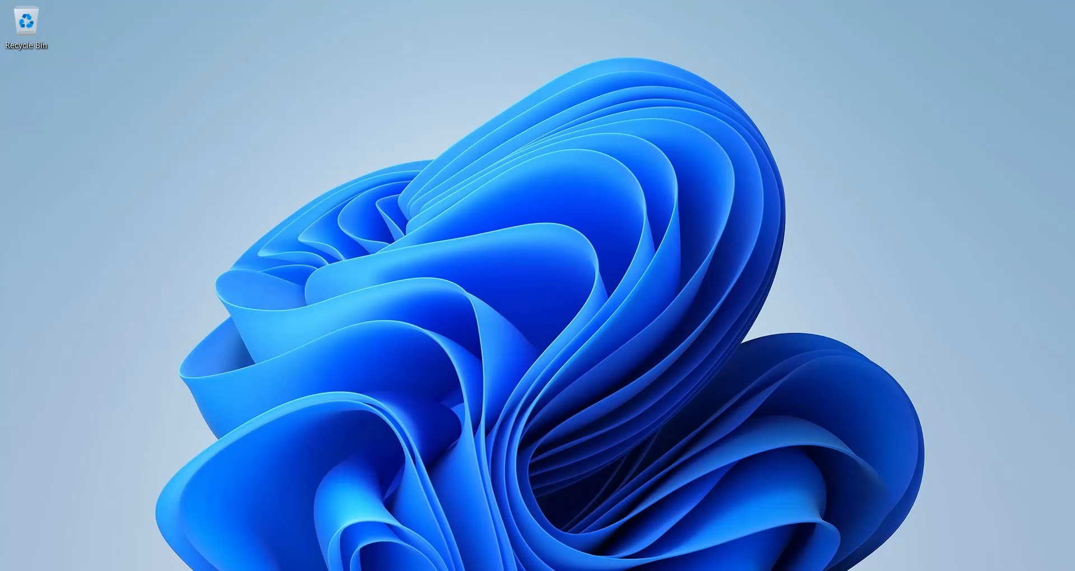
# Step: Run lusrmgr.msc to launch Local Users and Groups
pyautogui.press('Win+r')
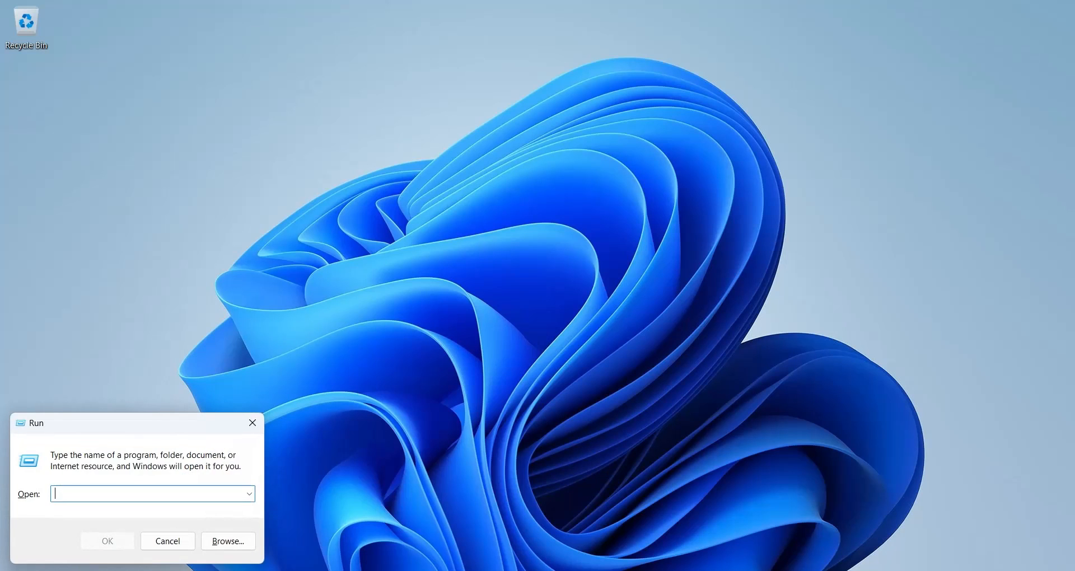
pyautogui.write('lus')
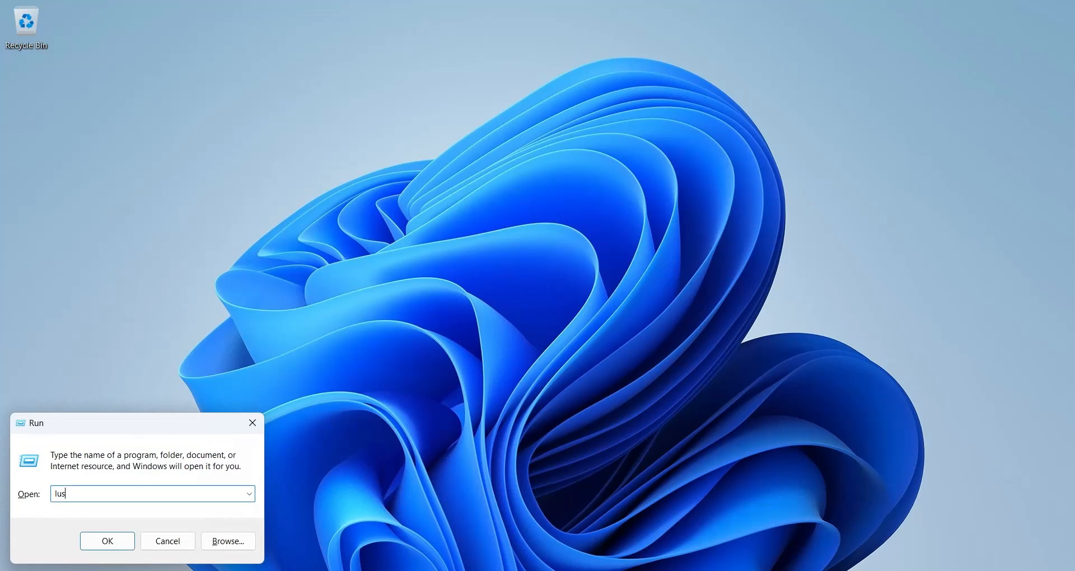
pyautogui.write('rmgr')
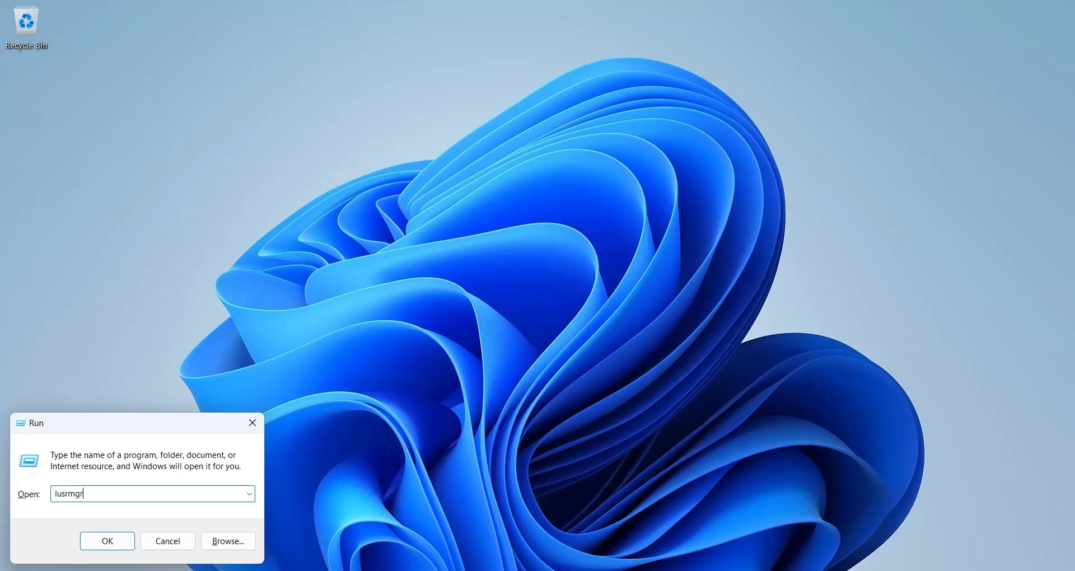
pyautogui.write('.msc')
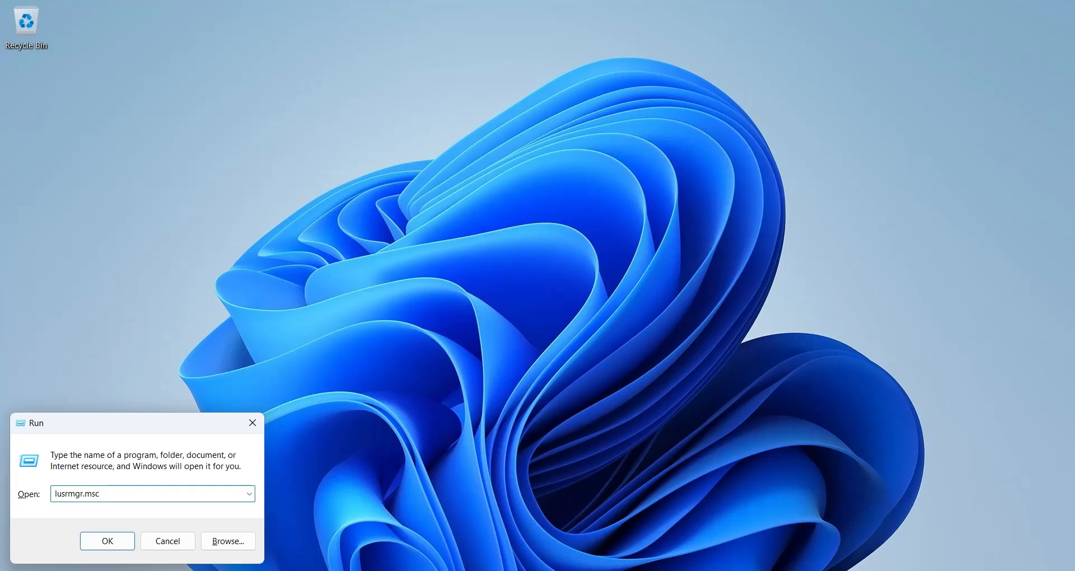
pyautogui.click(108, 541)
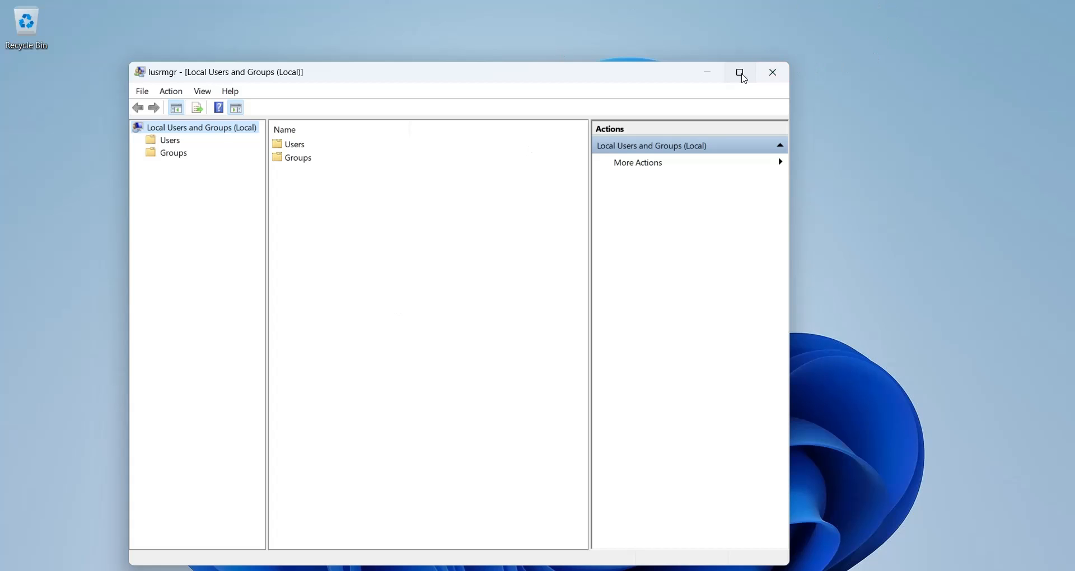
# Step: Create a new local group named pbiusers and leave its properties unchanged
pyautogui.click(741, 71)
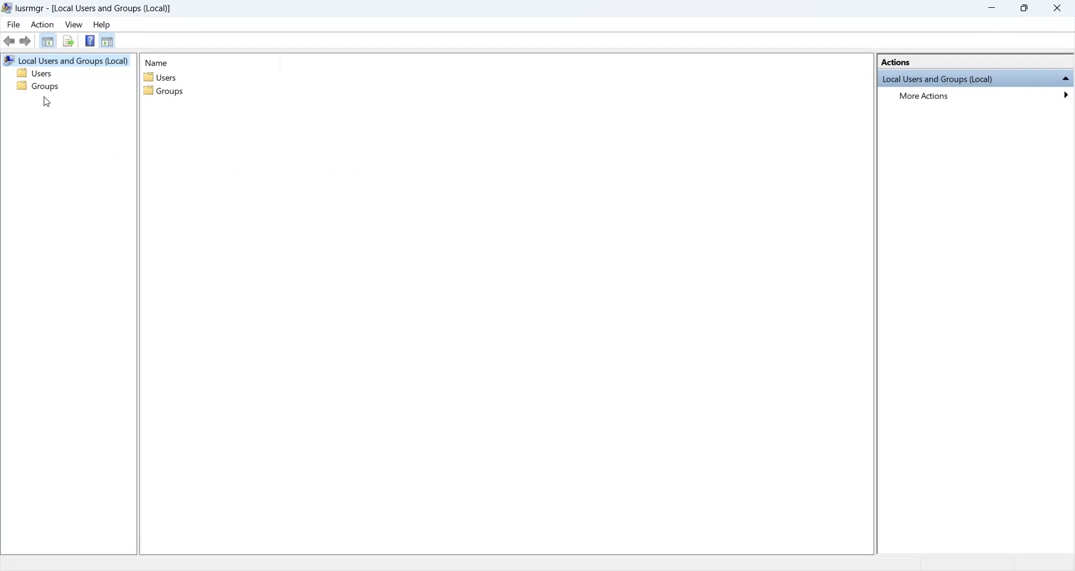
pyautogui.rightClick(44, 86)
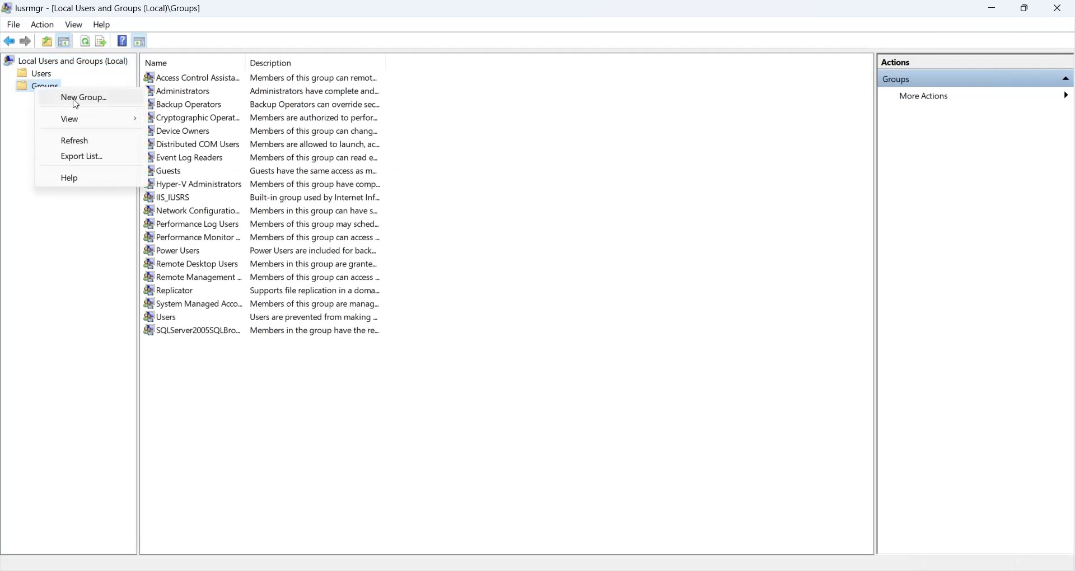
pyautogui.click(83, 97)
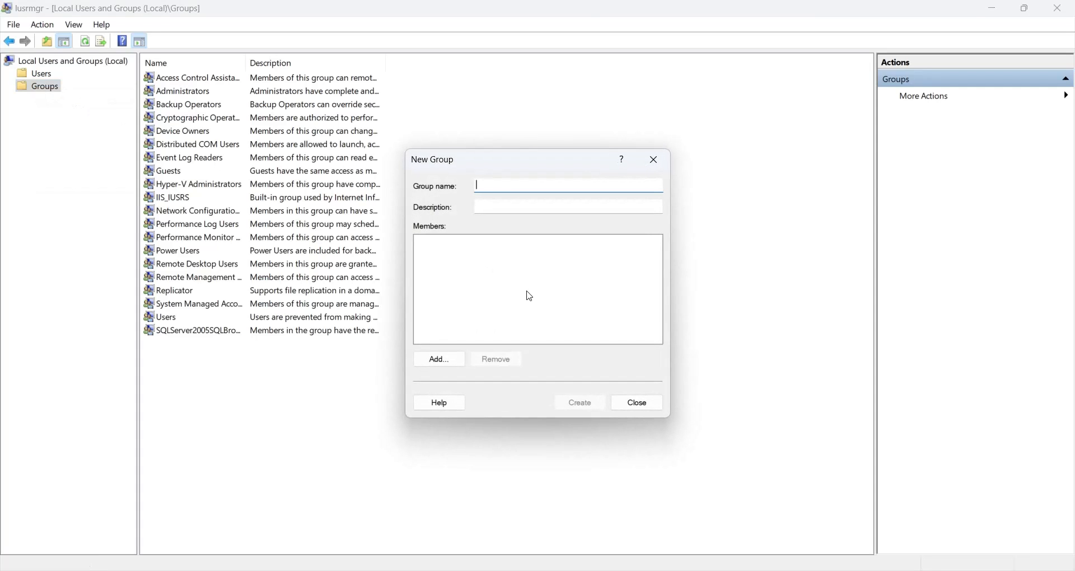
pyautogui.write('pb')
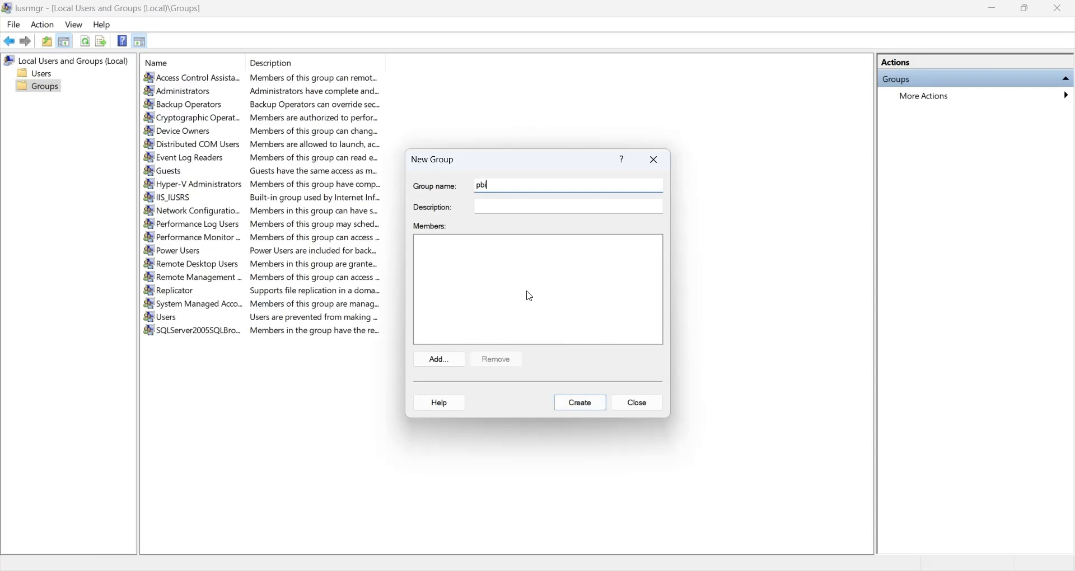
pyautogui.write('iusers')
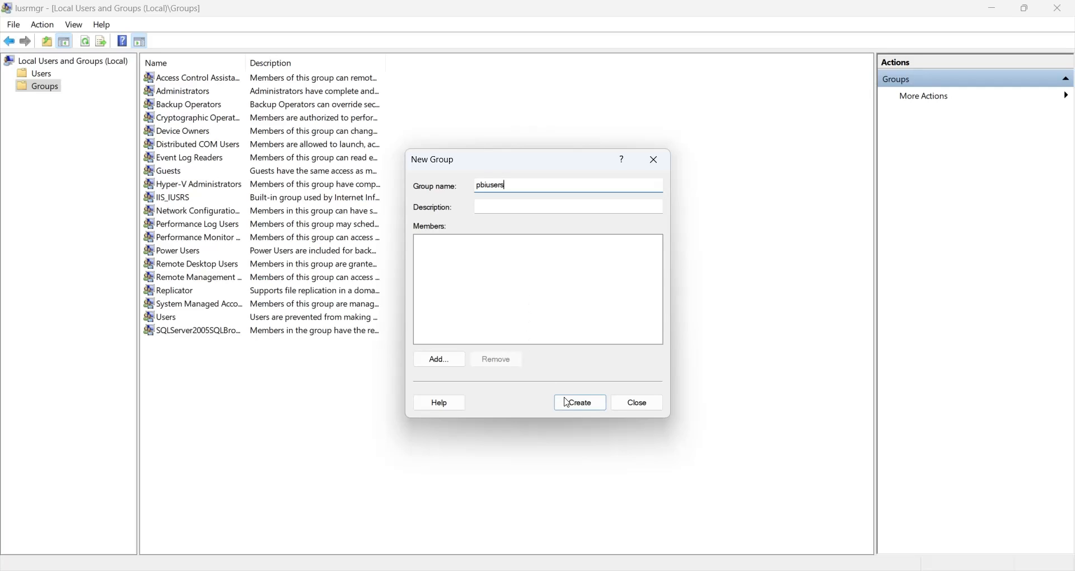
pyautogui.click(579, 402)
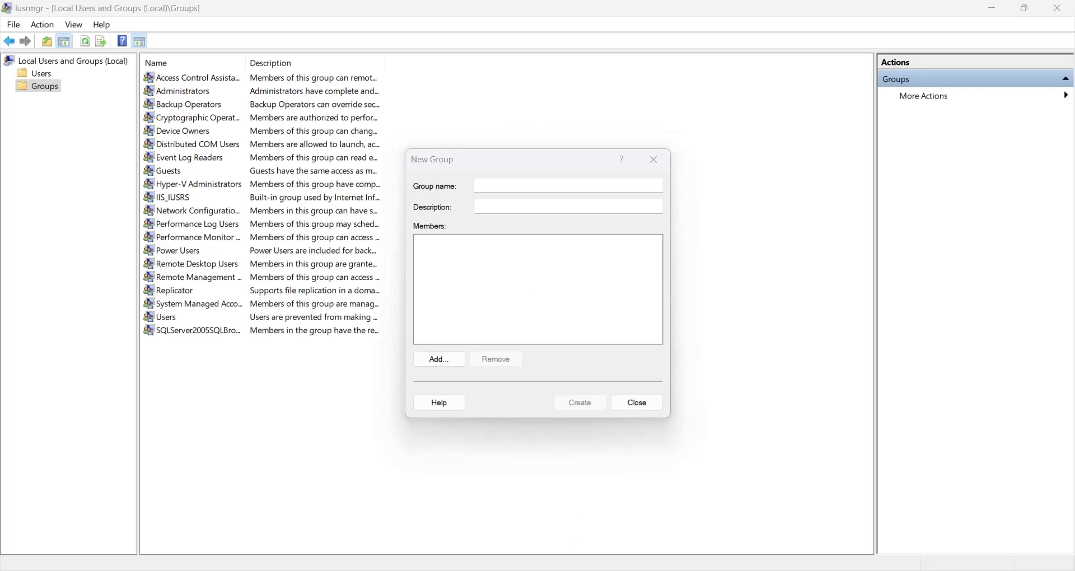
pyautogui.click(579, 402)
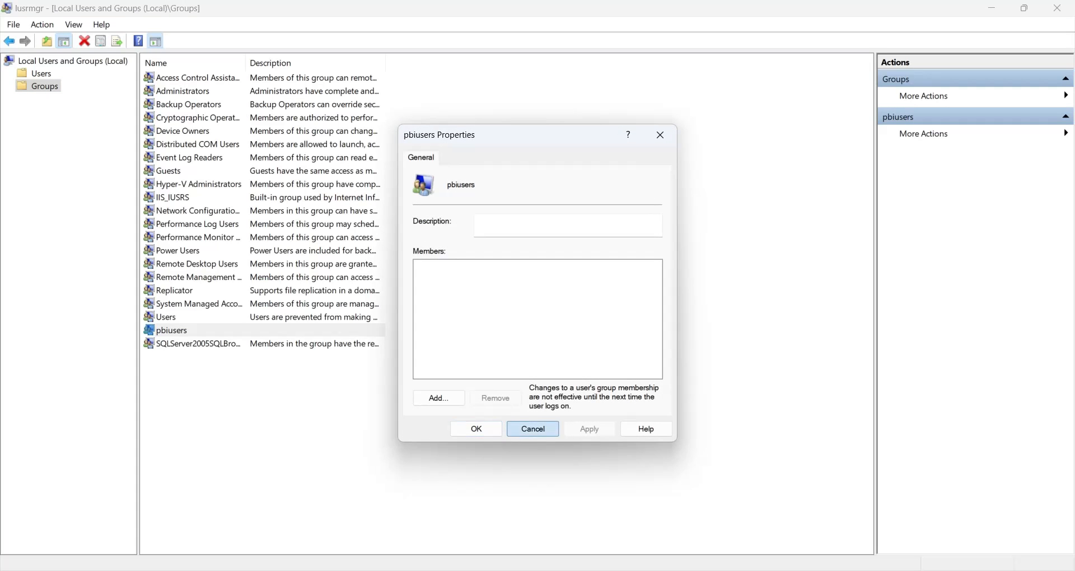
pyautogui.click(533, 429)
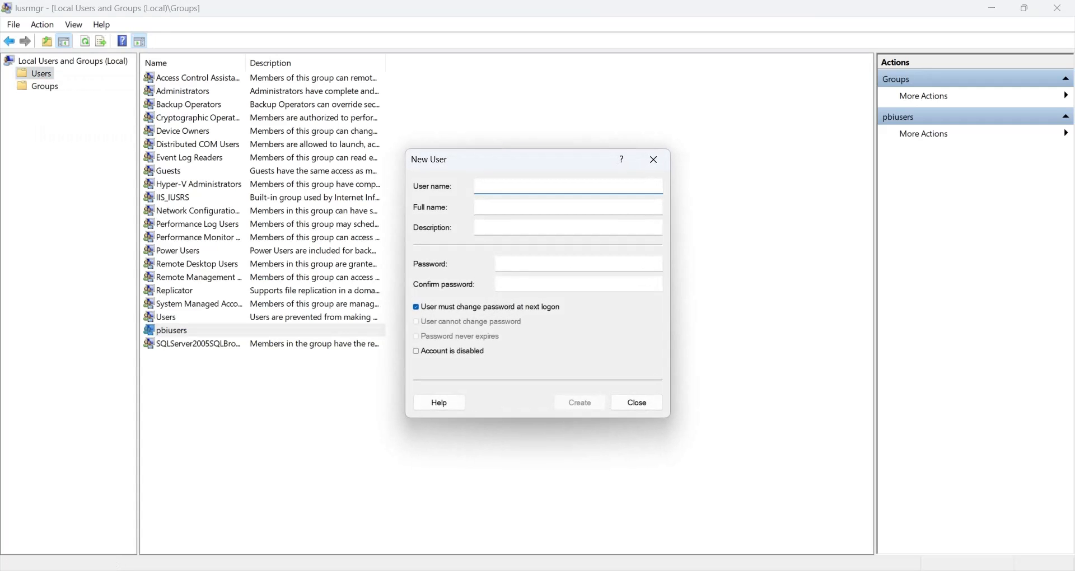
# Step: Create local account pbiuser1 with a password that never expires
pyautogui.click(568, 186)
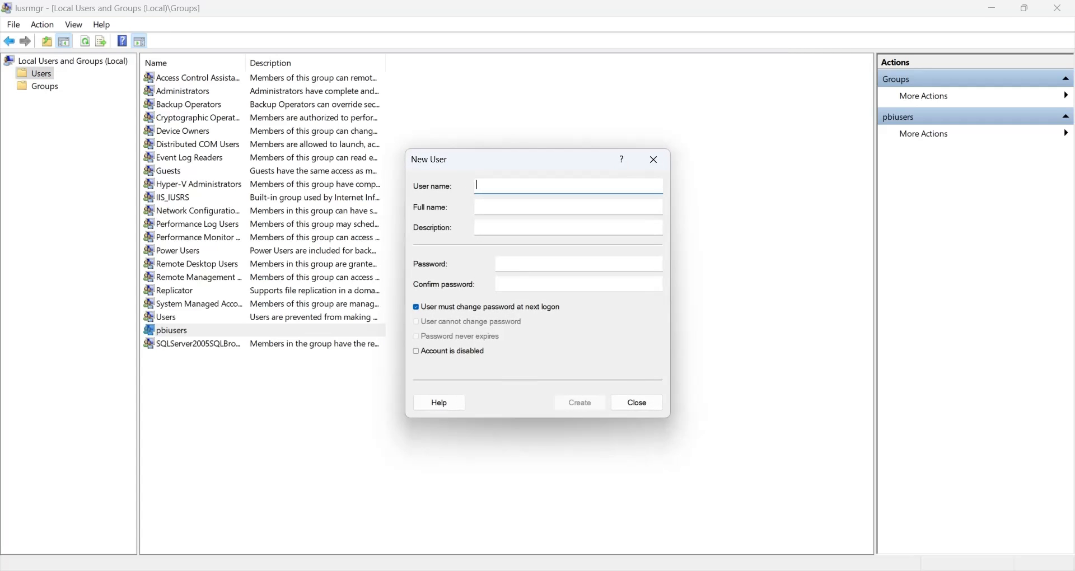
pyautogui.write('pbiuse')
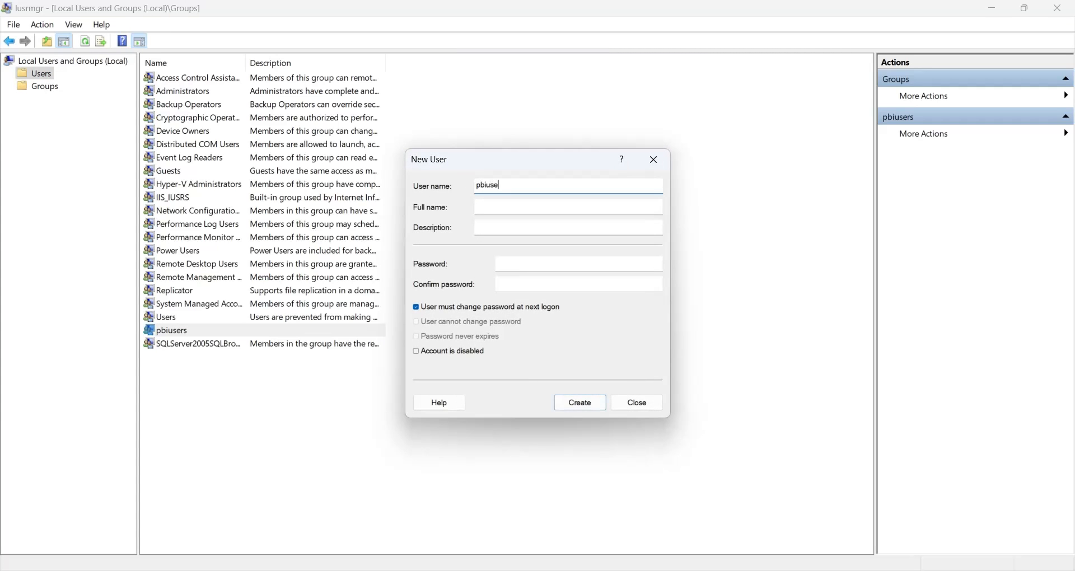
pyautogui.write('r1')
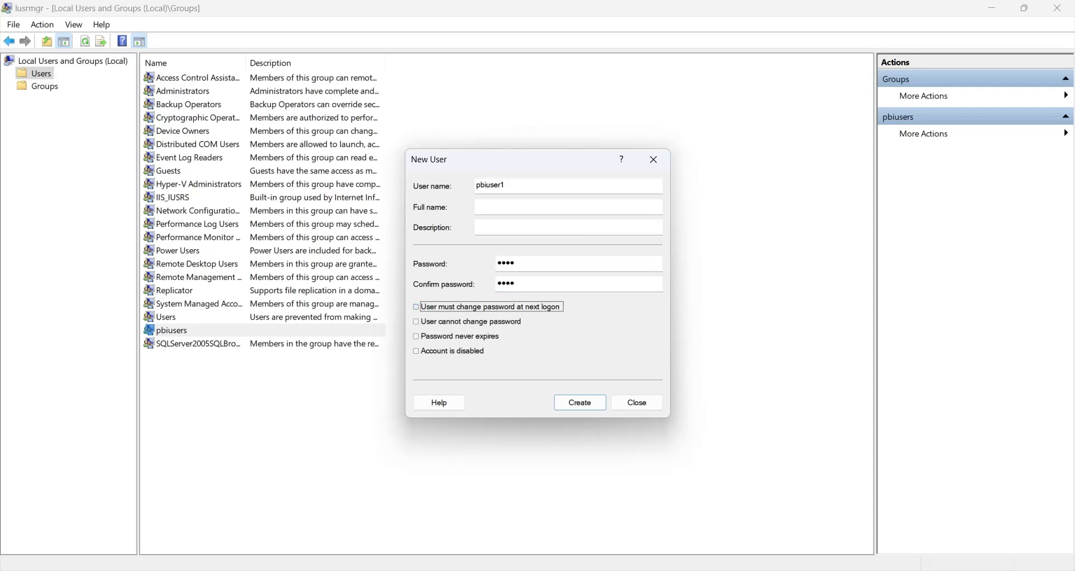
pyautogui.click(416, 336)
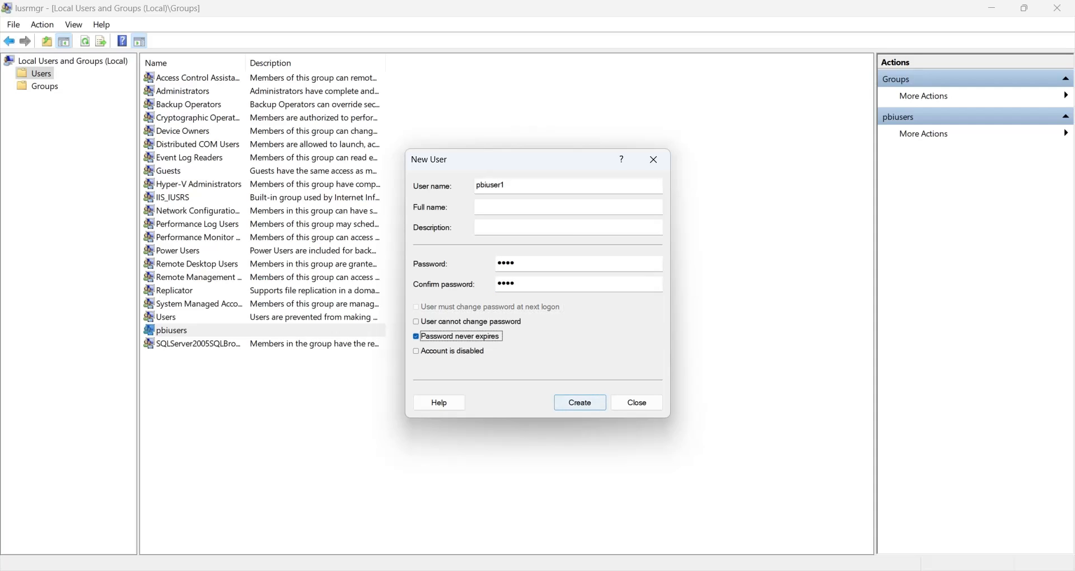
pyautogui.click(578, 402)
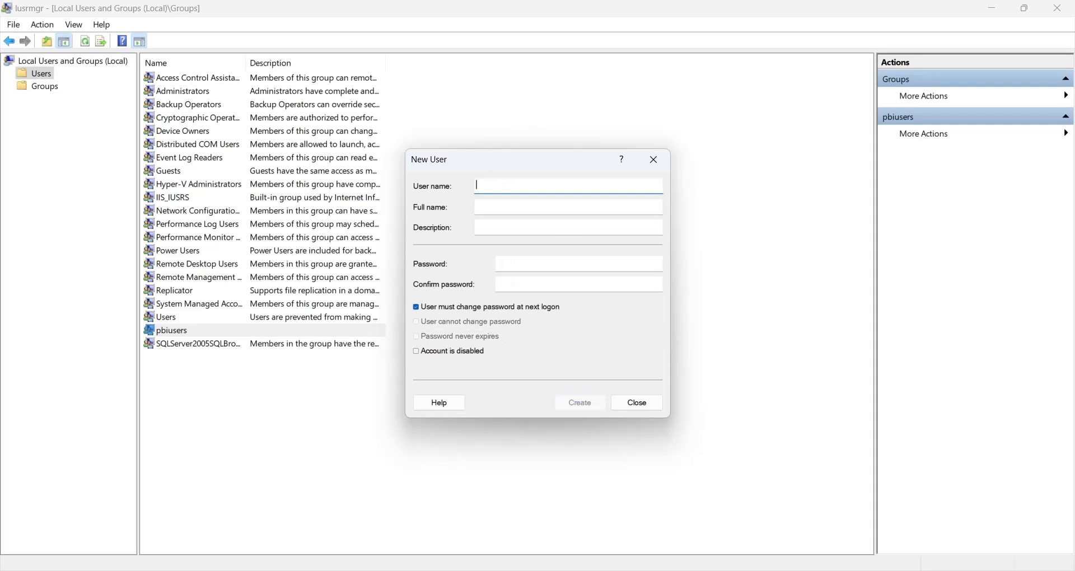
# Step: Create pbiuser2 with no forced password change and a never-expiring password
pyautogui.write('pb')
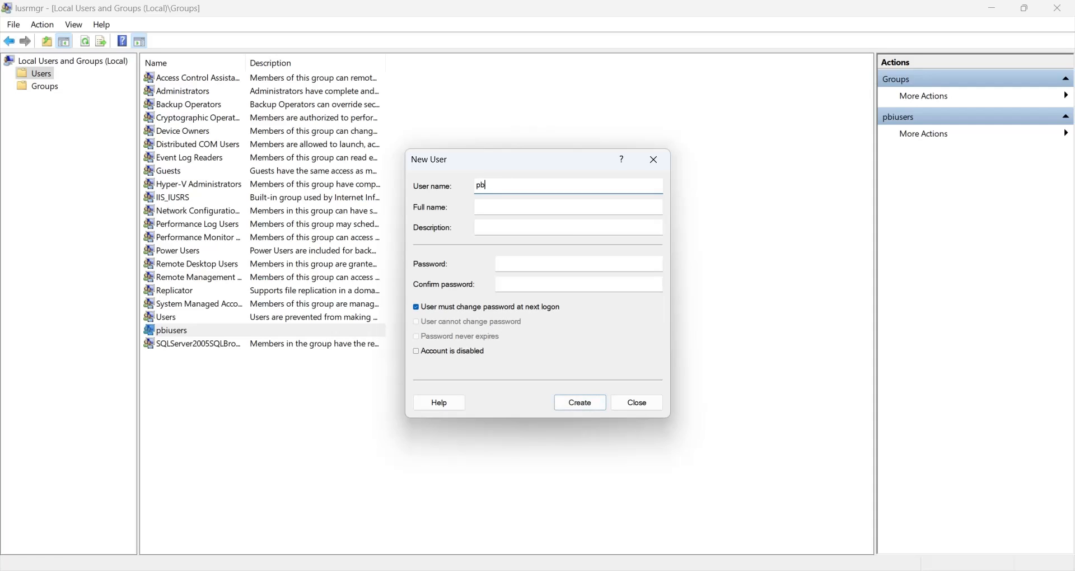
pyautogui.write('iuser')
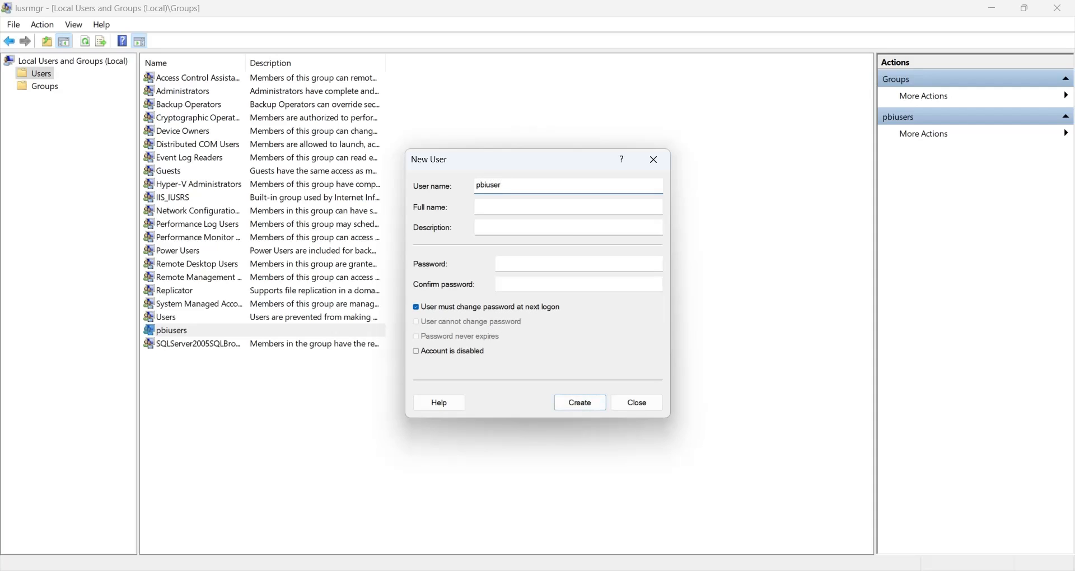
pyautogui.write('2')
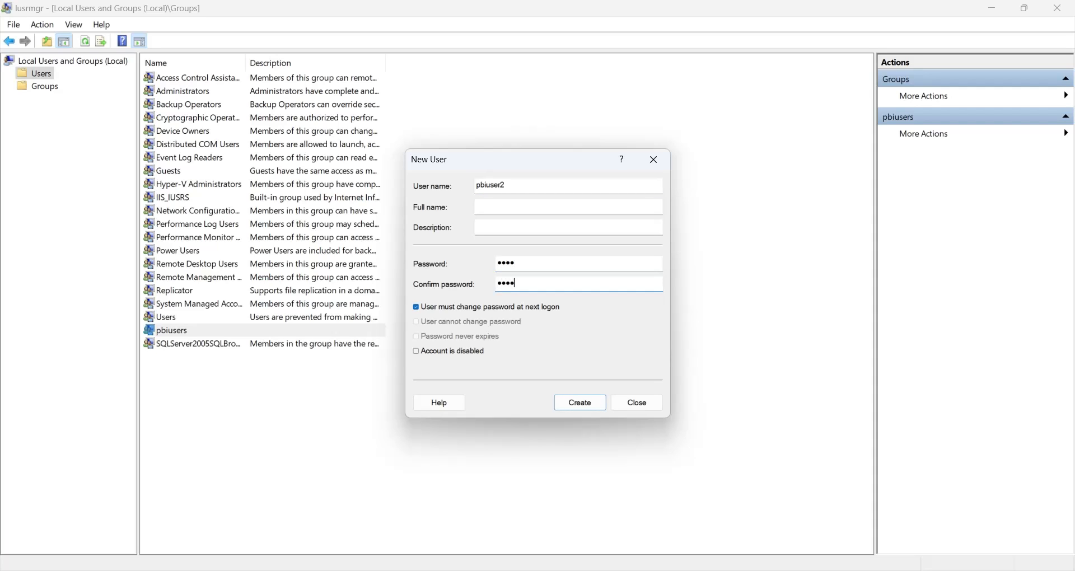
pyautogui.click(417, 307)
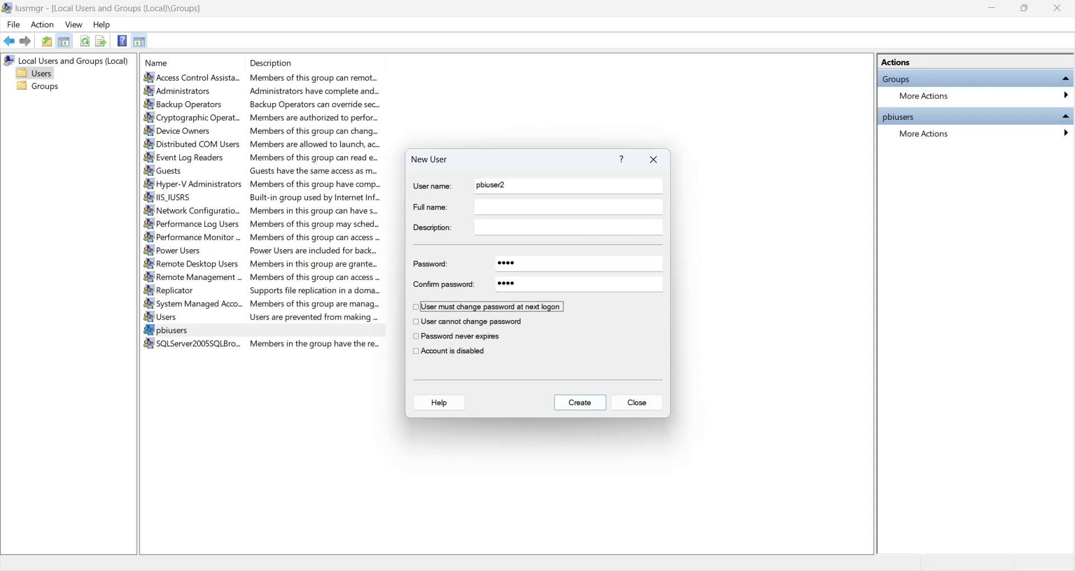
pyautogui.click(416, 336)
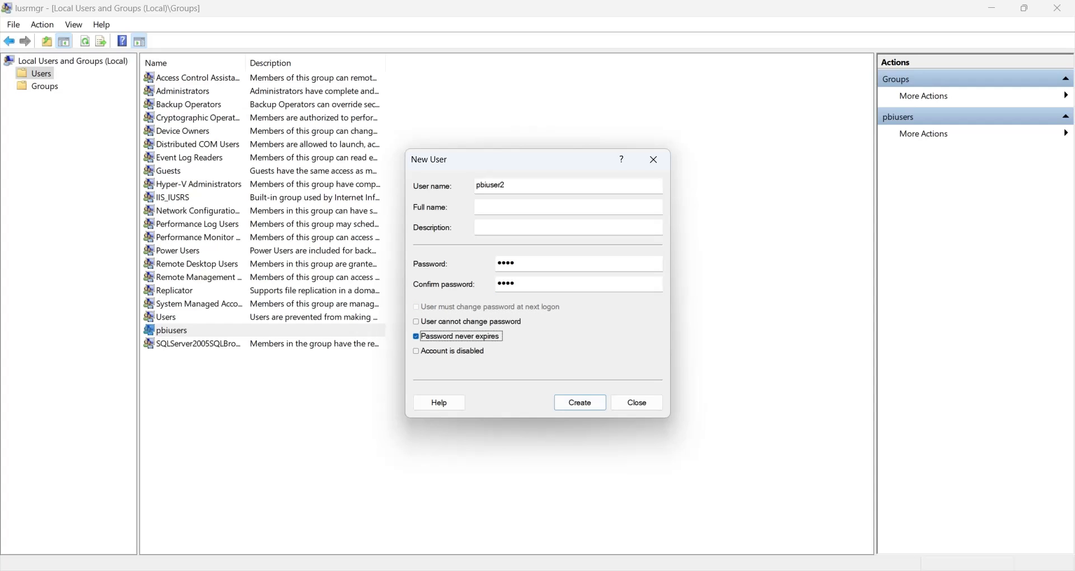
pyautogui.click(578, 403)
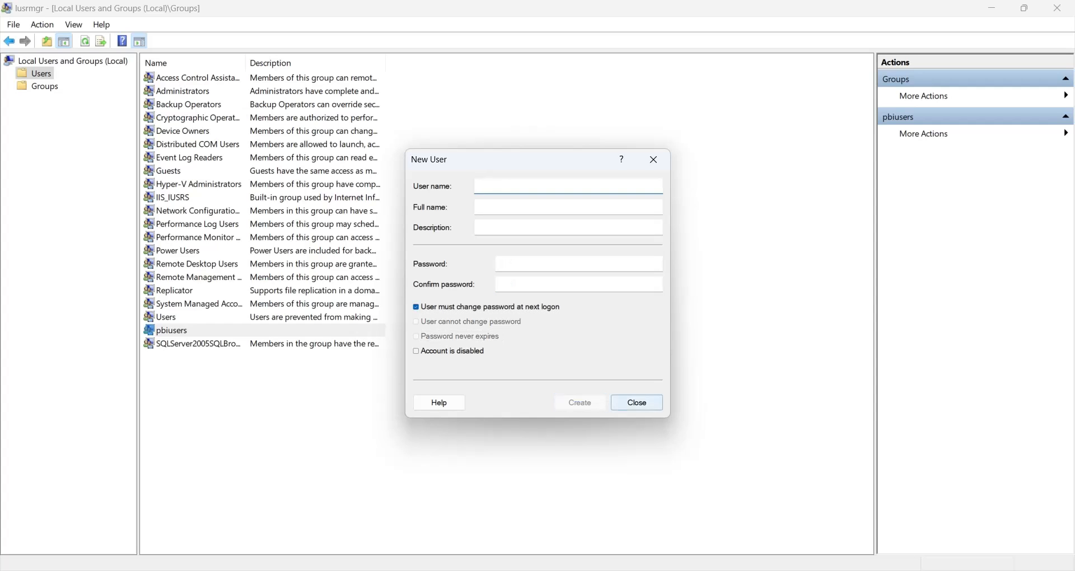
# Step: Close the New User form and add pbiuser1 to the pbiusers group via Member Of
pyautogui.click(635, 402)
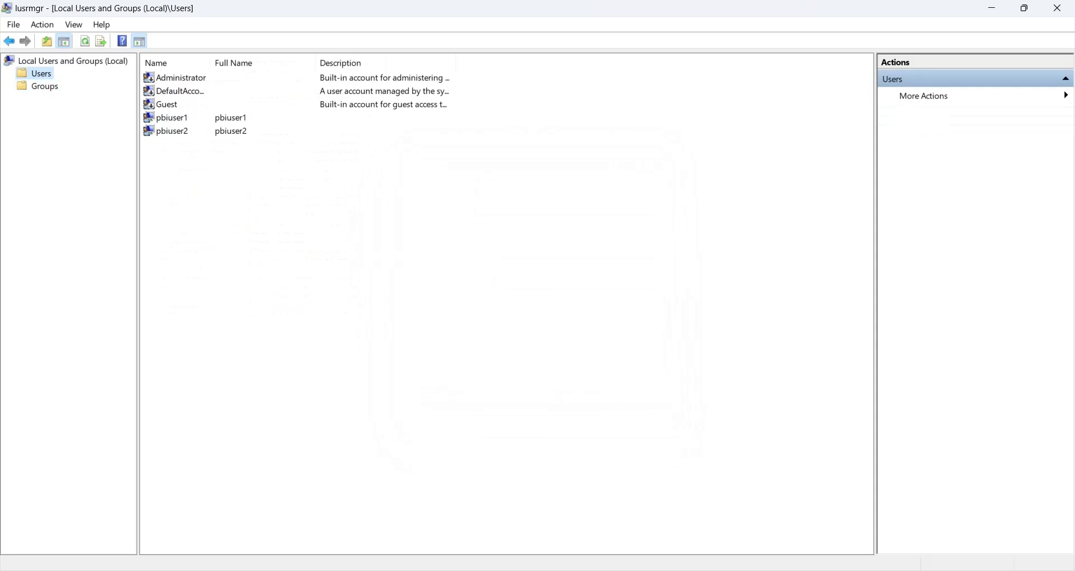
pyautogui.click(171, 118)
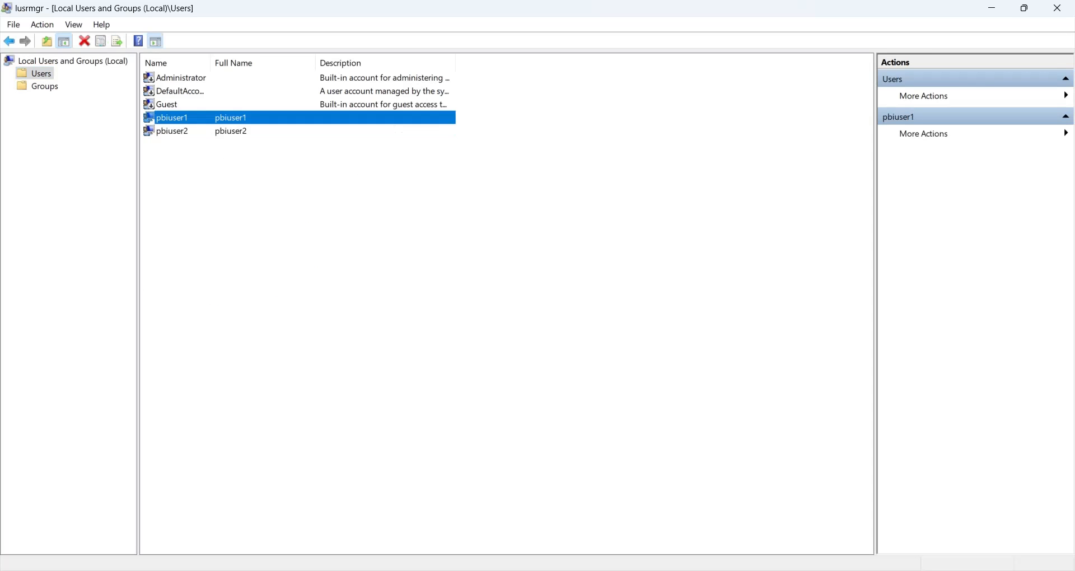
pyautogui.click(172, 131)
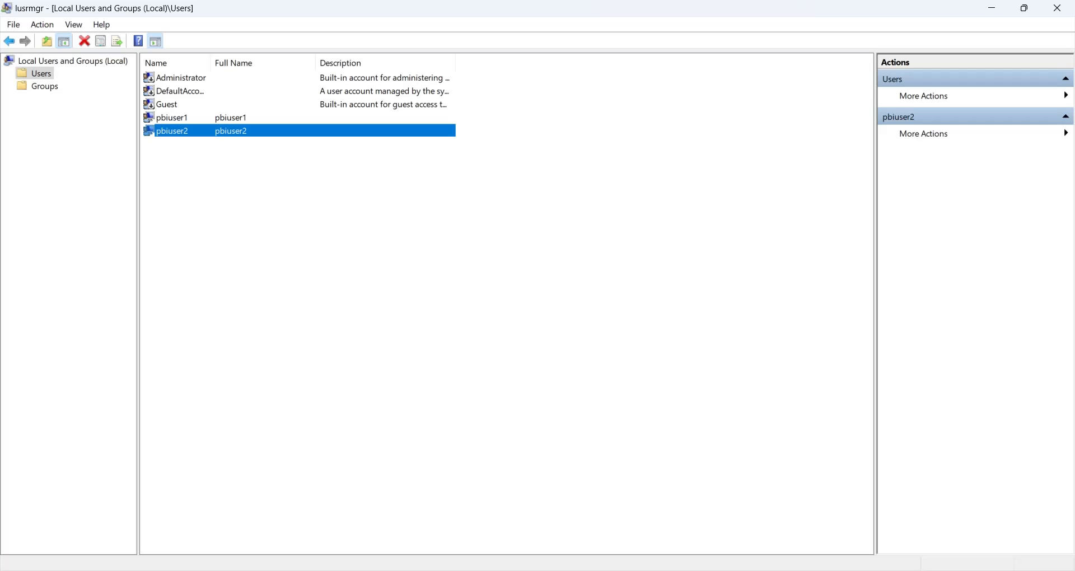
pyautogui.click(171, 117)
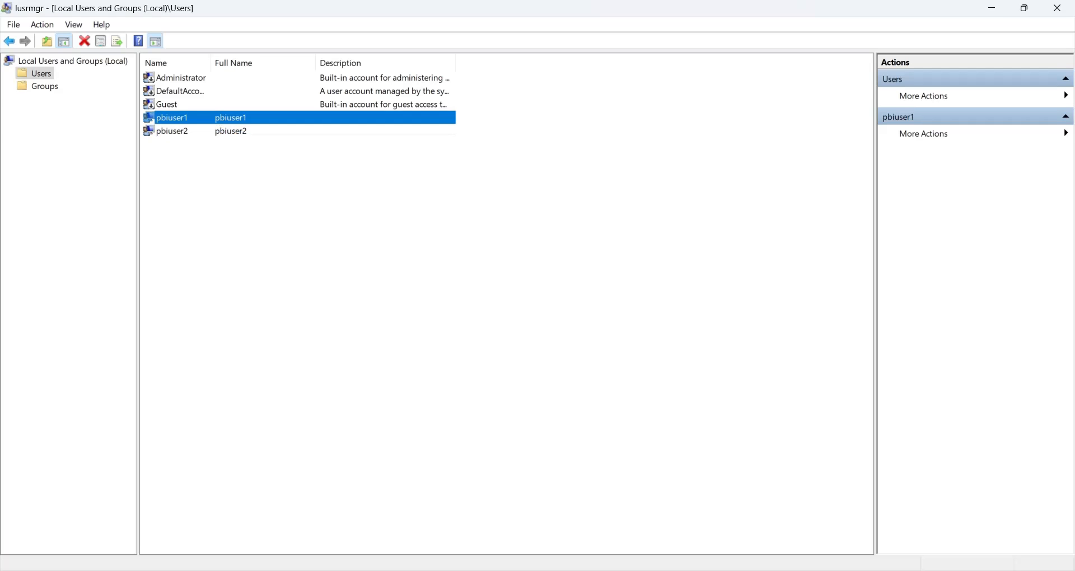
pyautogui.doubleClick(173, 117)
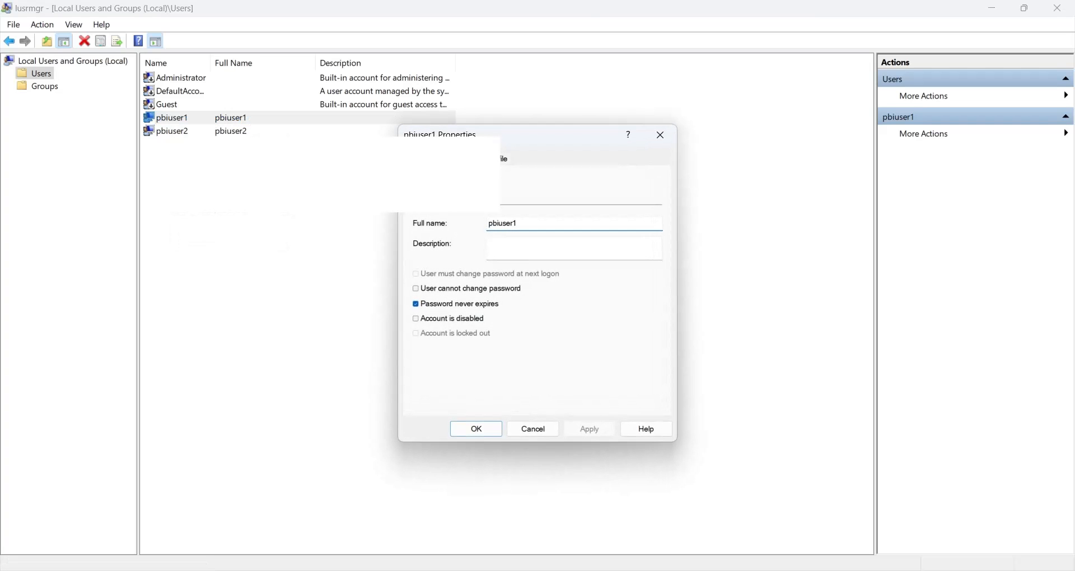
pyautogui.click(521, 158)
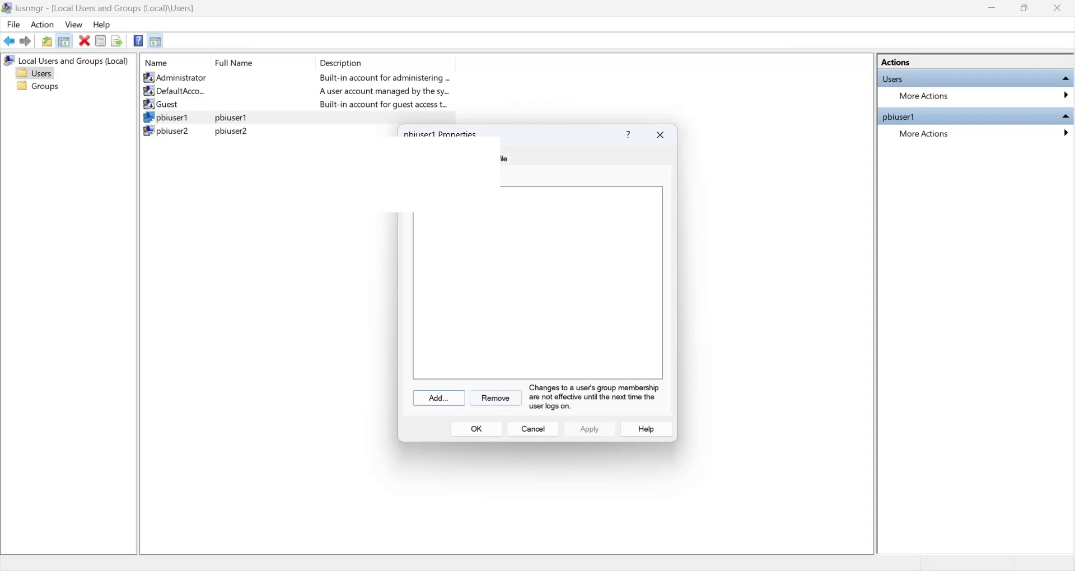
pyautogui.click(438, 398)
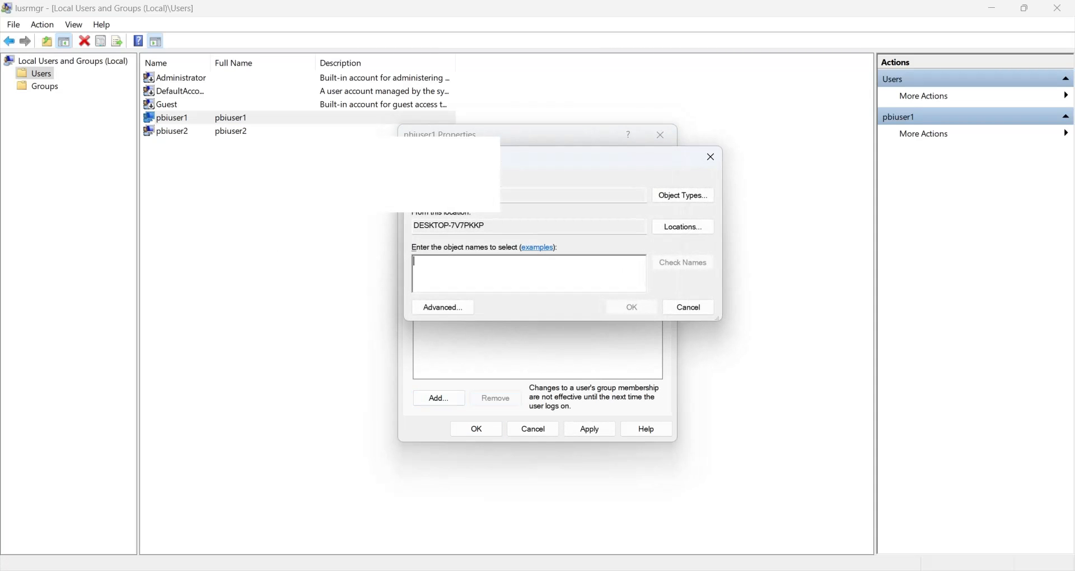
pyautogui.write('pbiuser')
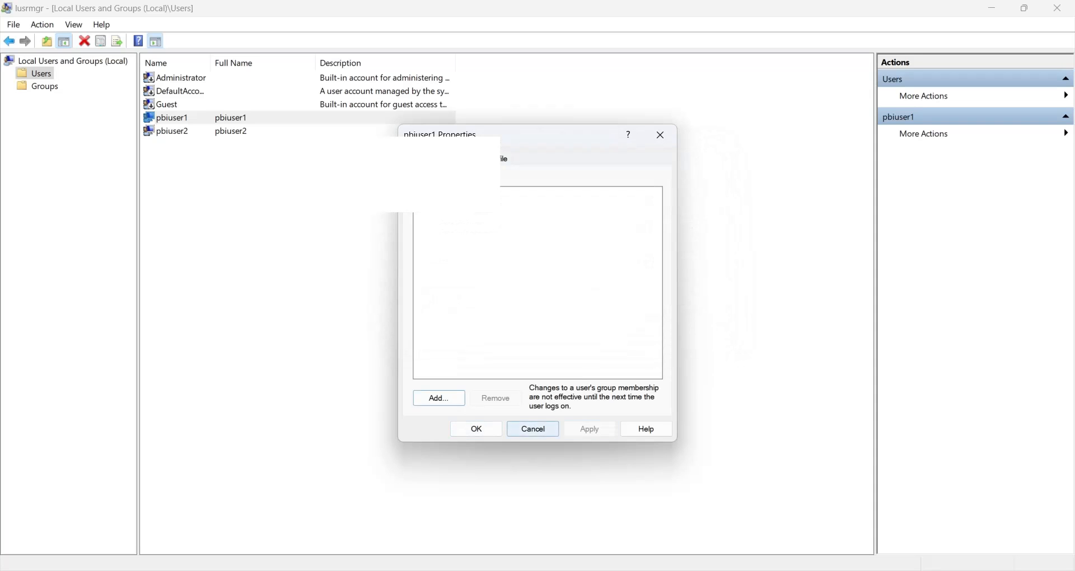
pyautogui.click(533, 430)
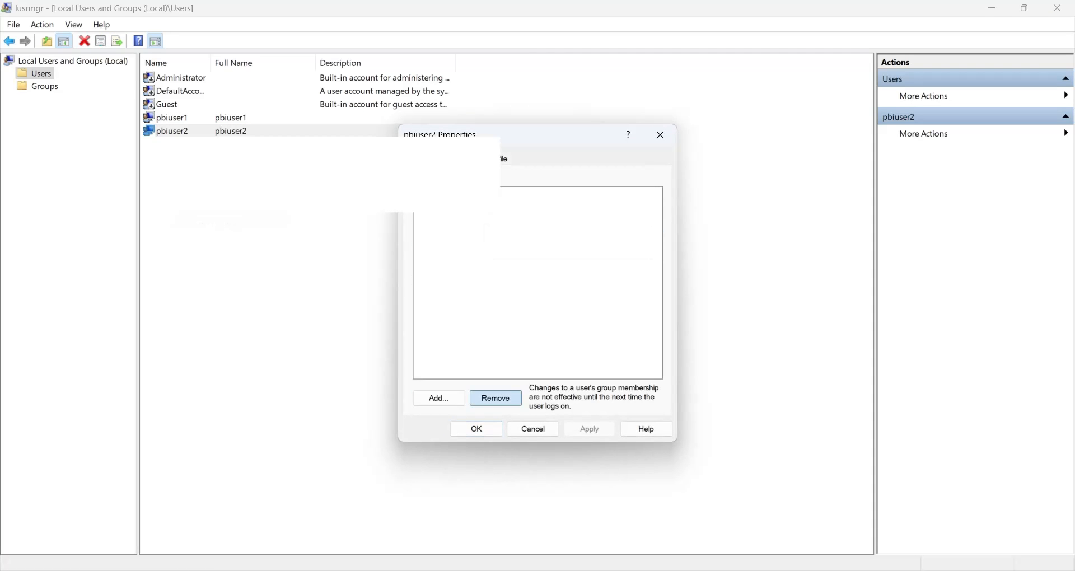
# Step: Add pbiuser2 to the pbiusers group and return to the local groups list
pyautogui.click(438, 398)
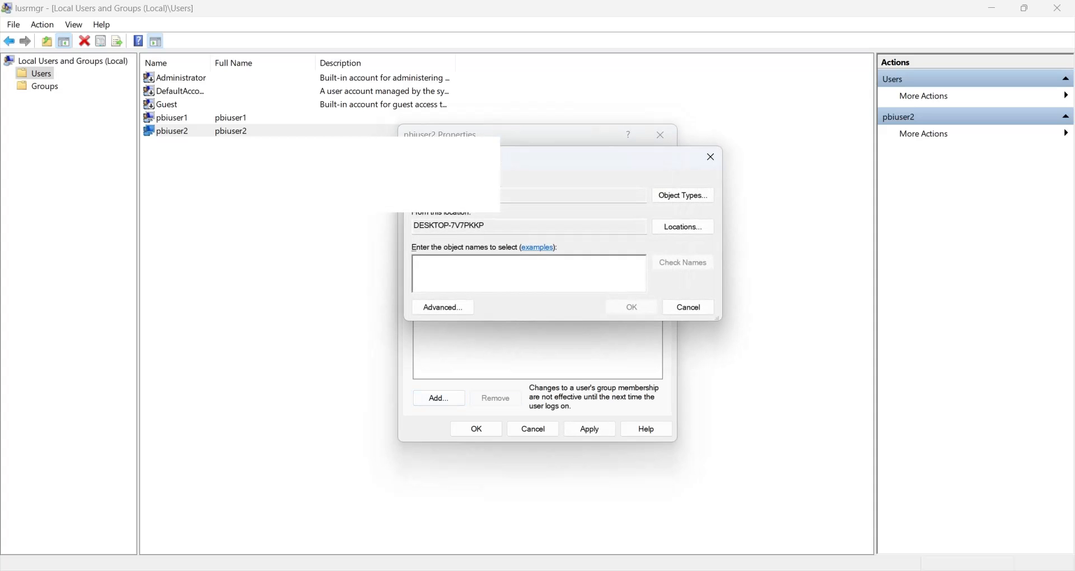
pyautogui.write('pbiuse')
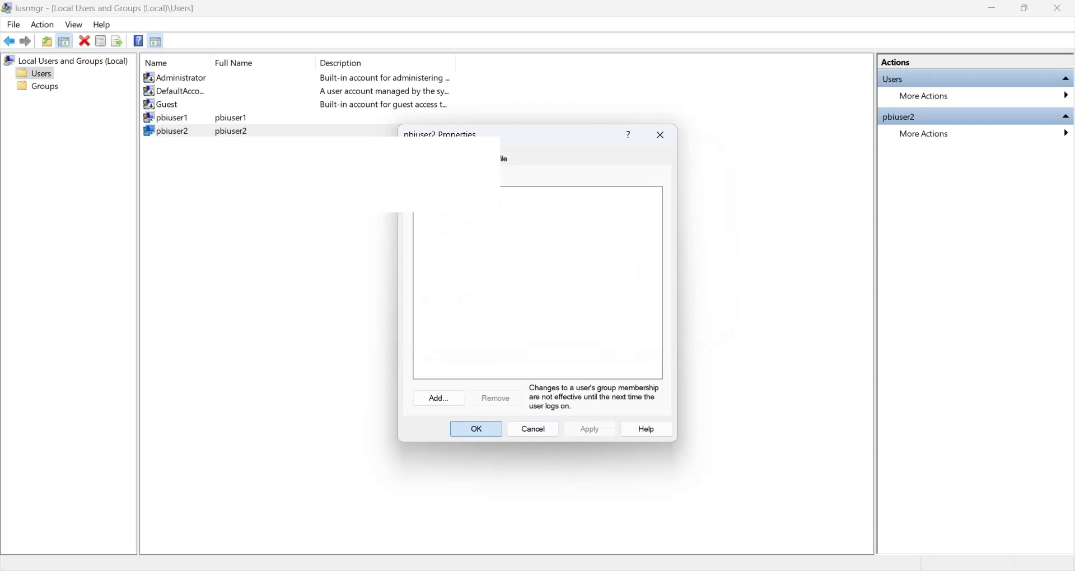
pyautogui.click(475, 429)
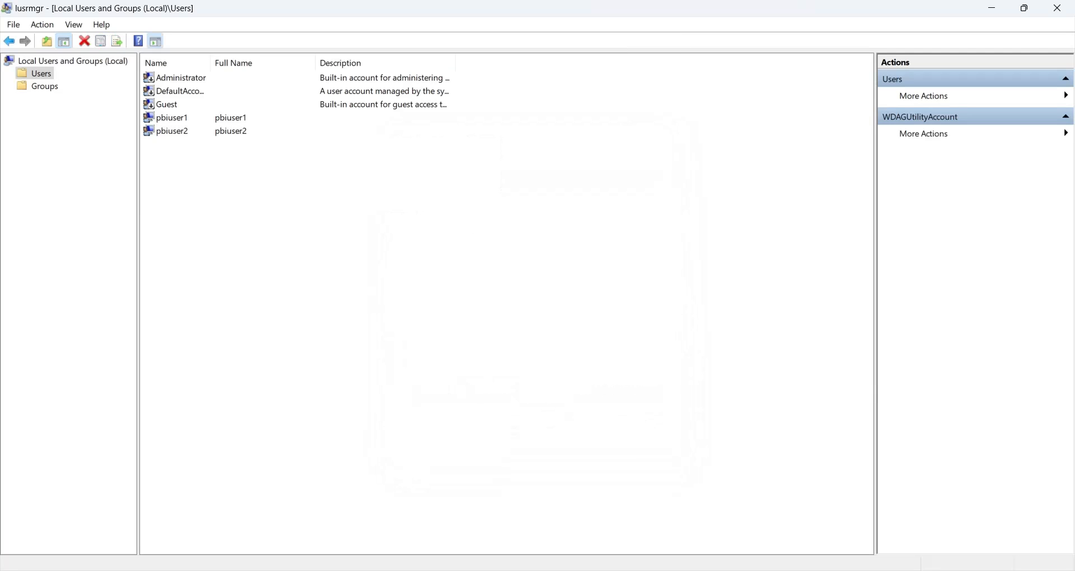
pyautogui.click(172, 117)
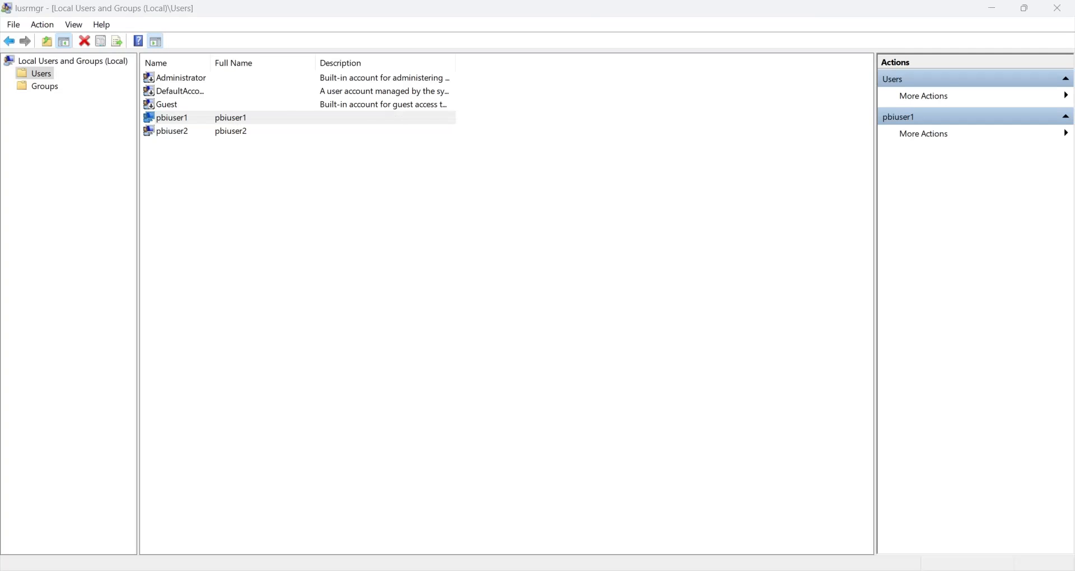
pyautogui.click(43, 86)
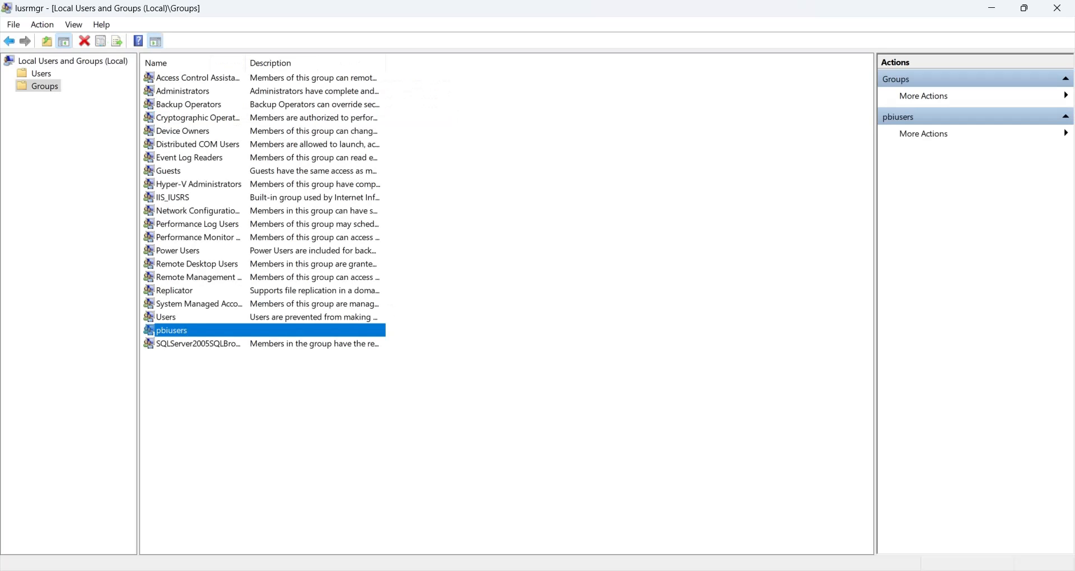
pyautogui.doubleClick(172, 329)
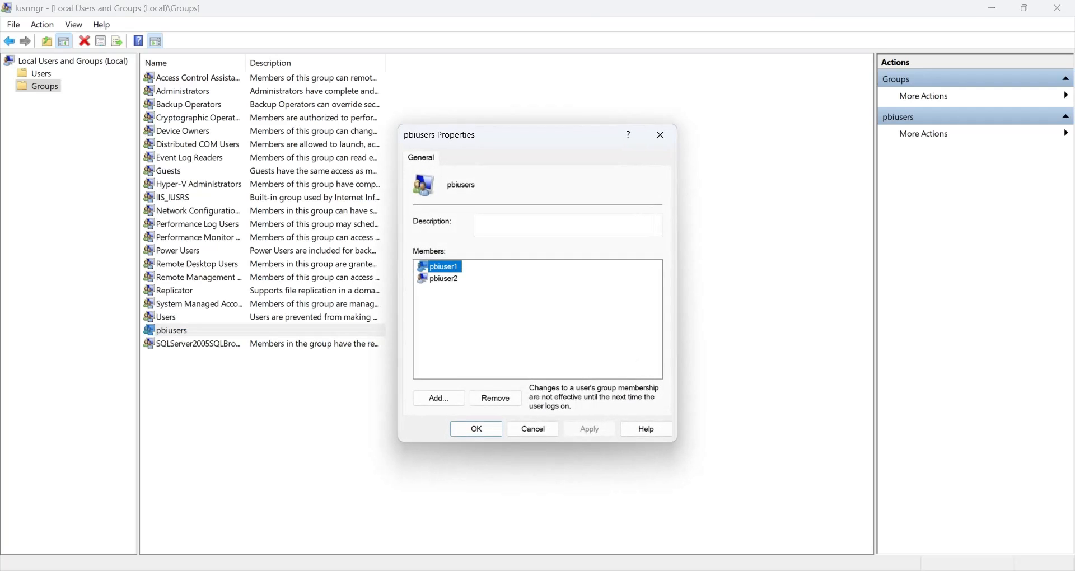
pyautogui.click(444, 278)
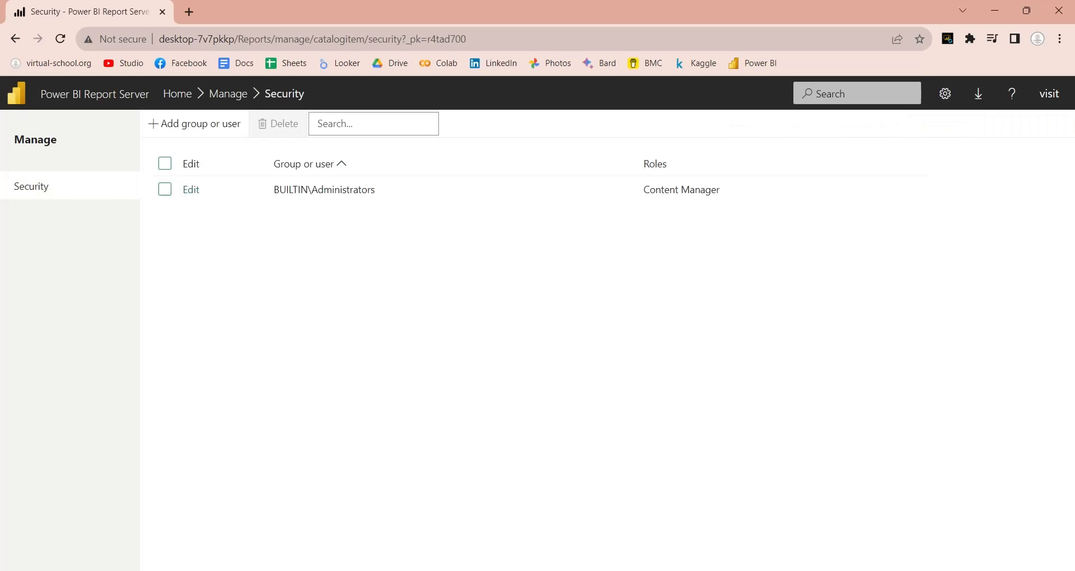
# Step: Add DESKTOP-7V7PKKP\pbiusers with the Browser role on the Home folder
pyautogui.click(194, 124)
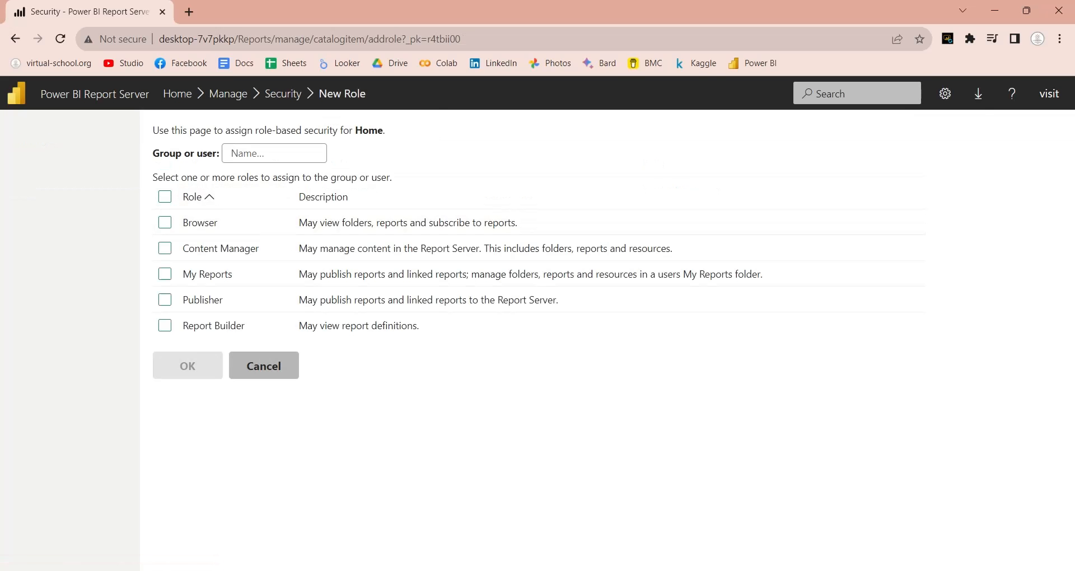
pyautogui.click(274, 153)
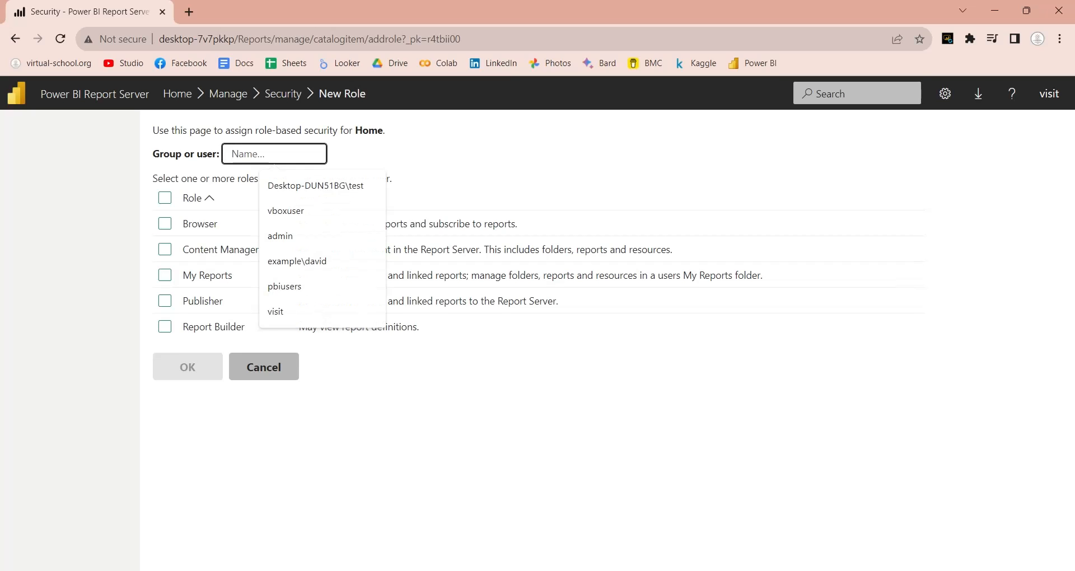
pyautogui.write('pb')
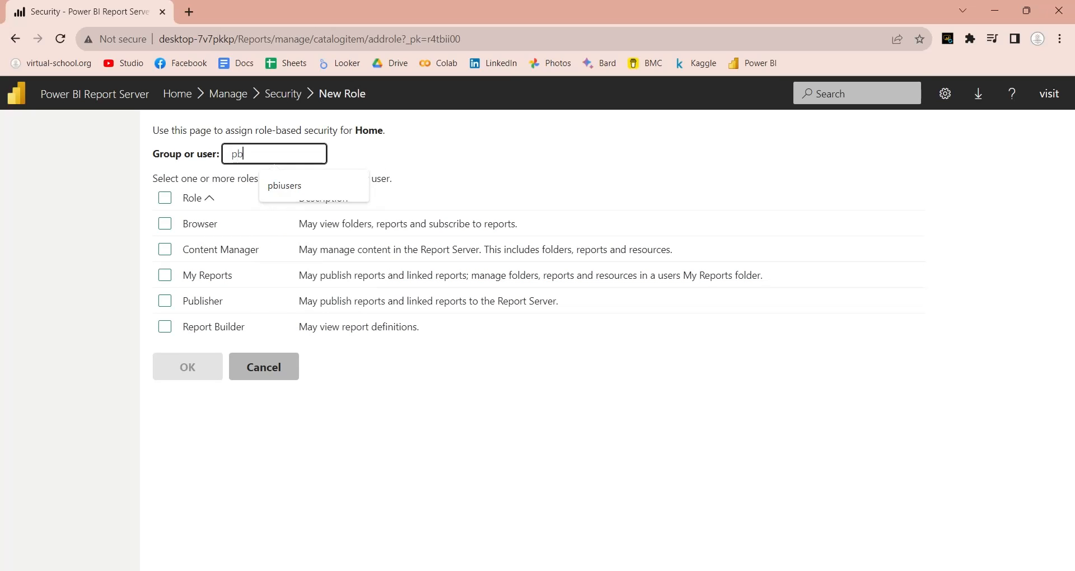
pyautogui.click(283, 186)
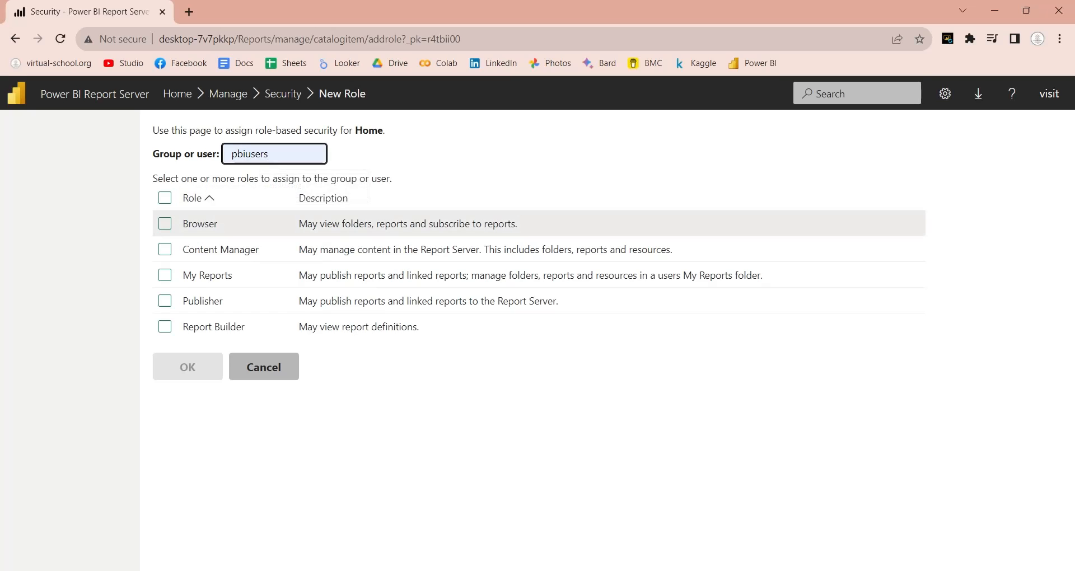
pyautogui.click(165, 223)
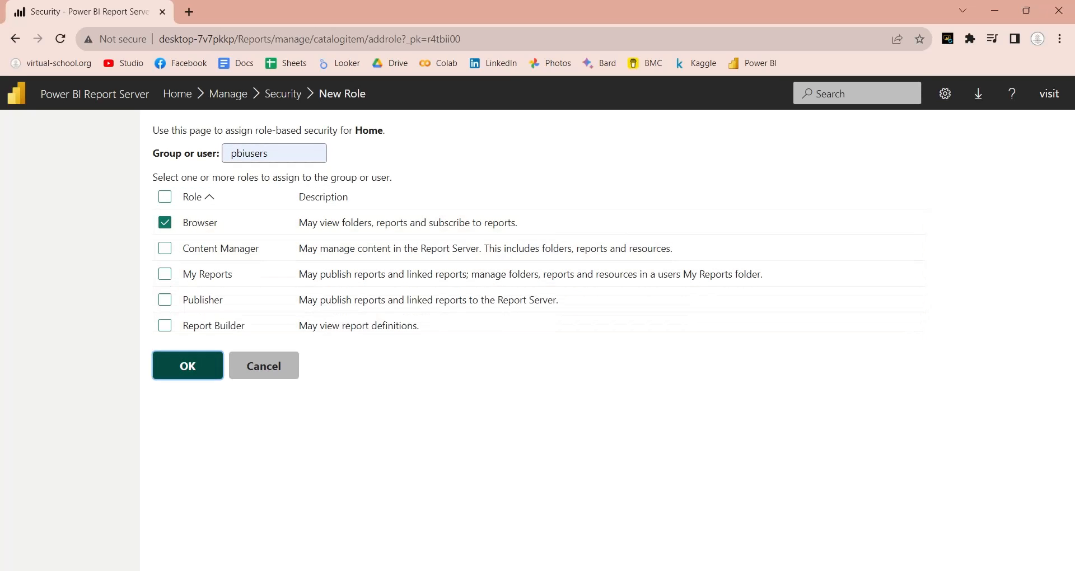
pyautogui.click(187, 365)
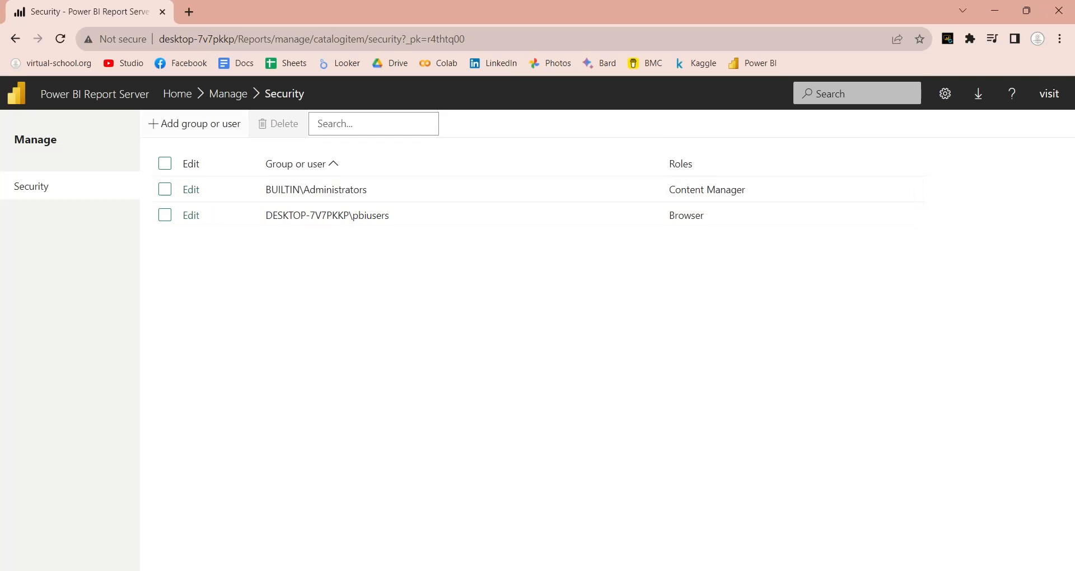
# Step: From Home, go to The J Team report's Manage > Security settings
pyautogui.click(177, 93)
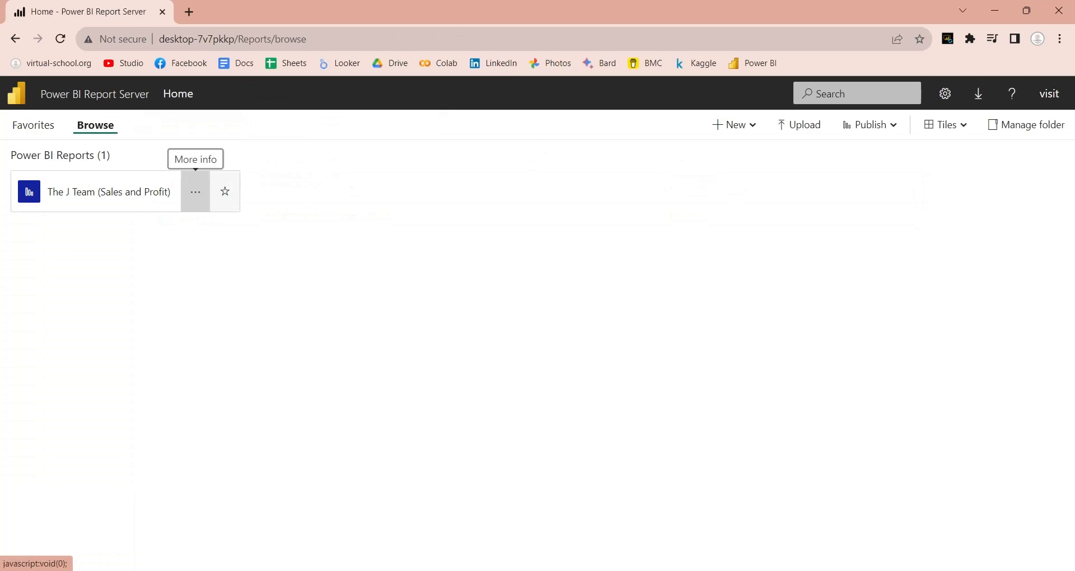
pyautogui.click(195, 192)
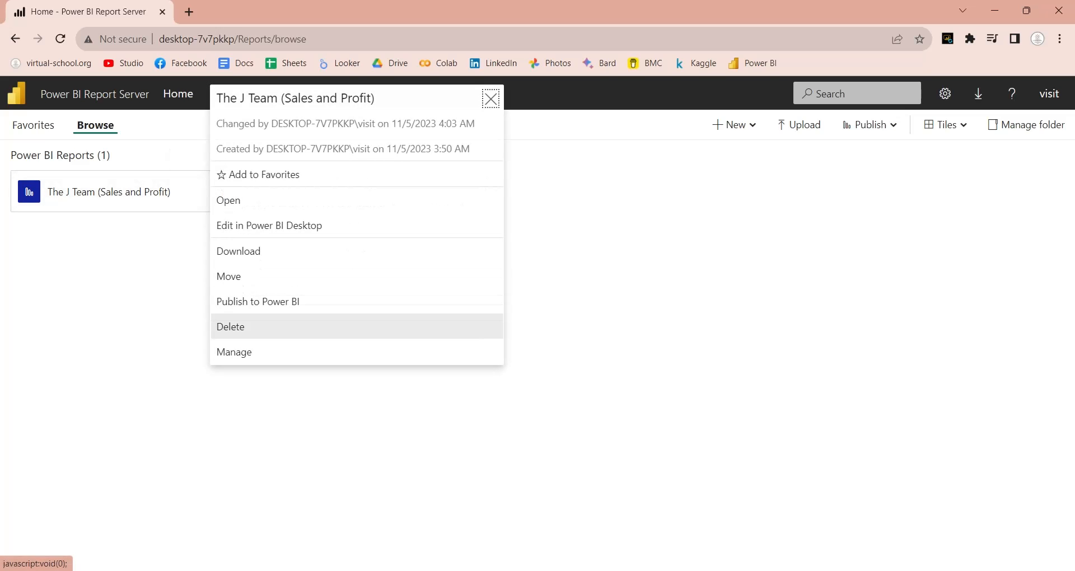
pyautogui.click(234, 351)
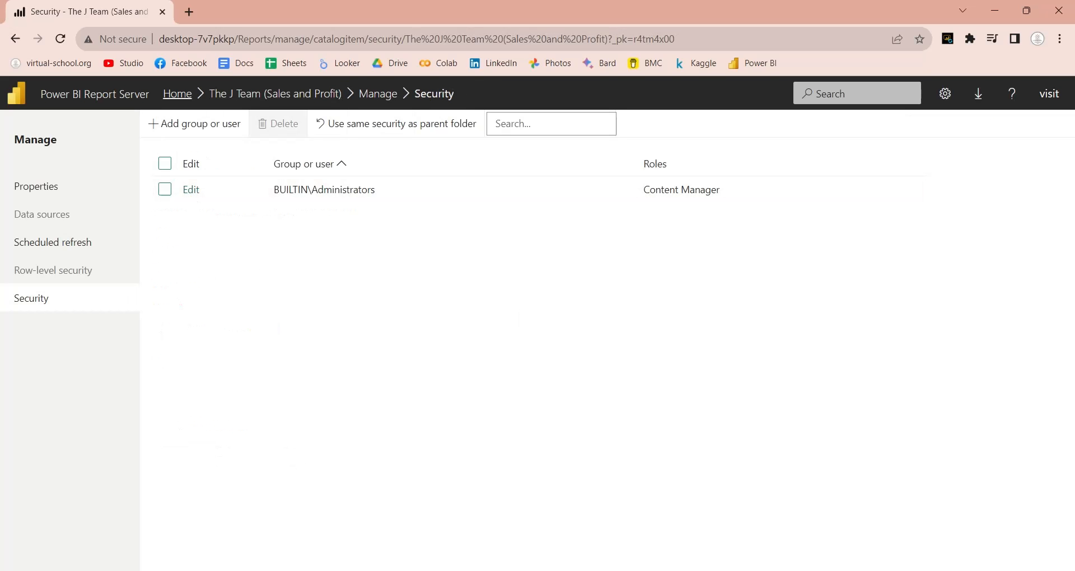
# Step: Grant pbiusers the Browser role on the report and confirm
pyautogui.click(199, 124)
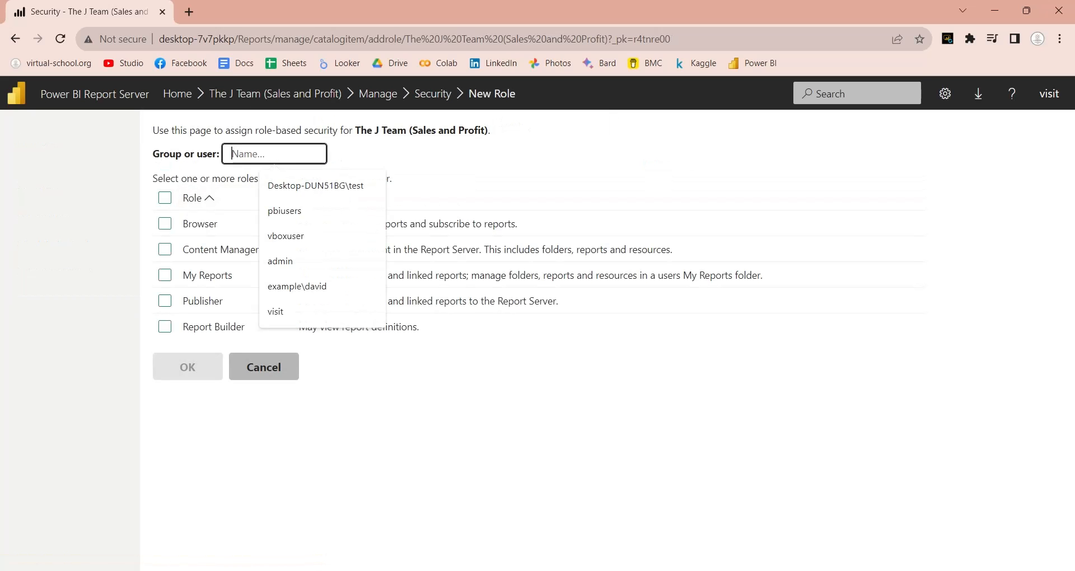
pyautogui.write('pbi')
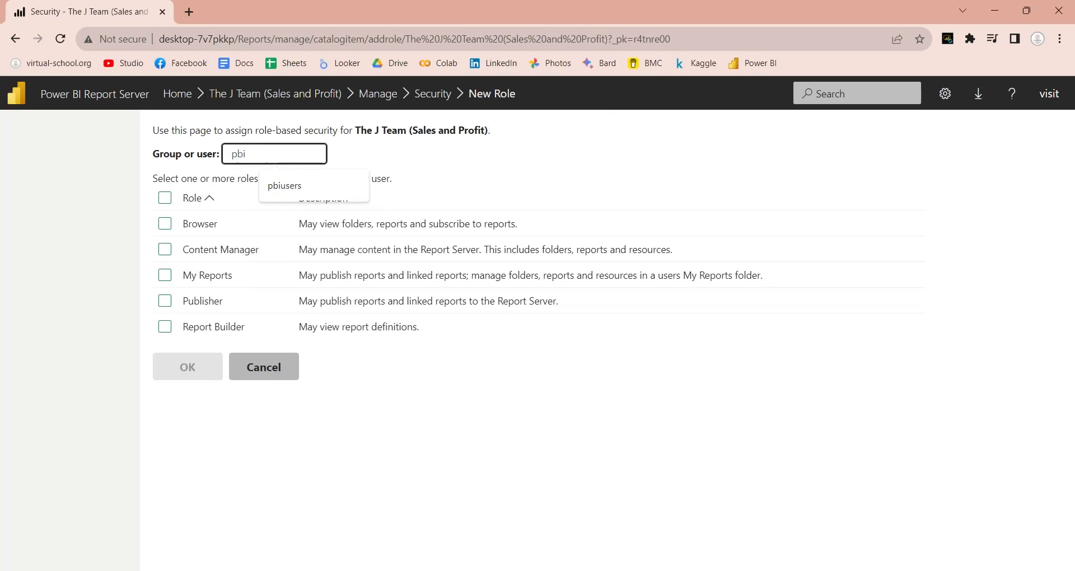
pyautogui.click(283, 185)
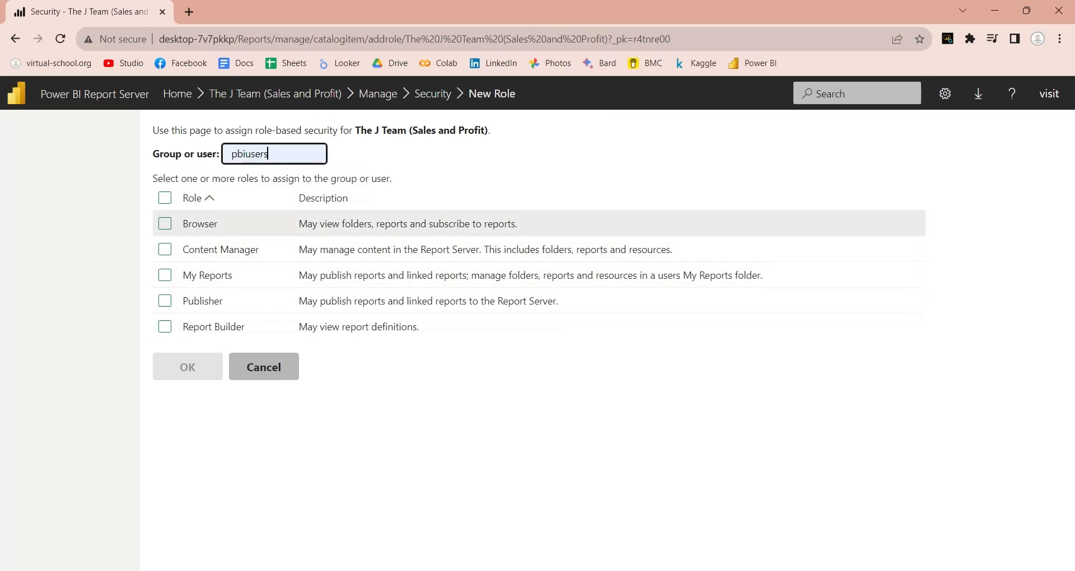
pyautogui.click(187, 368)
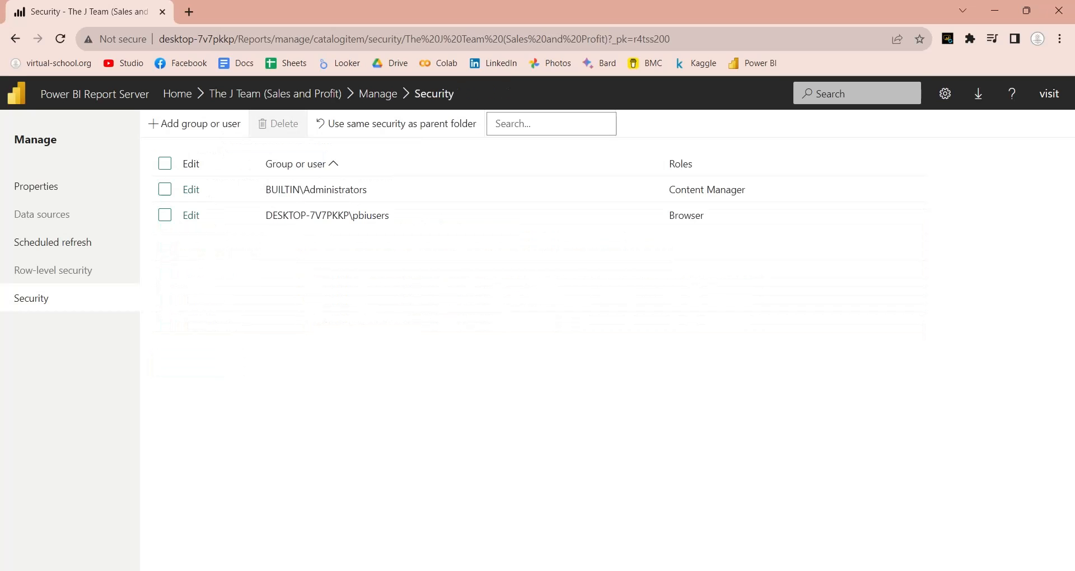
pyautogui.click(178, 93)
pyautogui.write('192.168.18.36')
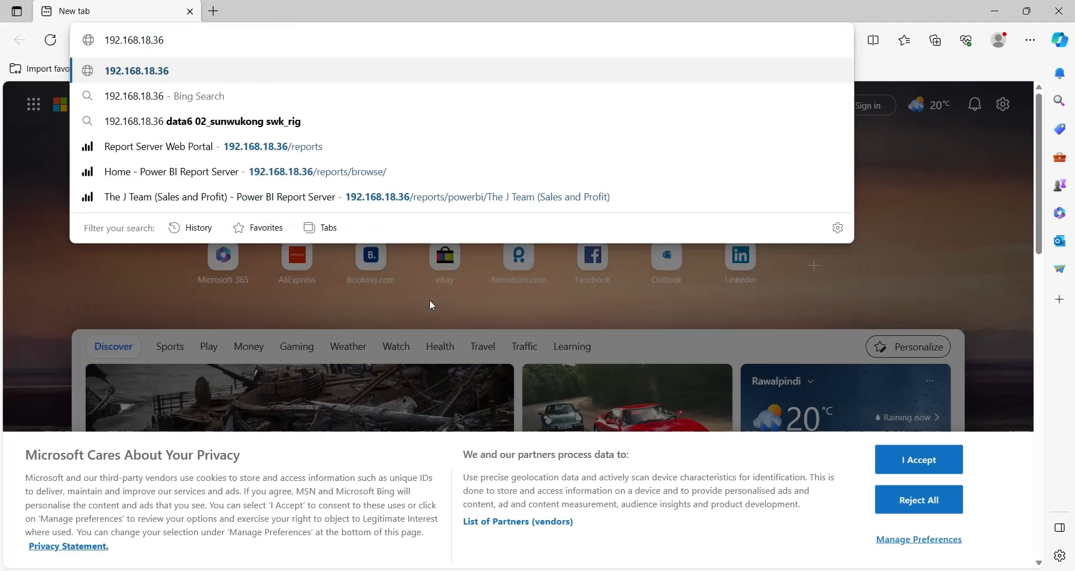
# Step: Browse to 192.168.18.36/reports, sign in as pbiuser1, and view The J Team report's details
pyautogui.write('\\rep')
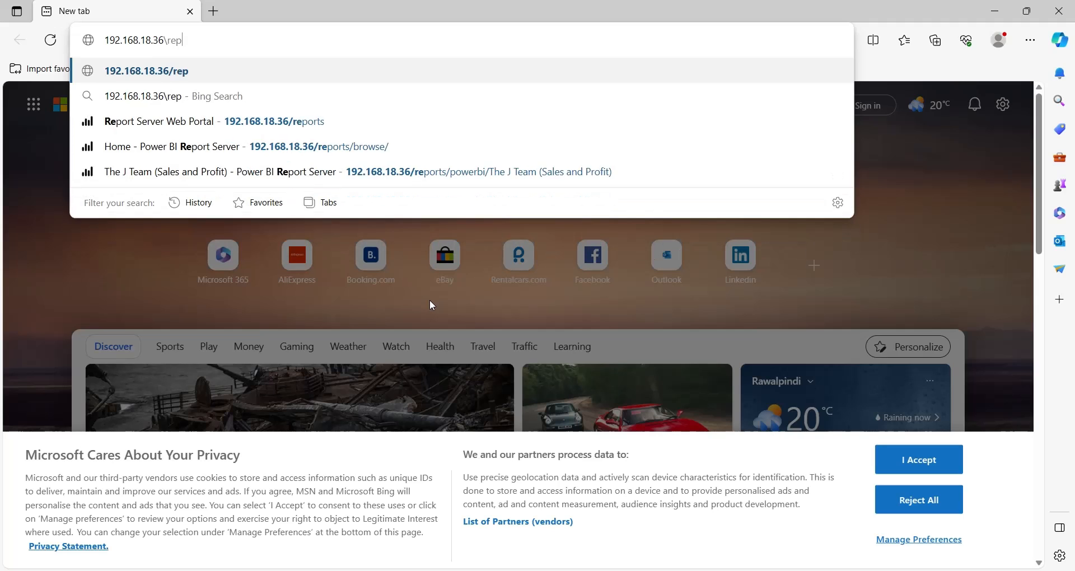
pyautogui.click(206, 121)
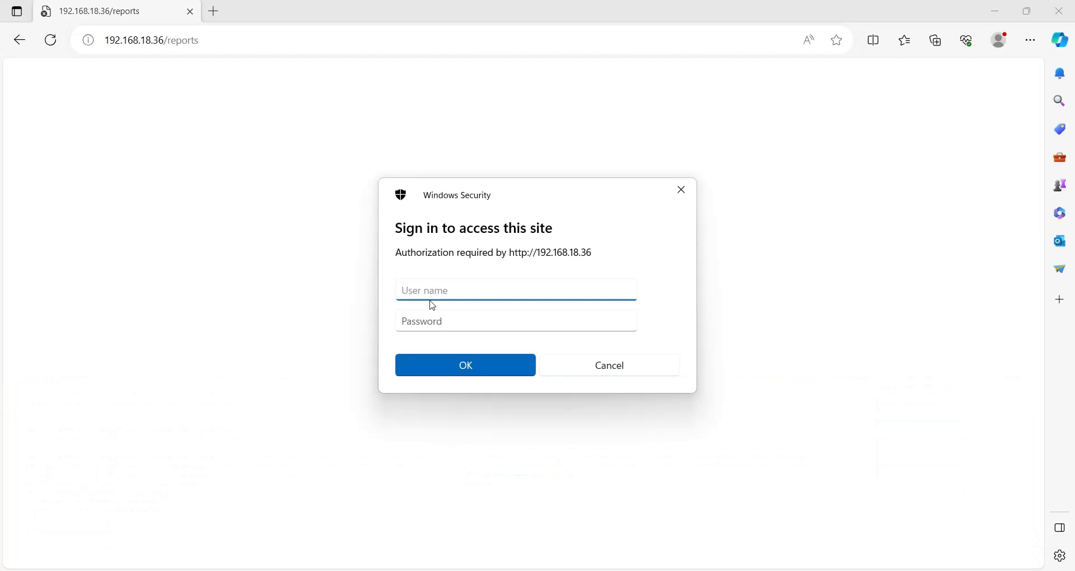
pyautogui.write('pbiuser1')
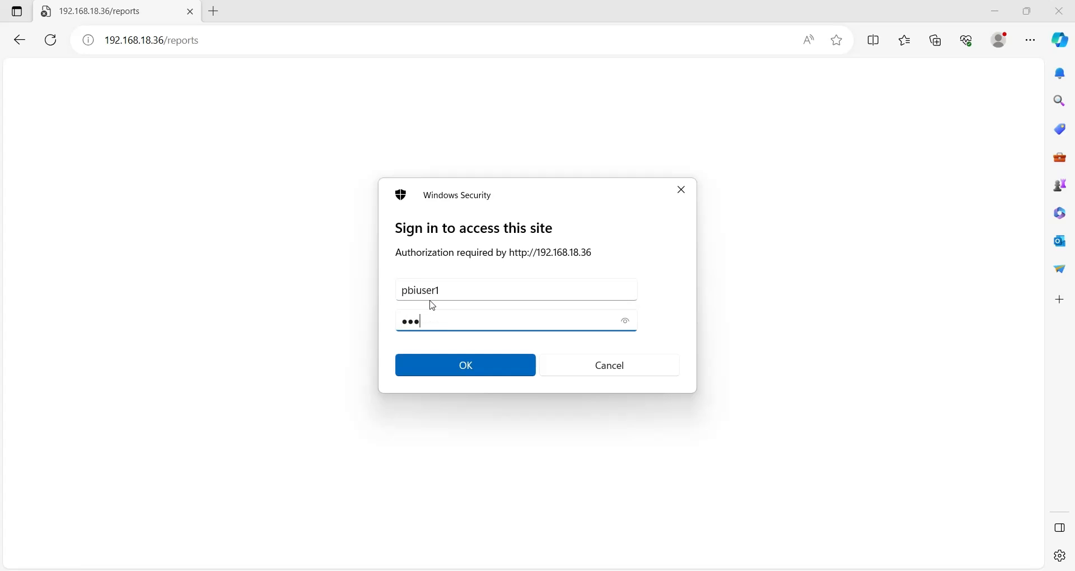
pyautogui.click(465, 366)
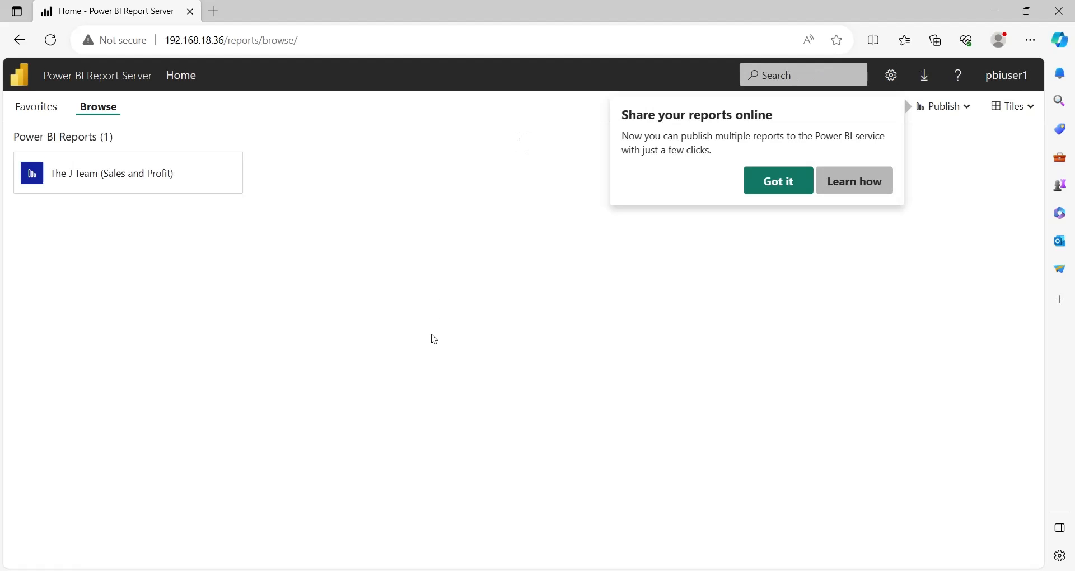
pyautogui.moveTo(727, 127)
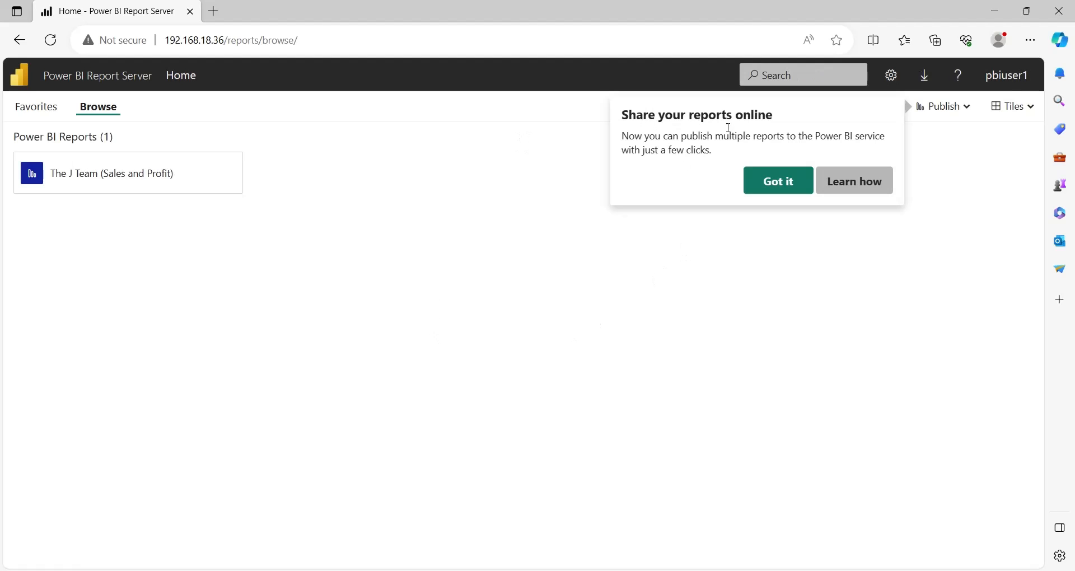
pyautogui.click(777, 181)
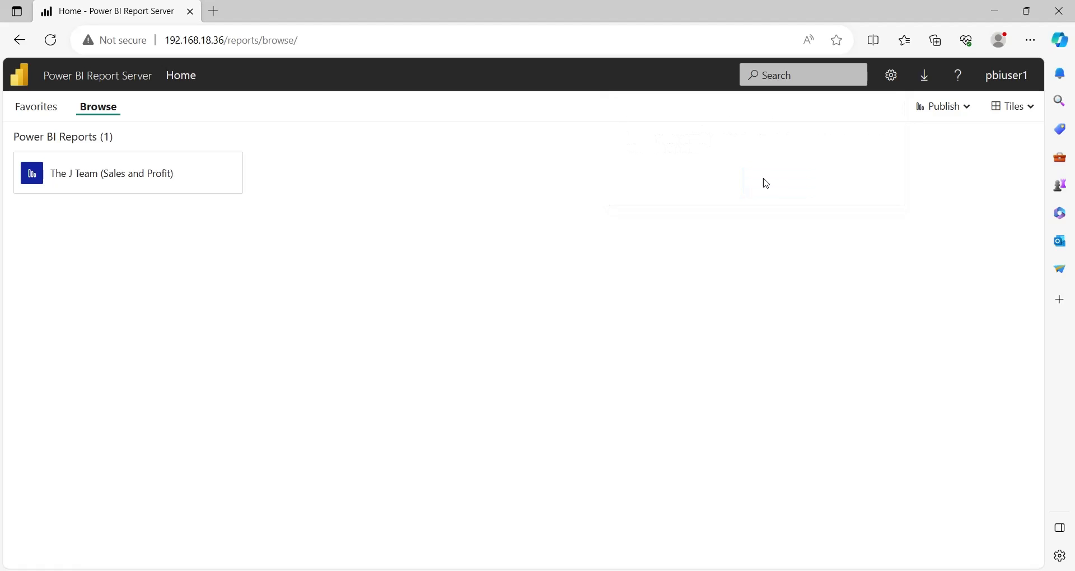
pyautogui.moveTo(197, 172)
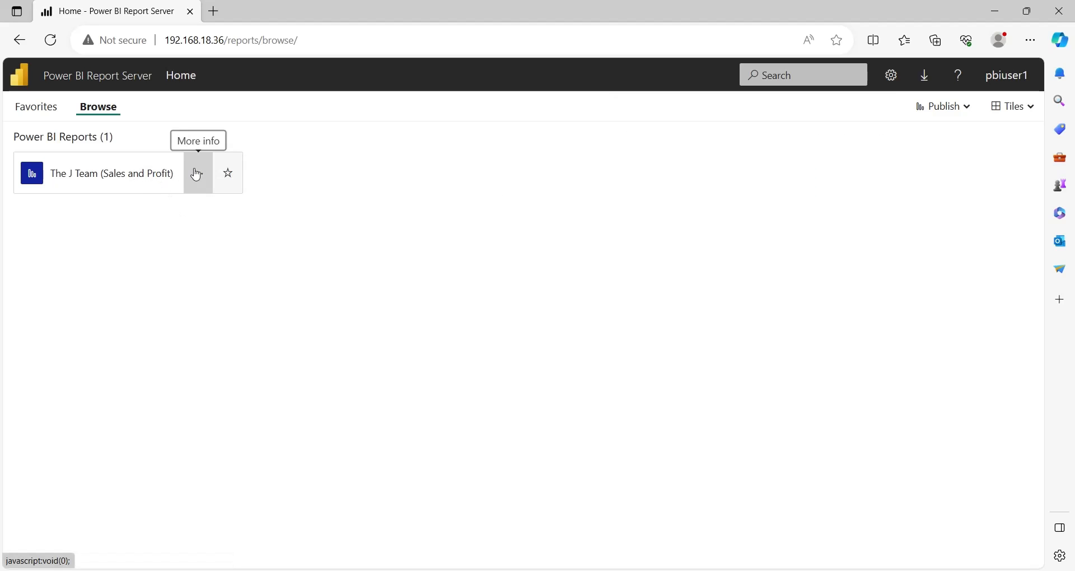
pyautogui.click(197, 173)
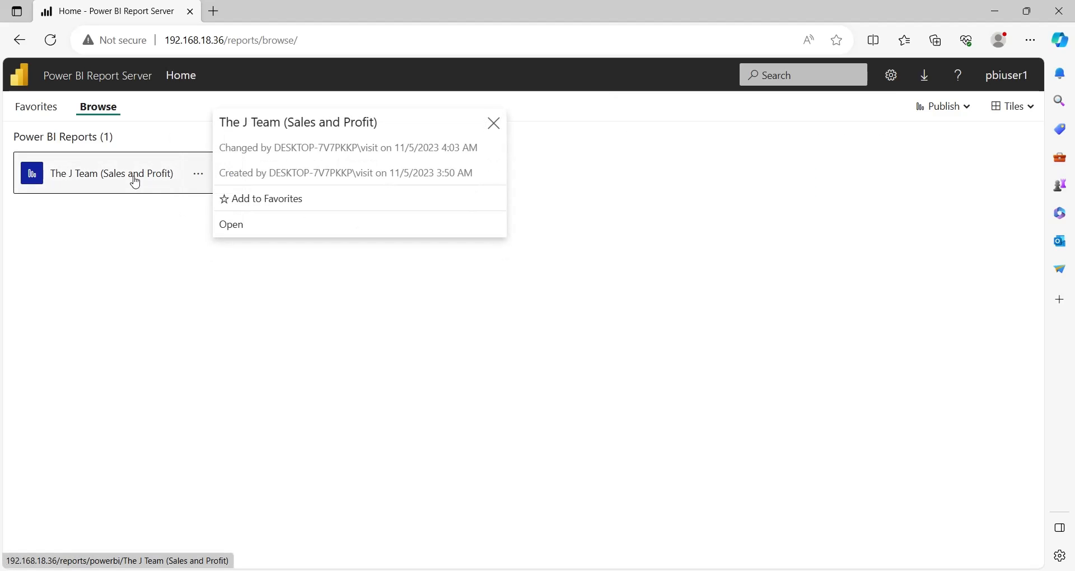
# Step: Open The J Team report, cross-highlight James's profit bar and John's sales slice, then return to Chrome
pyautogui.click(231, 224)
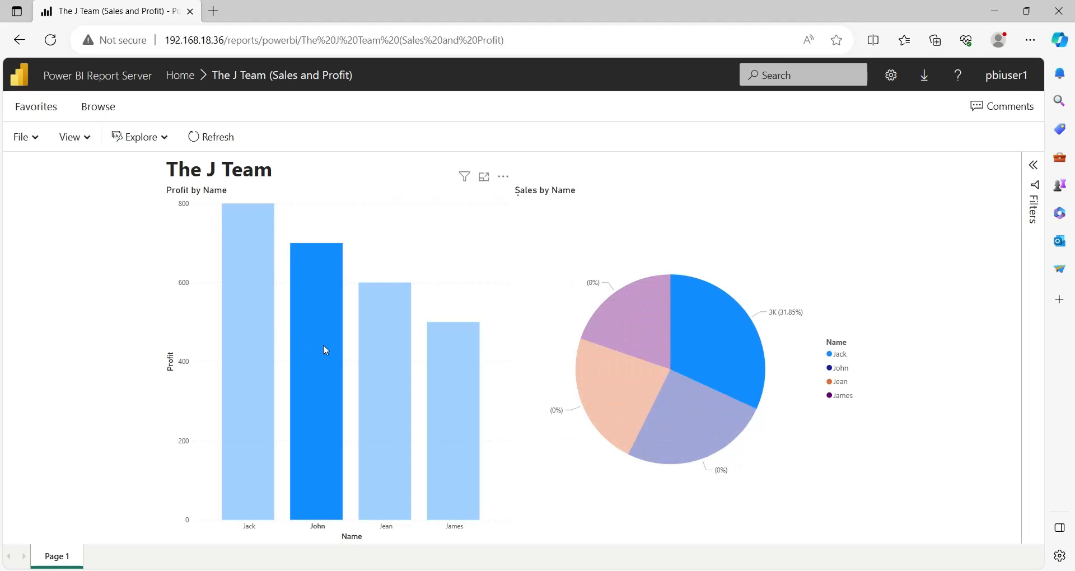
pyautogui.click(454, 383)
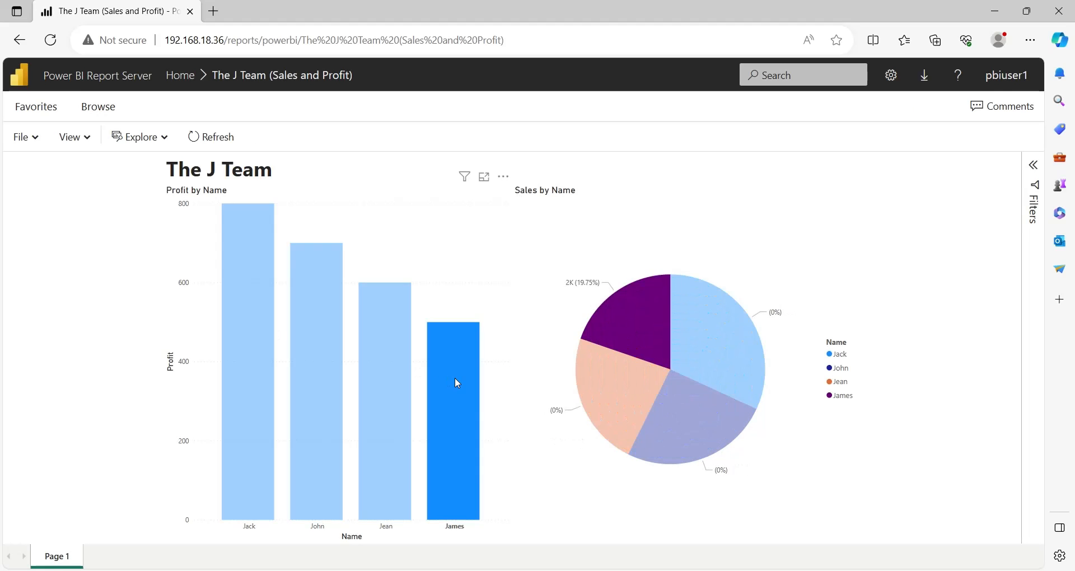
pyautogui.click(699, 417)
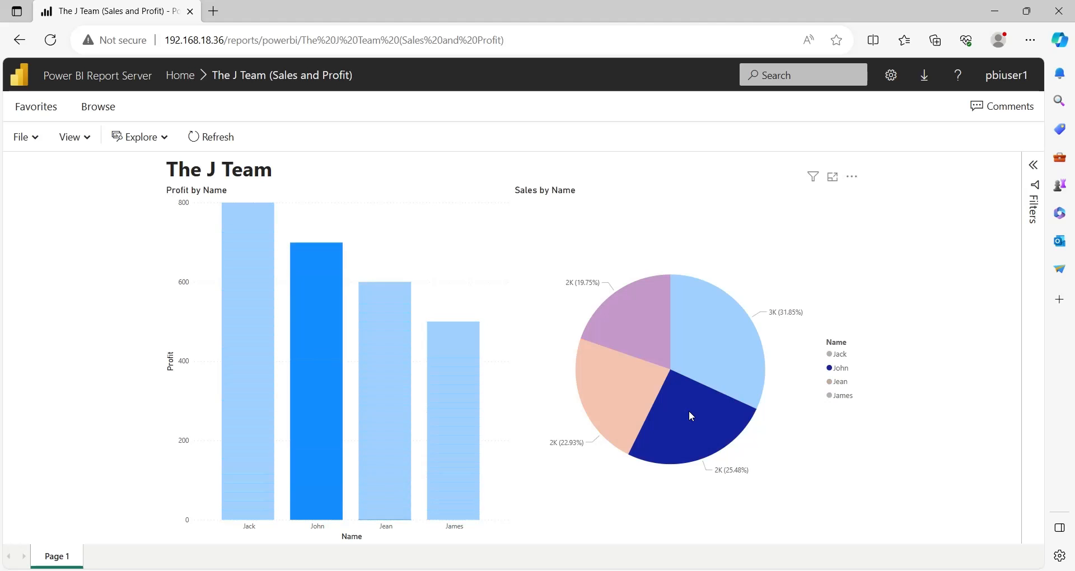
pyautogui.click(927, 458)
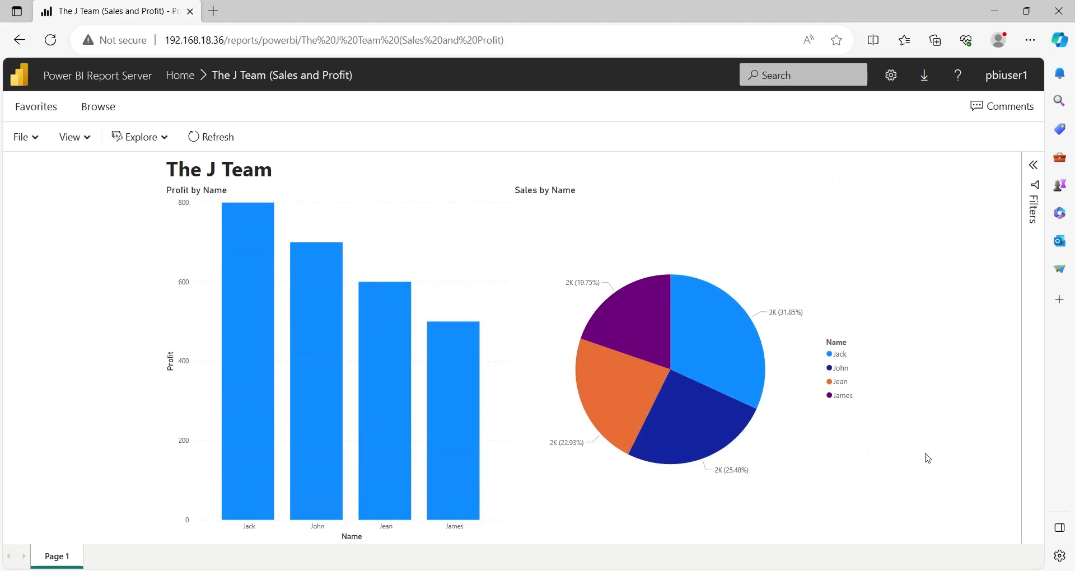
pyautogui.moveTo(988, 469)
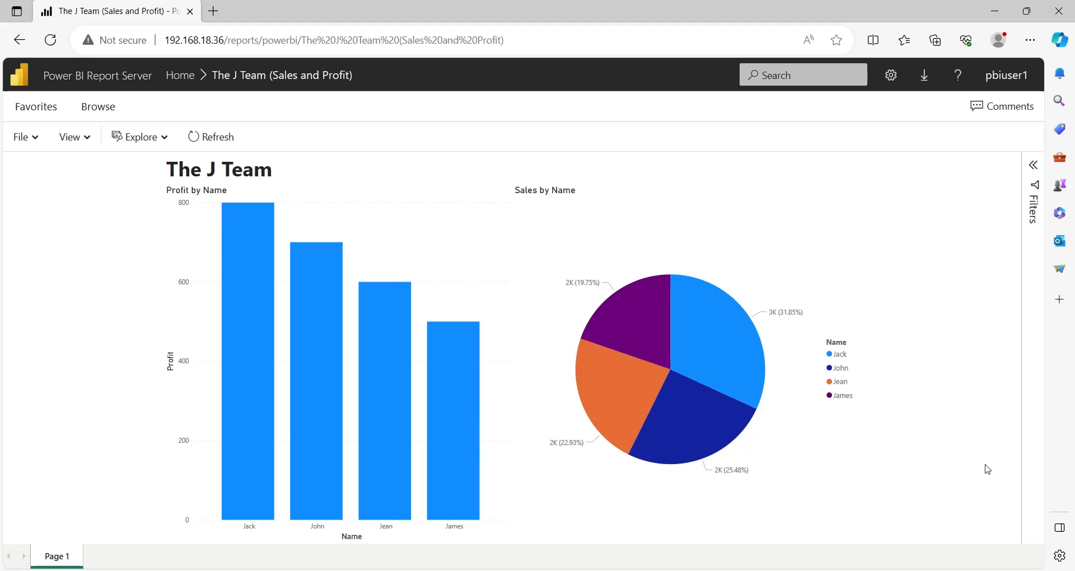
pyautogui.moveTo(990, 326)
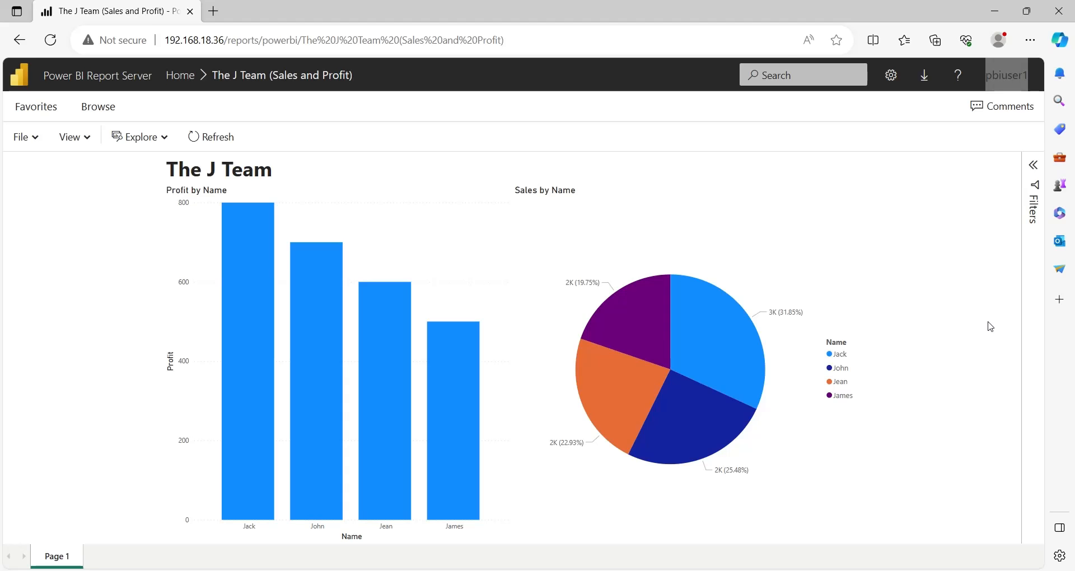
pyautogui.click(179, 75)
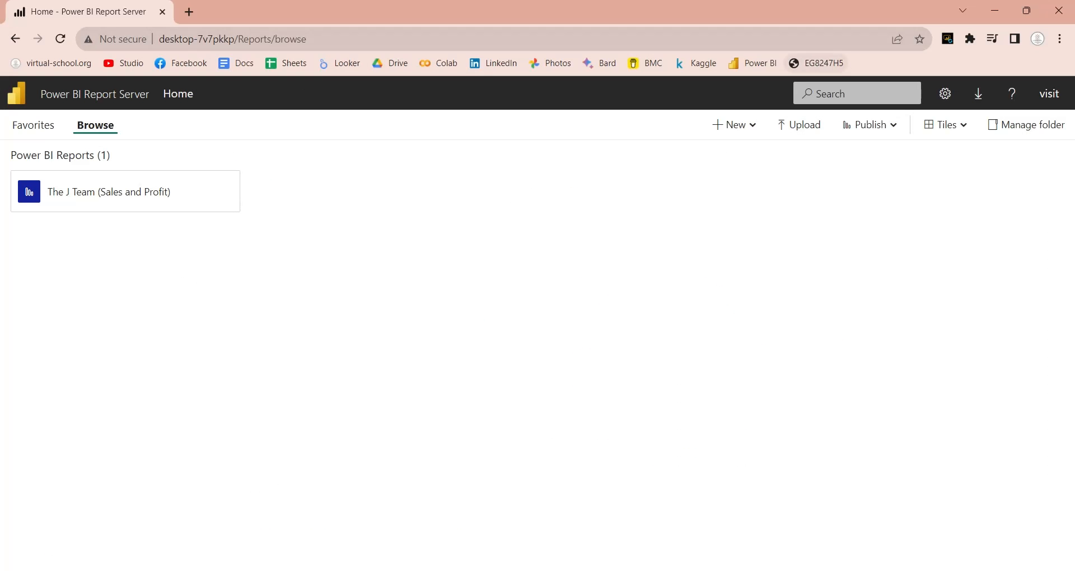
# Step: Log in to the Huawei router web interface with the saved Epuser credentials
pyautogui.click(815, 63)
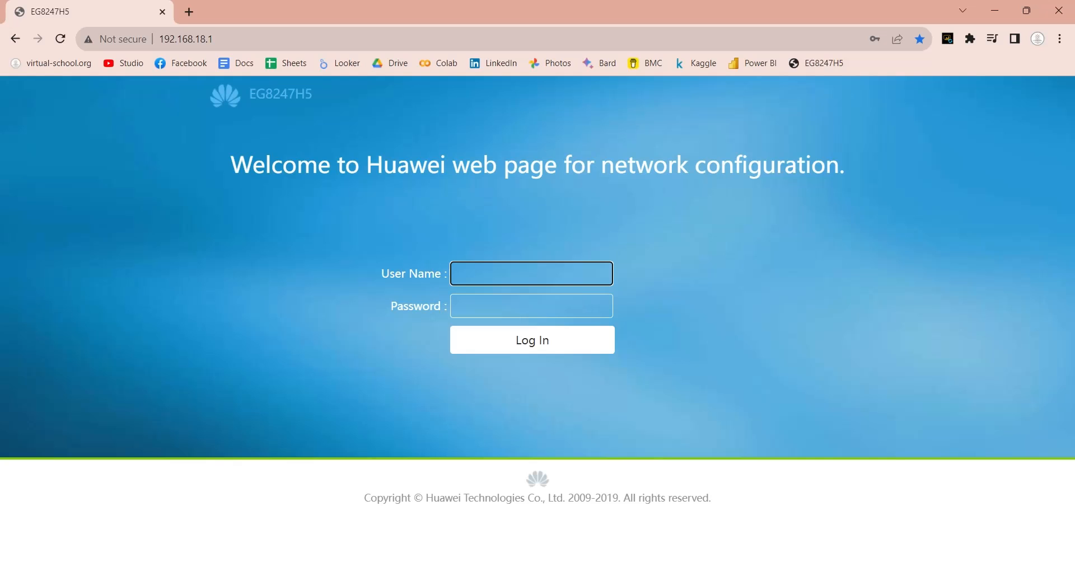
pyautogui.click(531, 340)
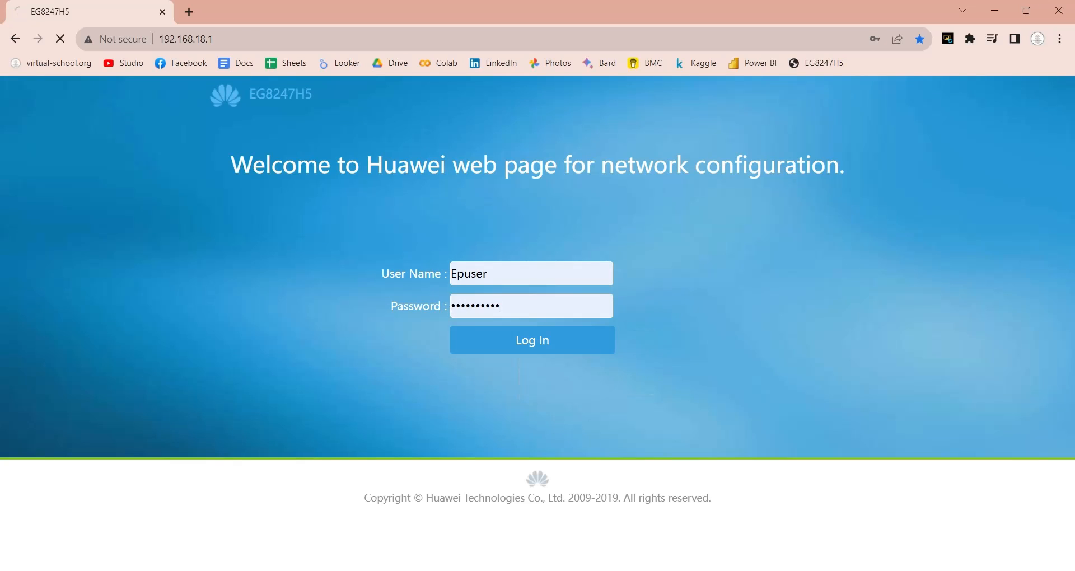
pyautogui.click(531, 340)
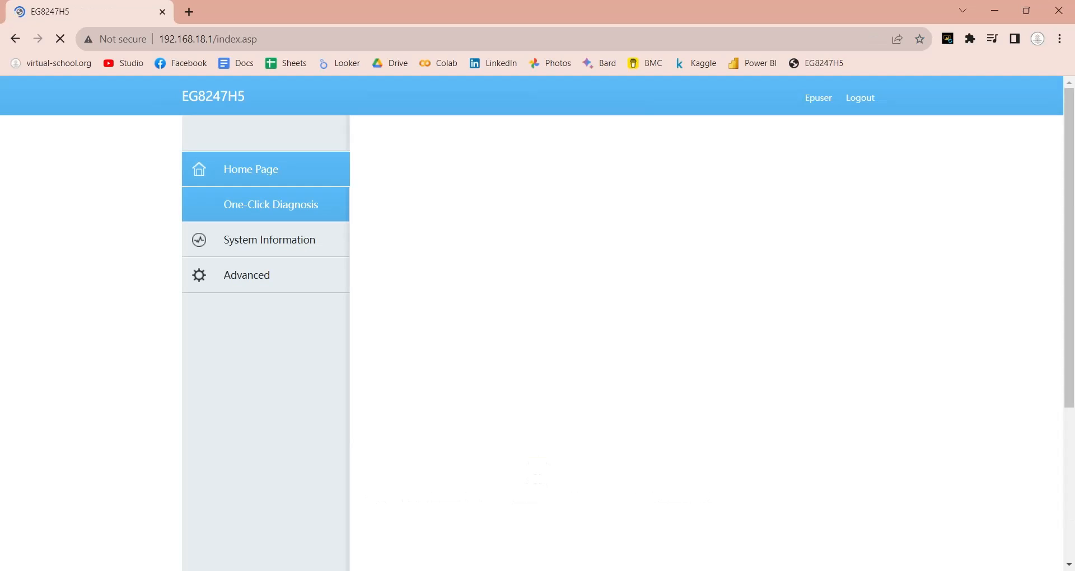
# Step: Navigate Advanced settings > Forward Rules to the IPv4 Port Mapping page
pyautogui.click(265, 276)
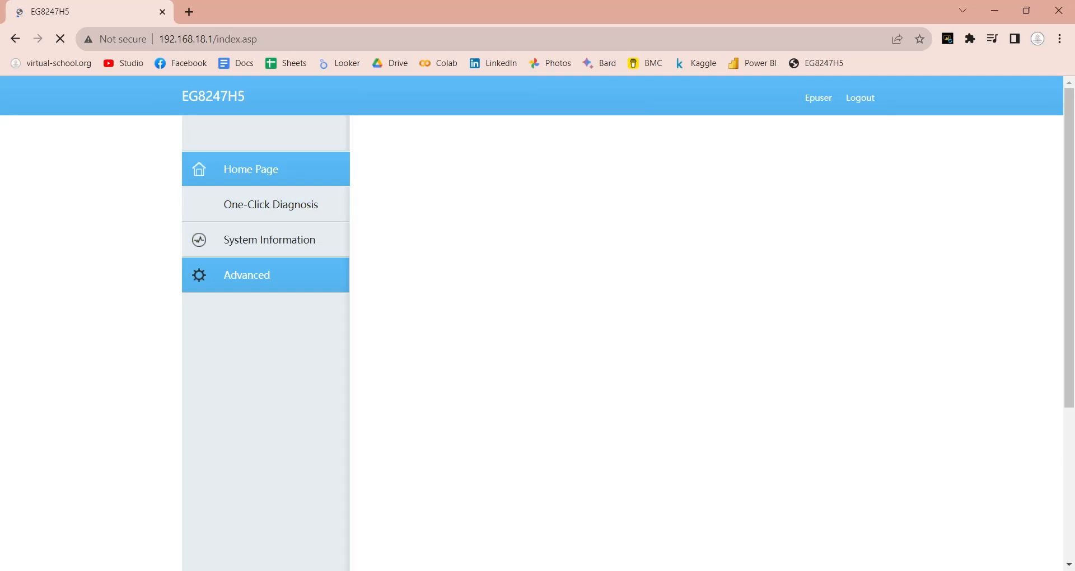
pyautogui.click(250, 169)
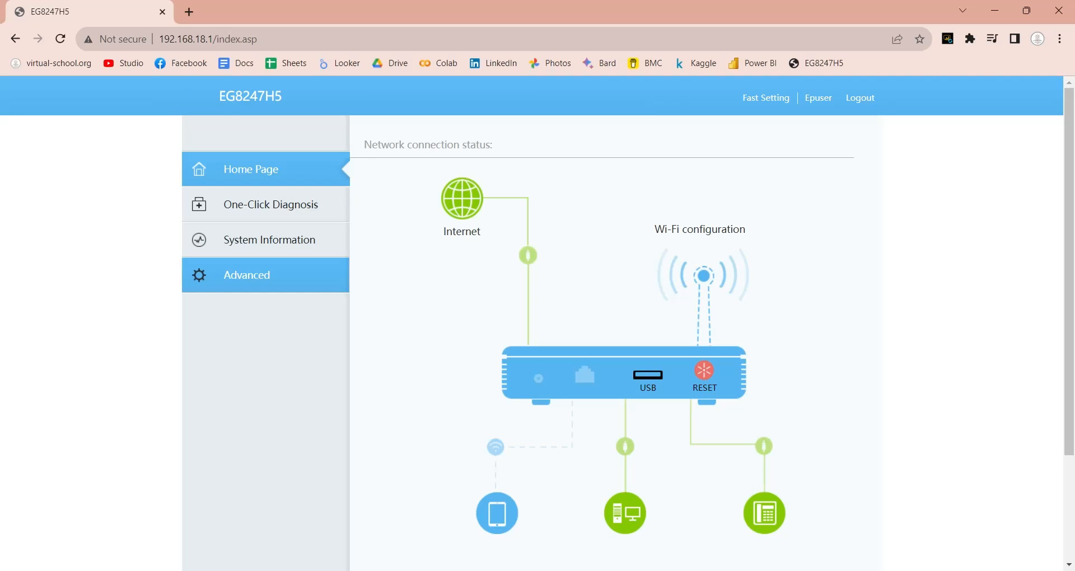
pyautogui.click(246, 276)
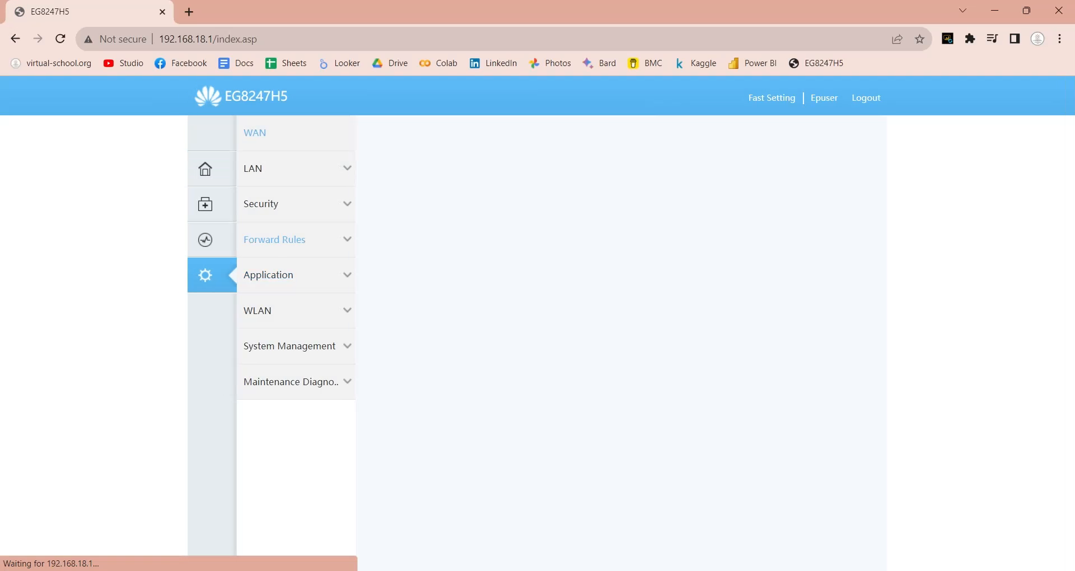
pyautogui.click(275, 239)
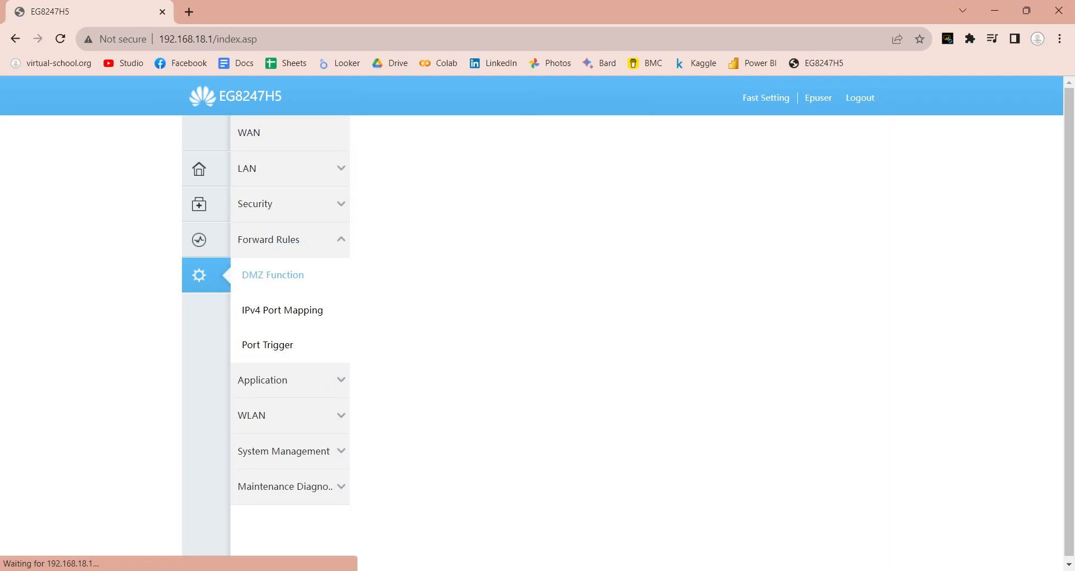
pyautogui.click(283, 311)
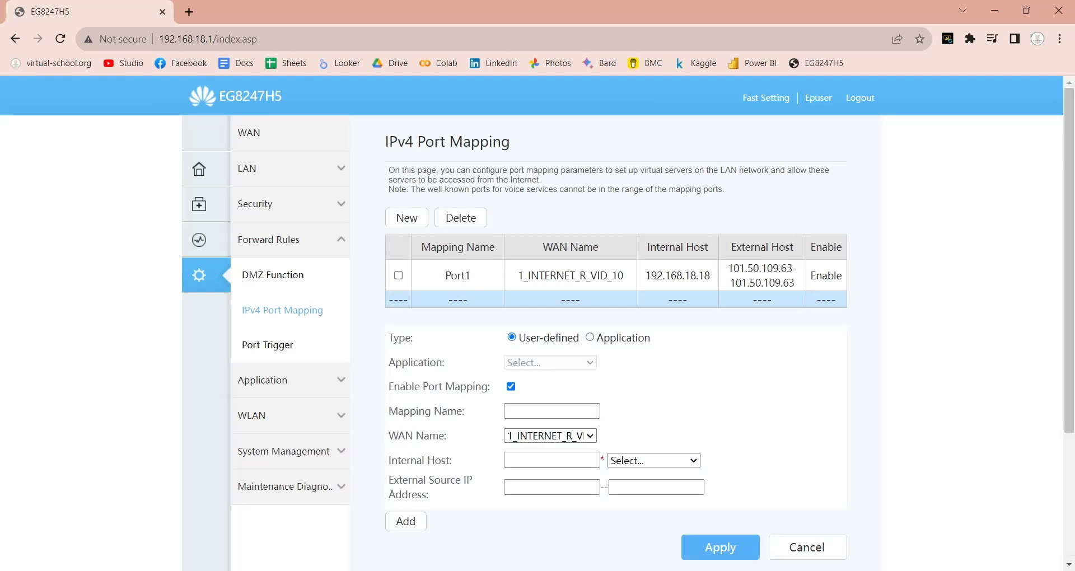
# Step: Name the new mapping 80 and set its internal host to 192.168.18.36
pyautogui.click(551, 412)
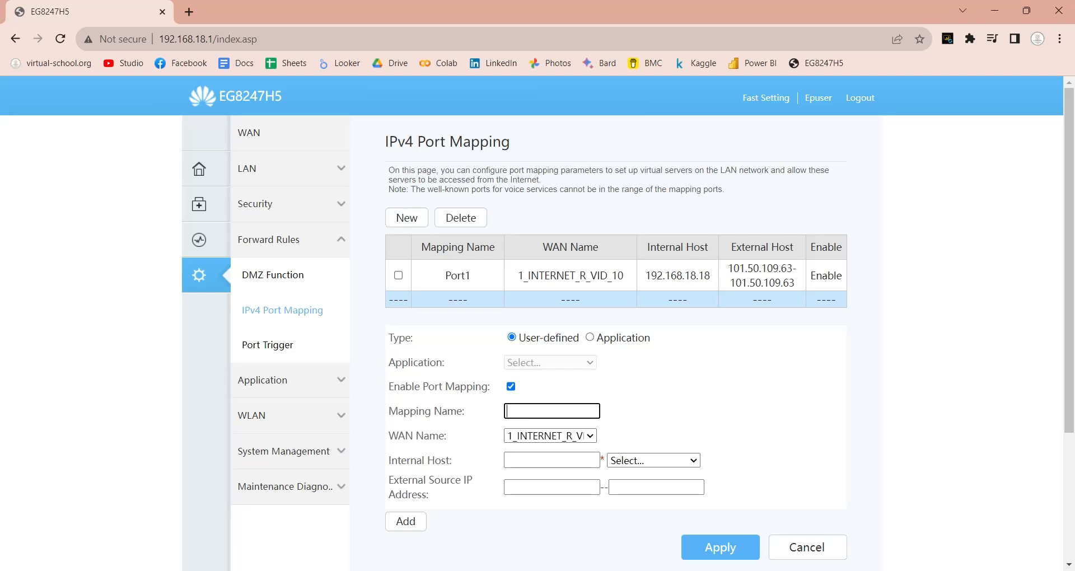
pyautogui.write('80')
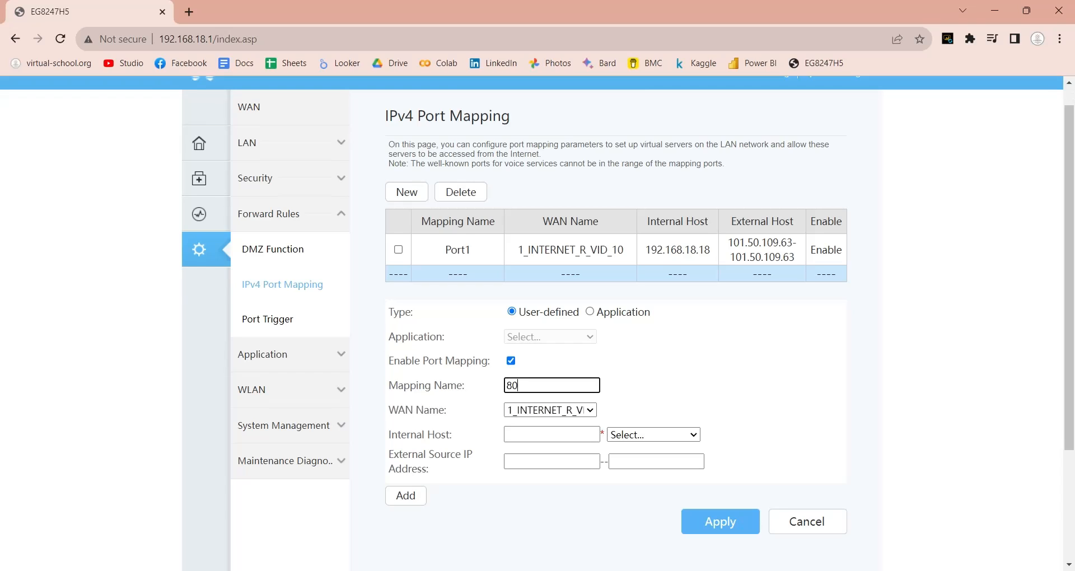
pyautogui.click(650, 434)
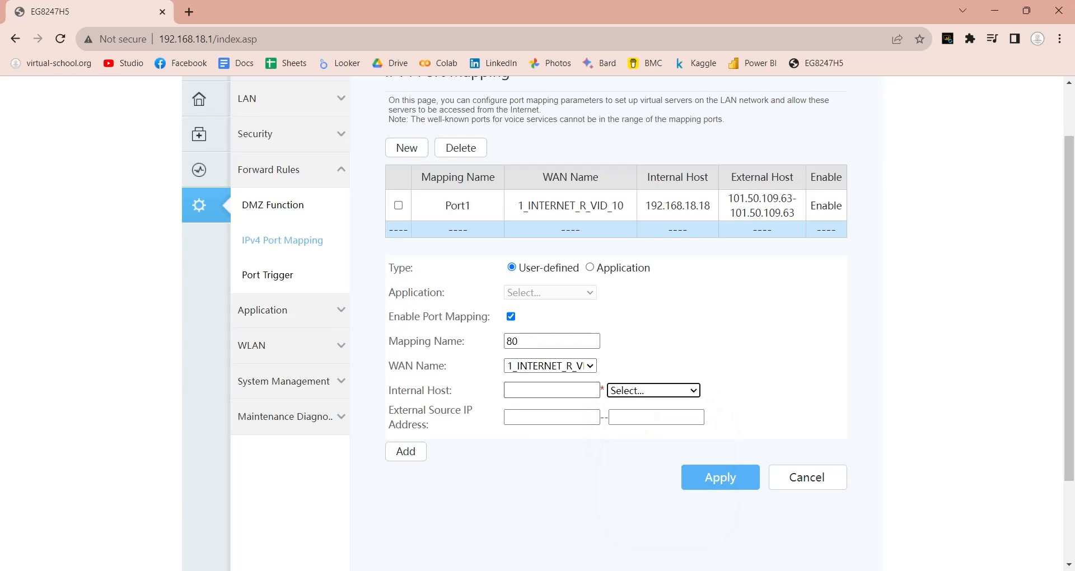
pyautogui.write('192.168.1')
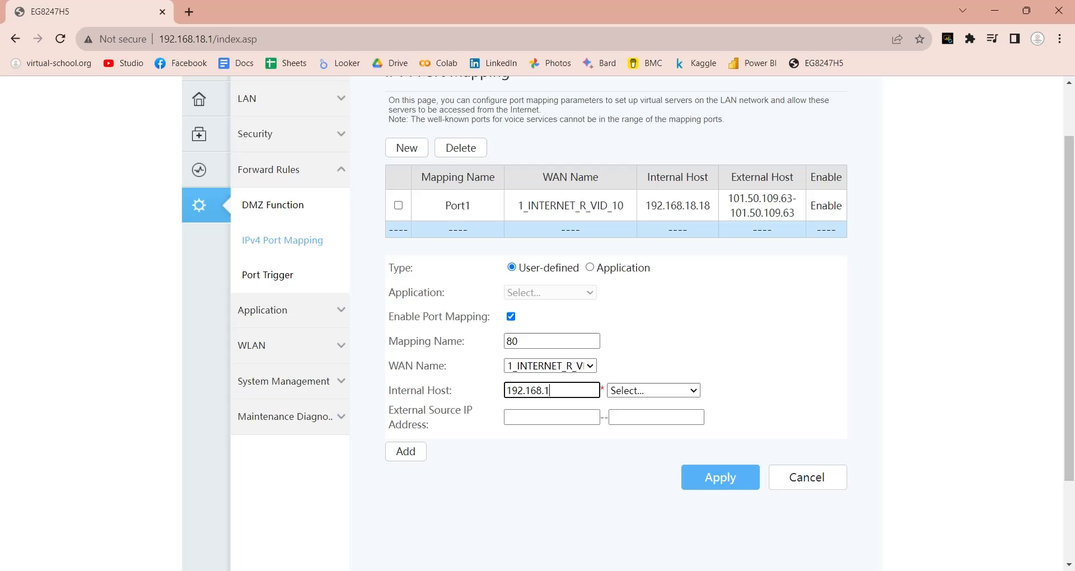
pyautogui.write('8.36')
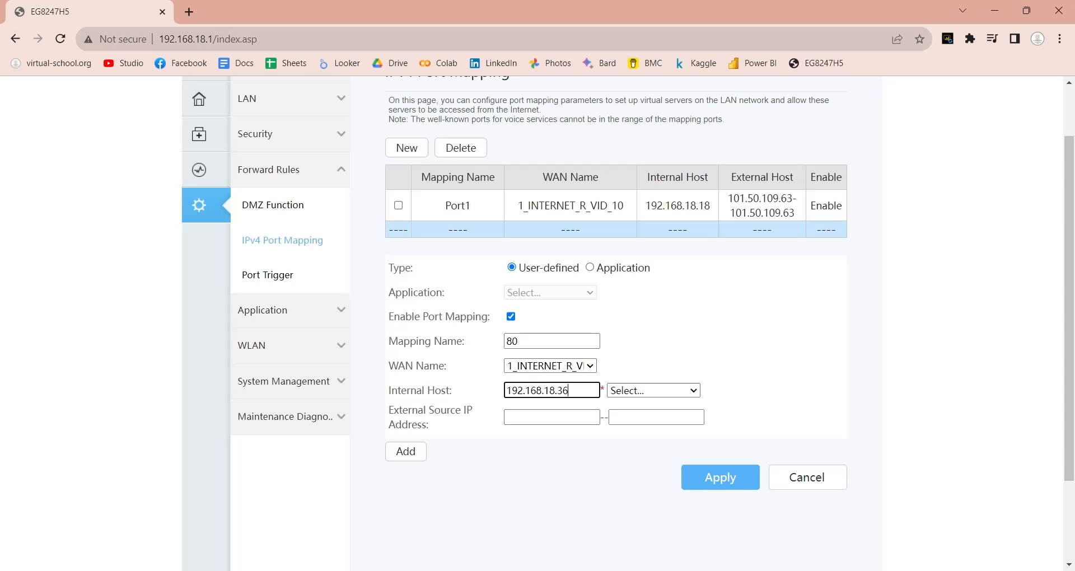
# Step: Add a port range with internal and external ports 80–80
pyautogui.click(406, 452)
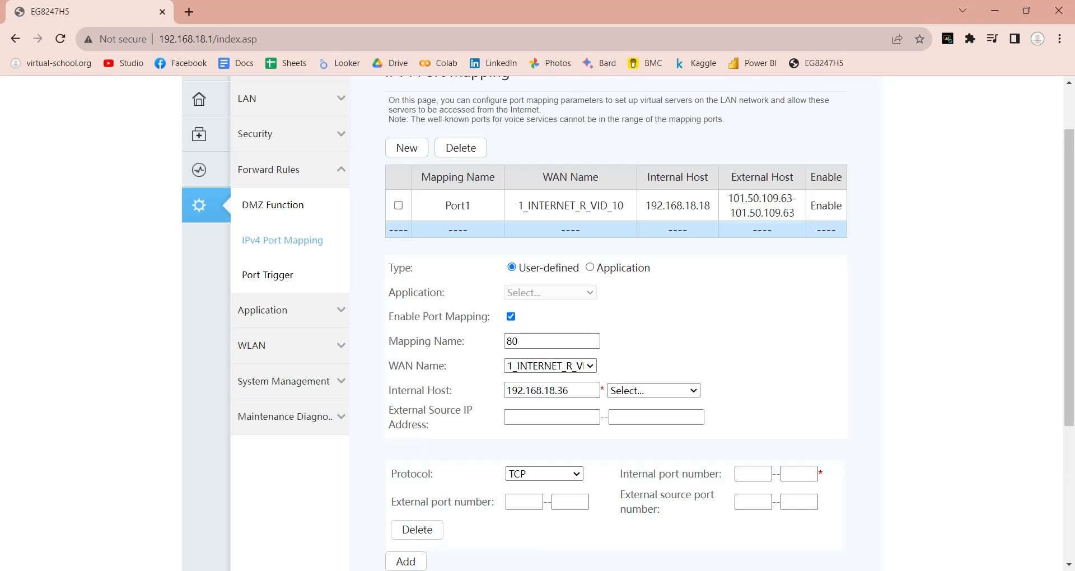
pyautogui.click(753, 474)
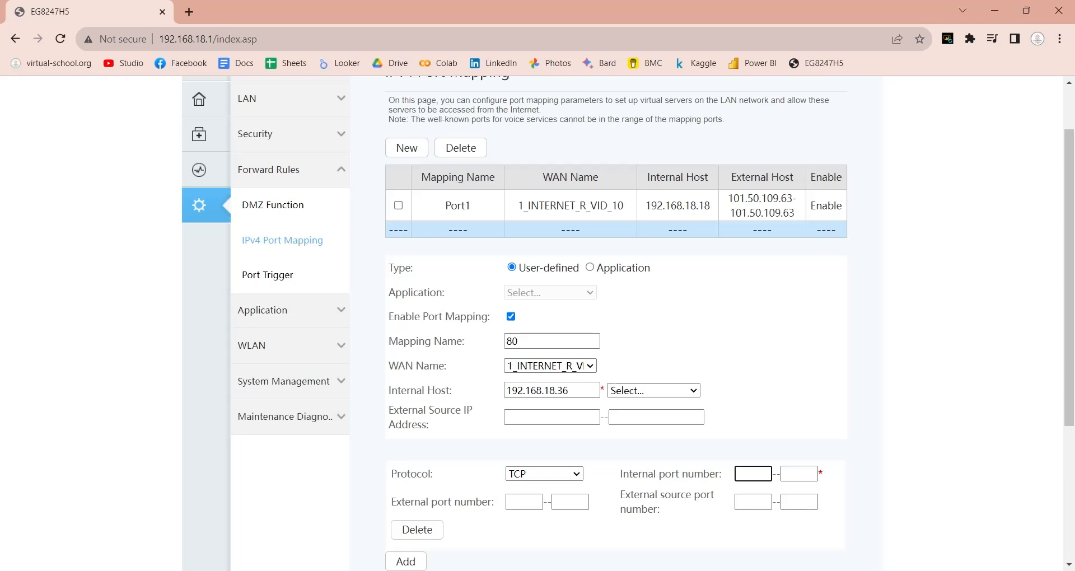
pyautogui.write('80')
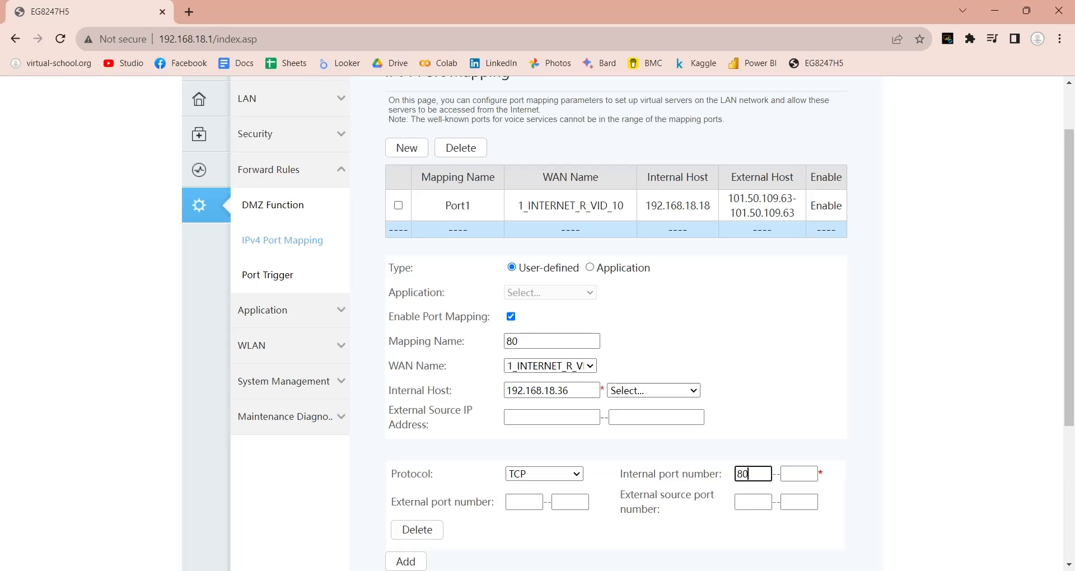
pyautogui.click(799, 473)
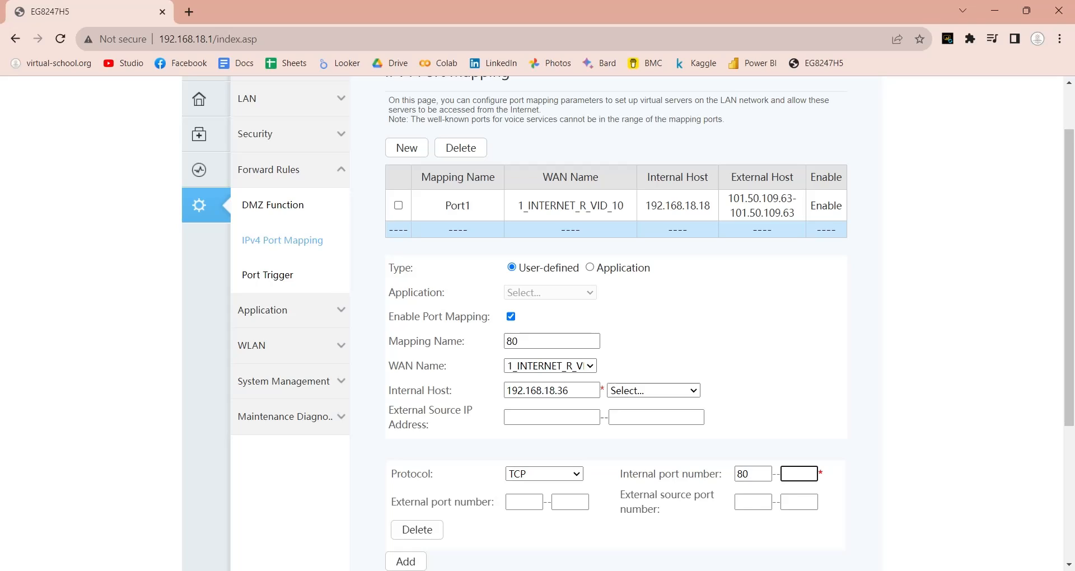
pyautogui.write('80')
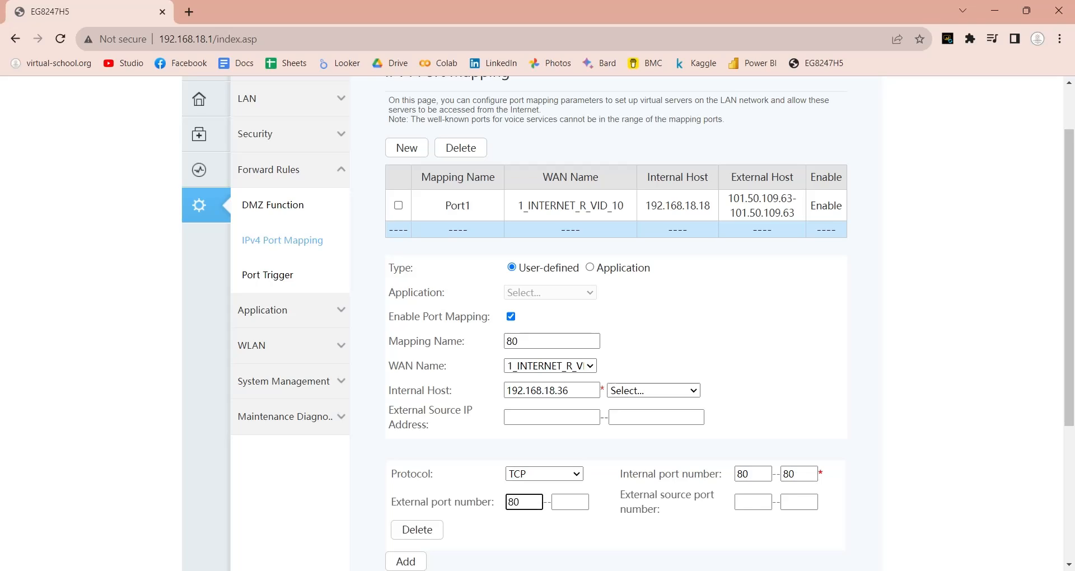
pyautogui.click(571, 502)
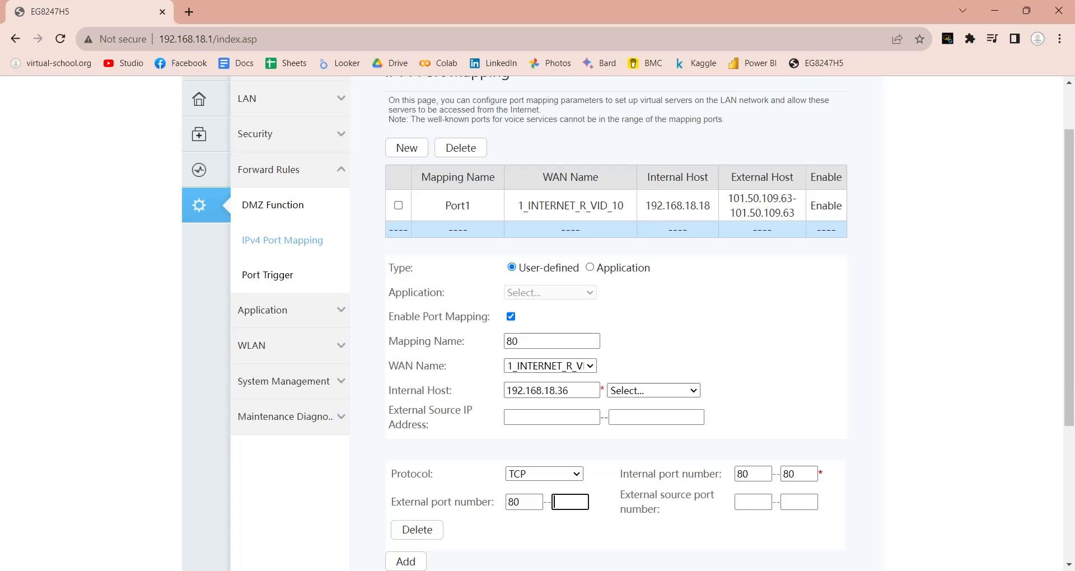
# Step: Set the protocol to TCP/UDP and apply the port mapping
pyautogui.click(544, 474)
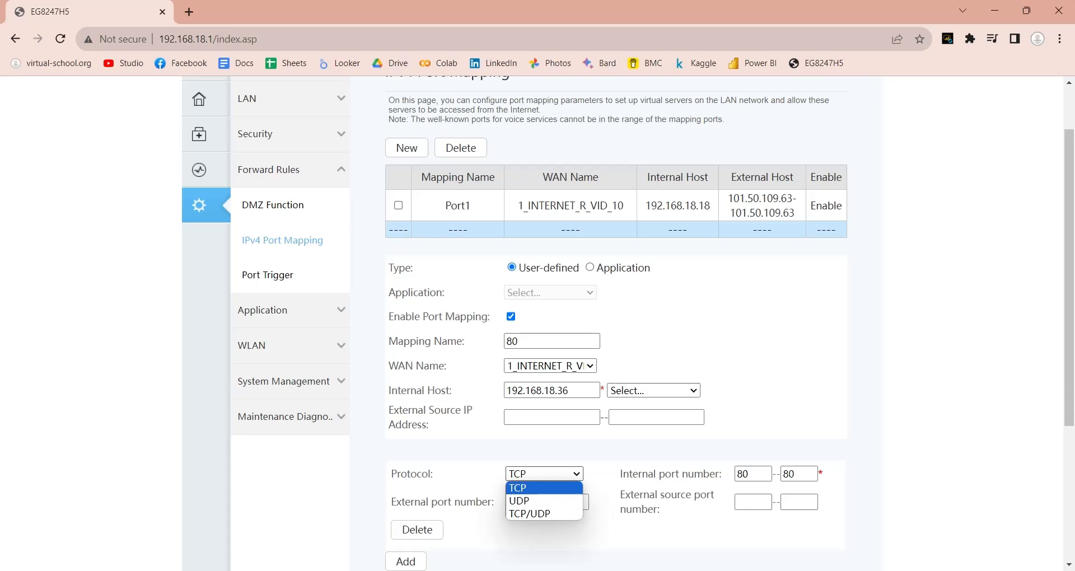
pyautogui.click(530, 513)
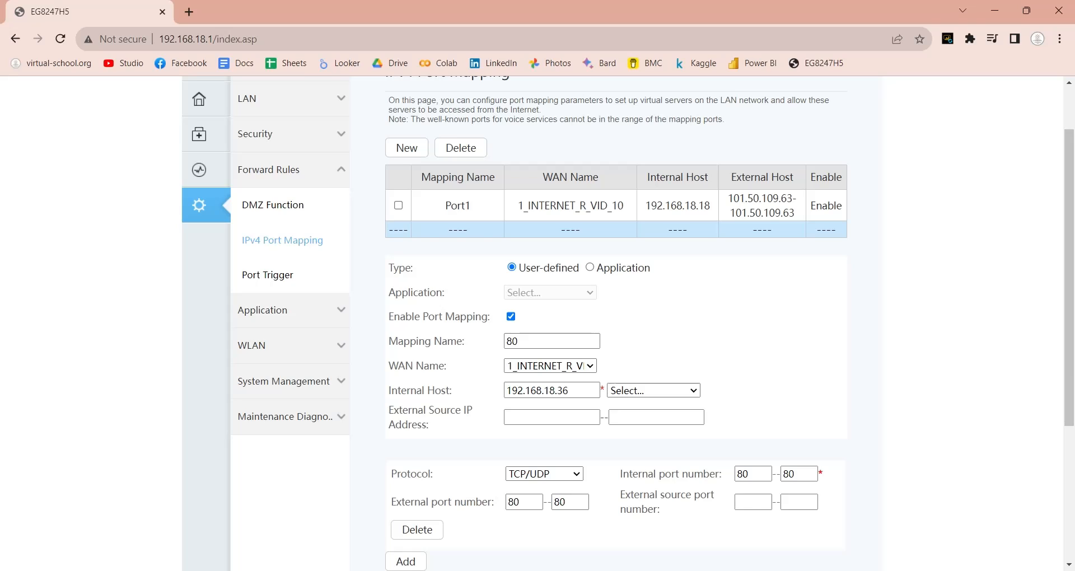
pyautogui.scroll(-3)
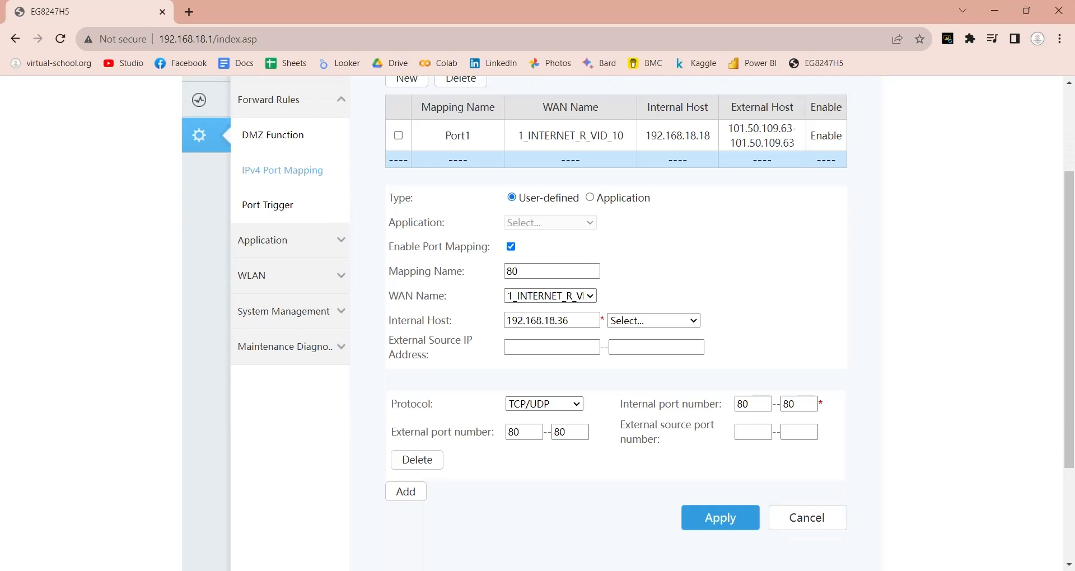
pyautogui.click(719, 517)
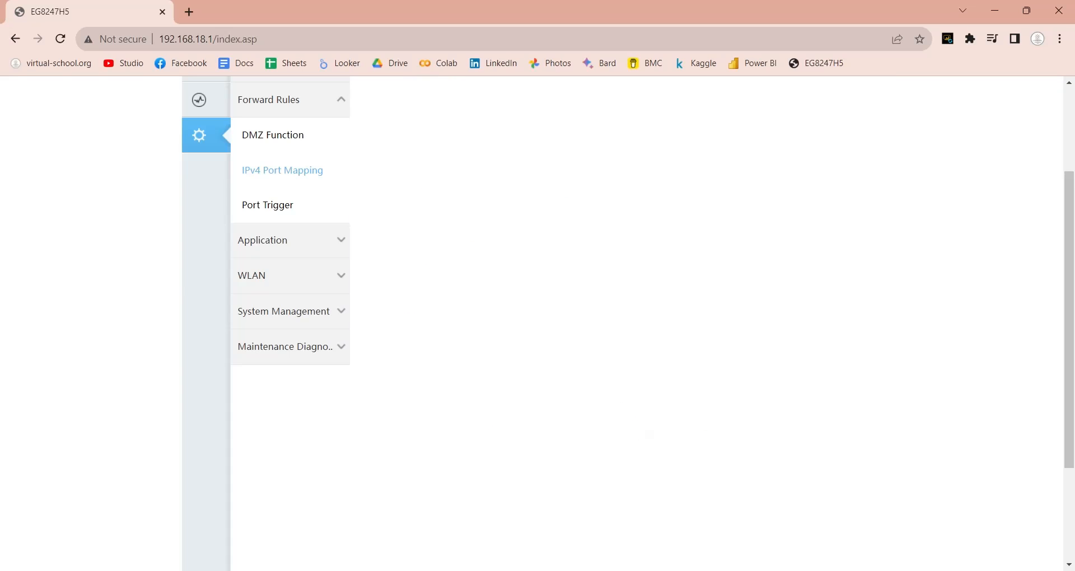
pyautogui.click(283, 170)
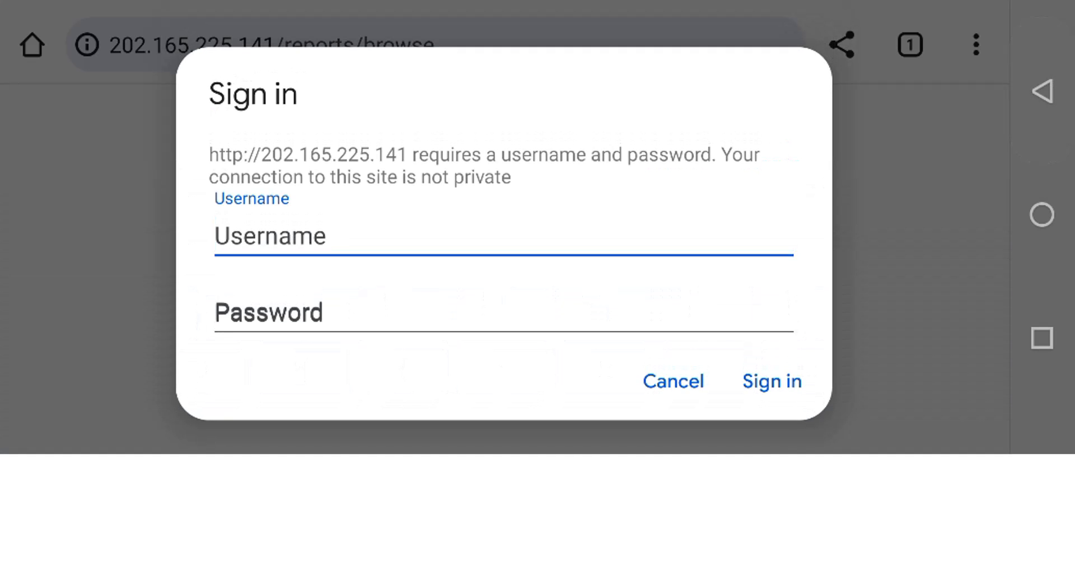
# Step: Enter pbiuser1 and its password on the phone and sign in to the public report server
pyautogui.click(504, 236)
pyautogui.write('pbiu')
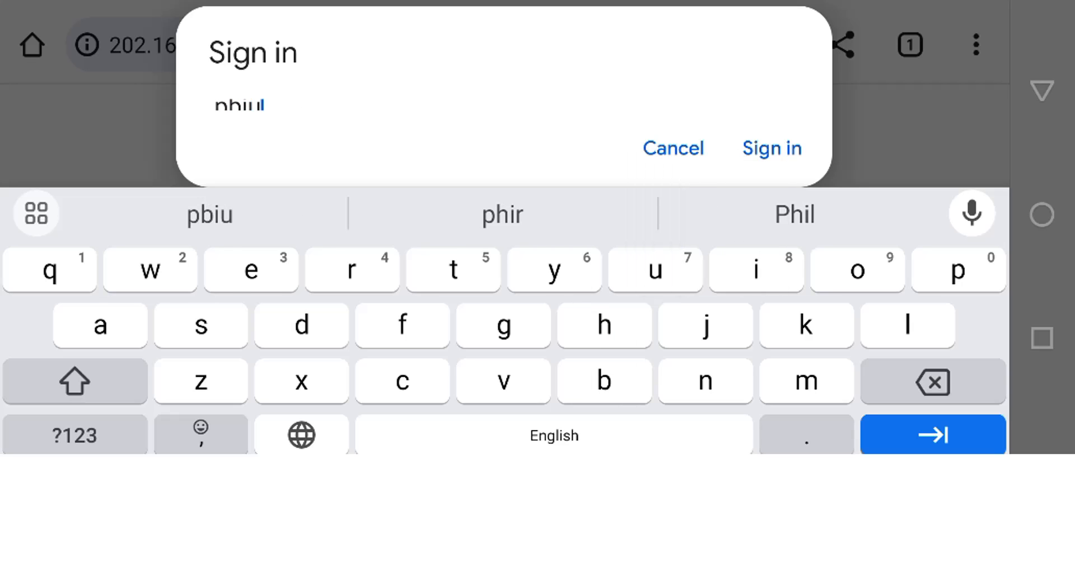
pyautogui.write('ser')
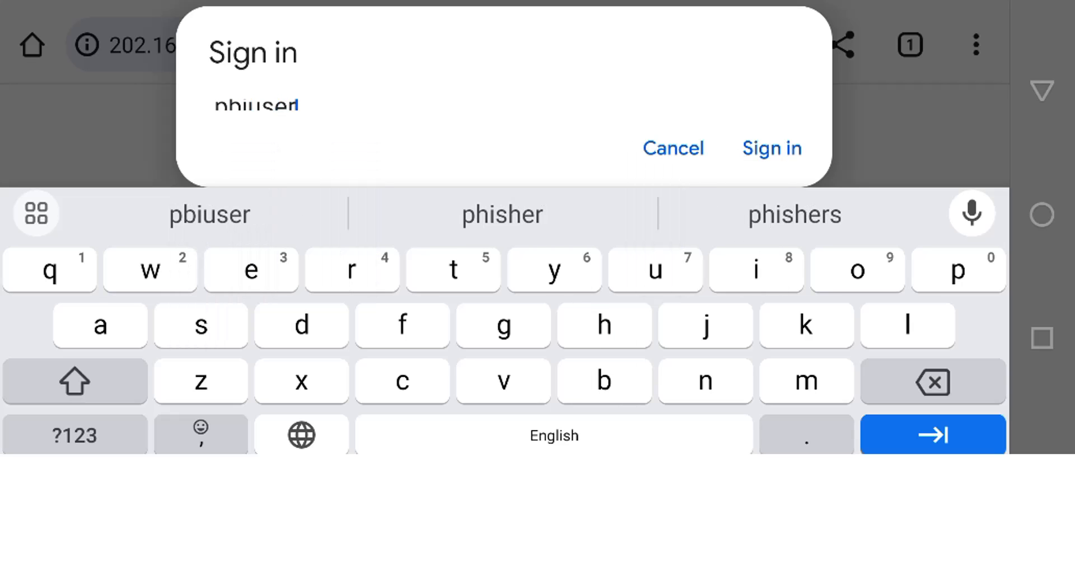
pyautogui.write('1')
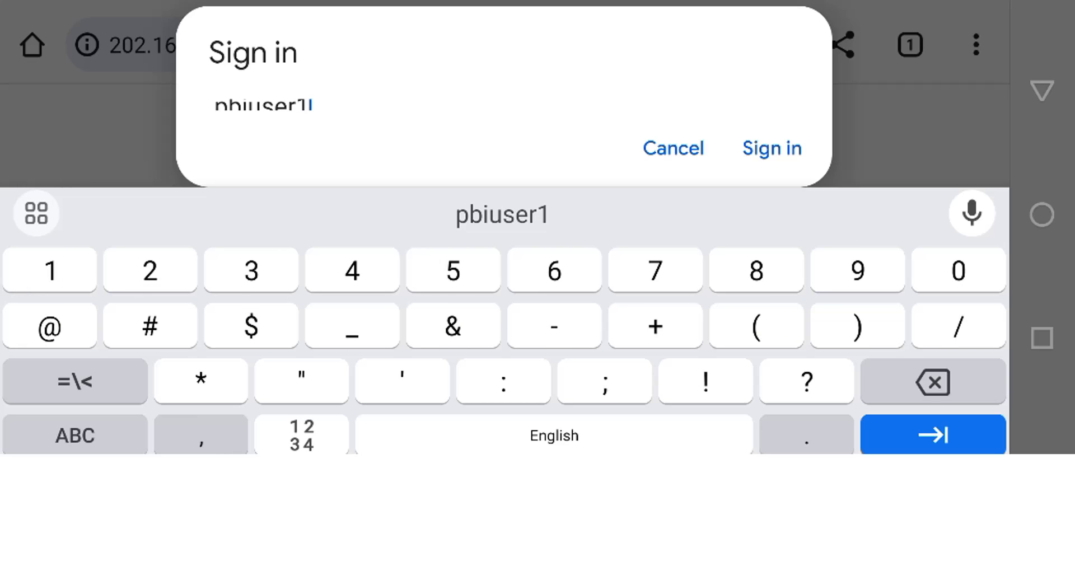
pyautogui.click(933, 434)
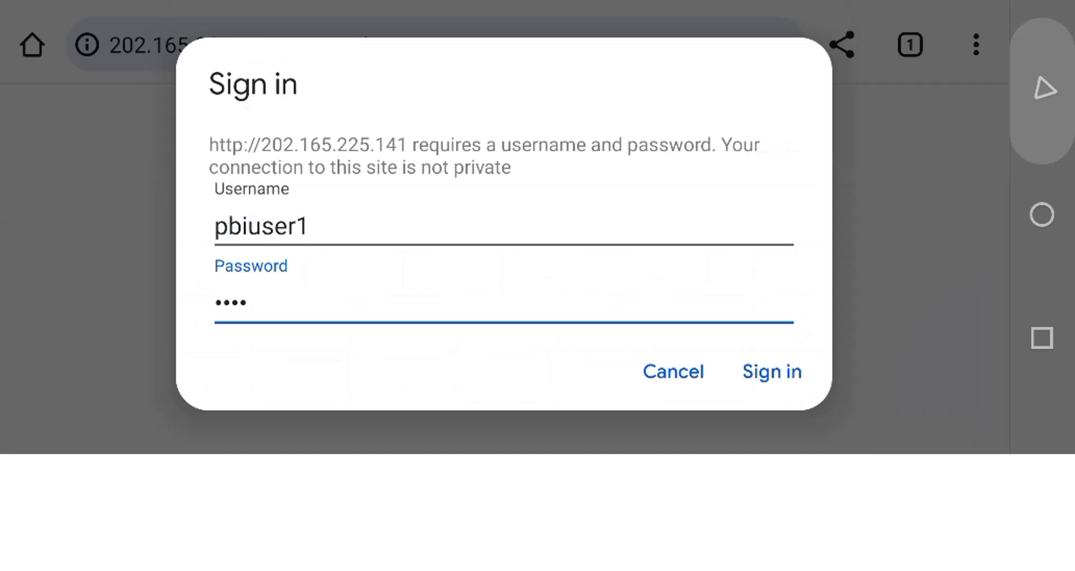
pyautogui.click(771, 372)
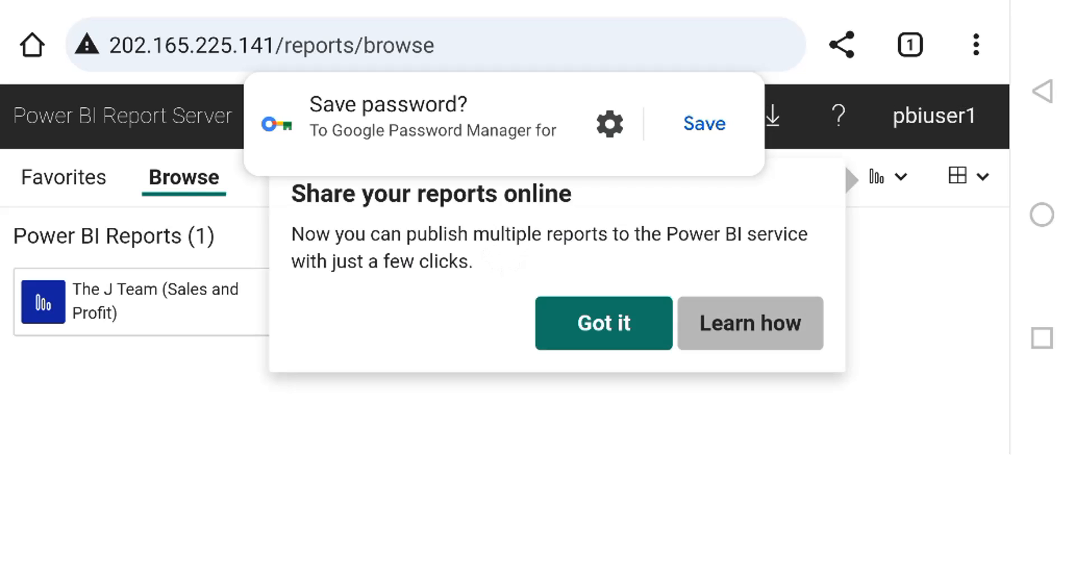
# Step: Dismiss the Share your reports online tip on the phone's report server home
pyautogui.click(603, 323)
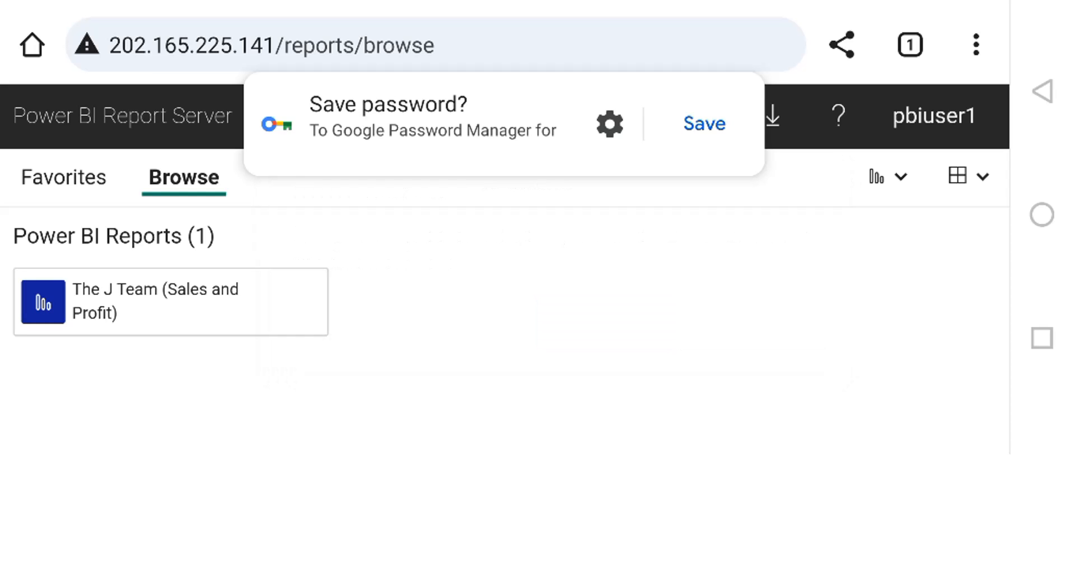
pyautogui.click(170, 302)
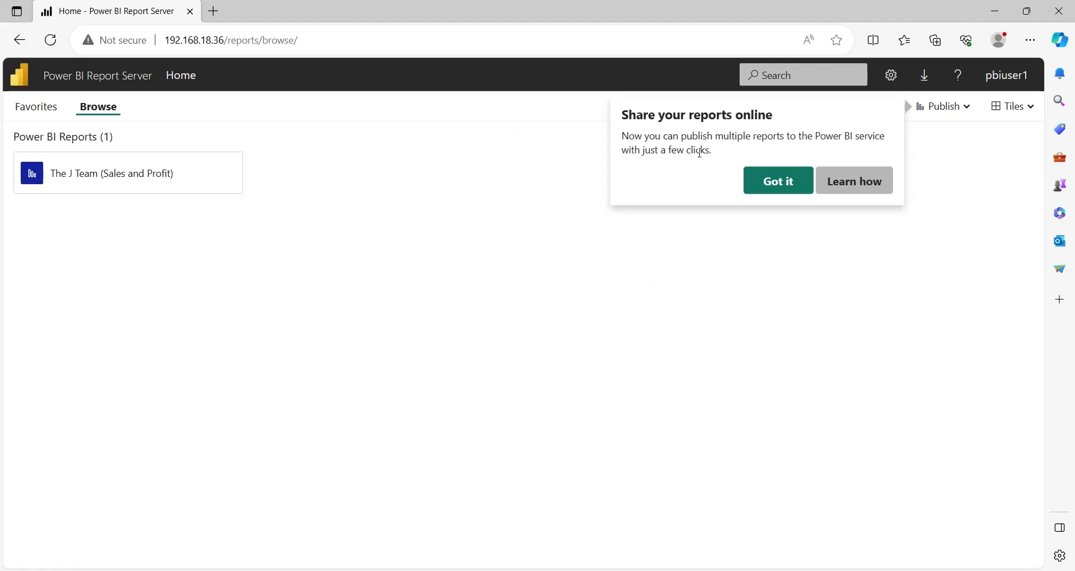
# Step: Dismiss the sharing tip in Edge and open The J Team (Sales and Profit) report
pyautogui.click(777, 181)
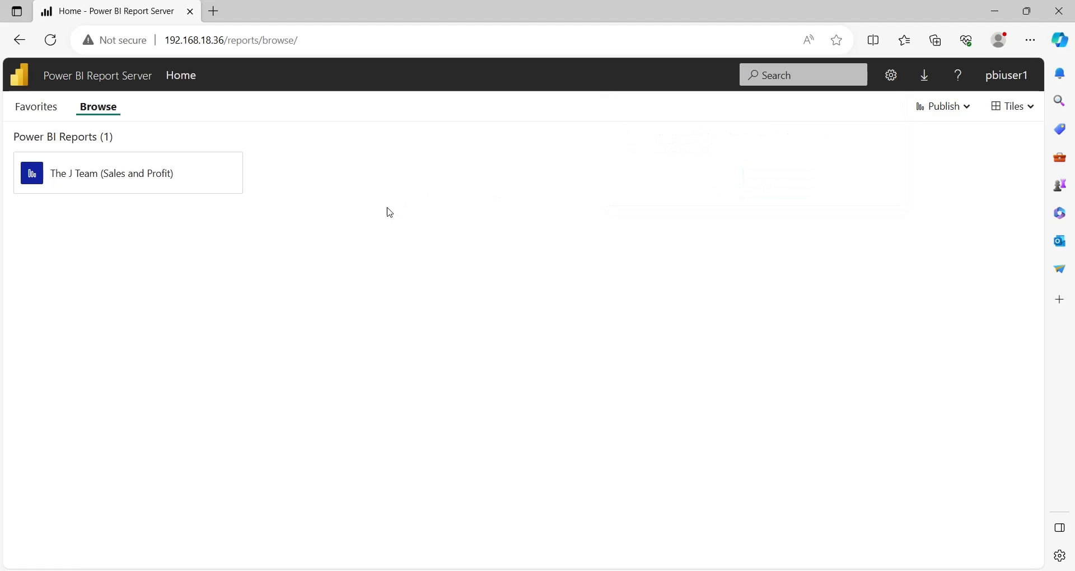
pyautogui.moveTo(196, 172)
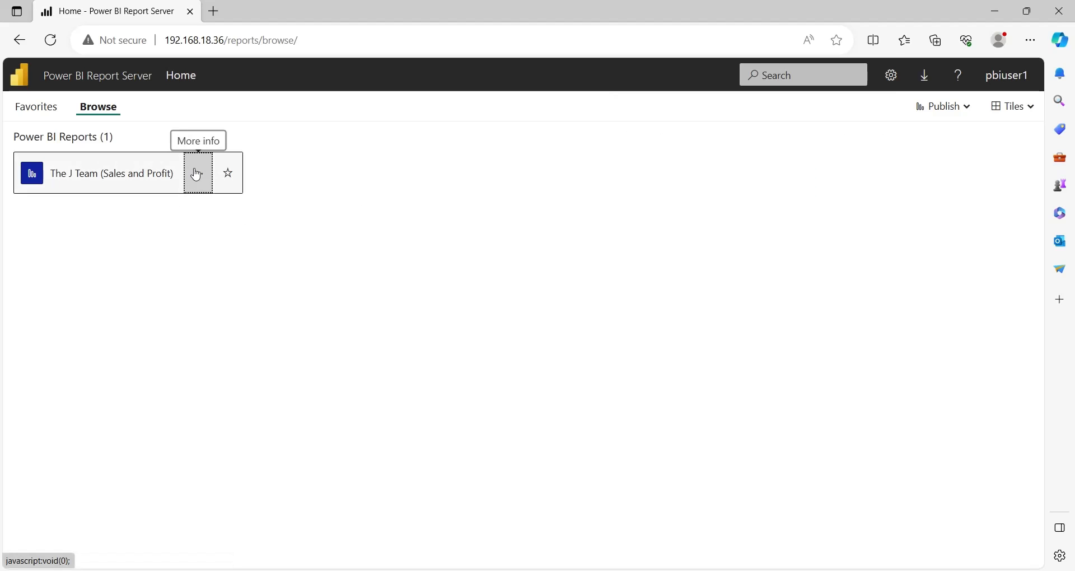
pyautogui.click(111, 173)
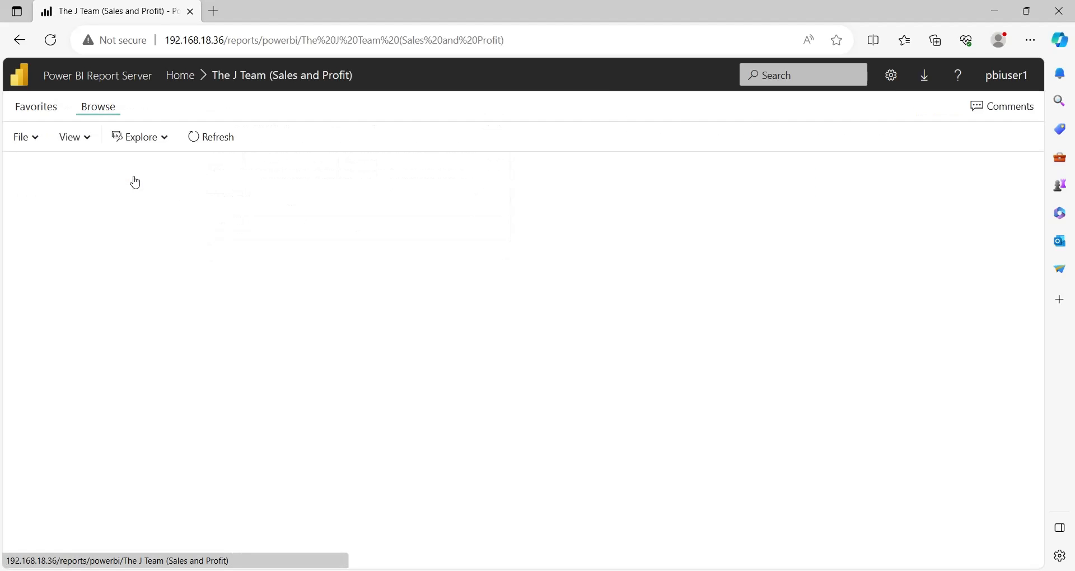